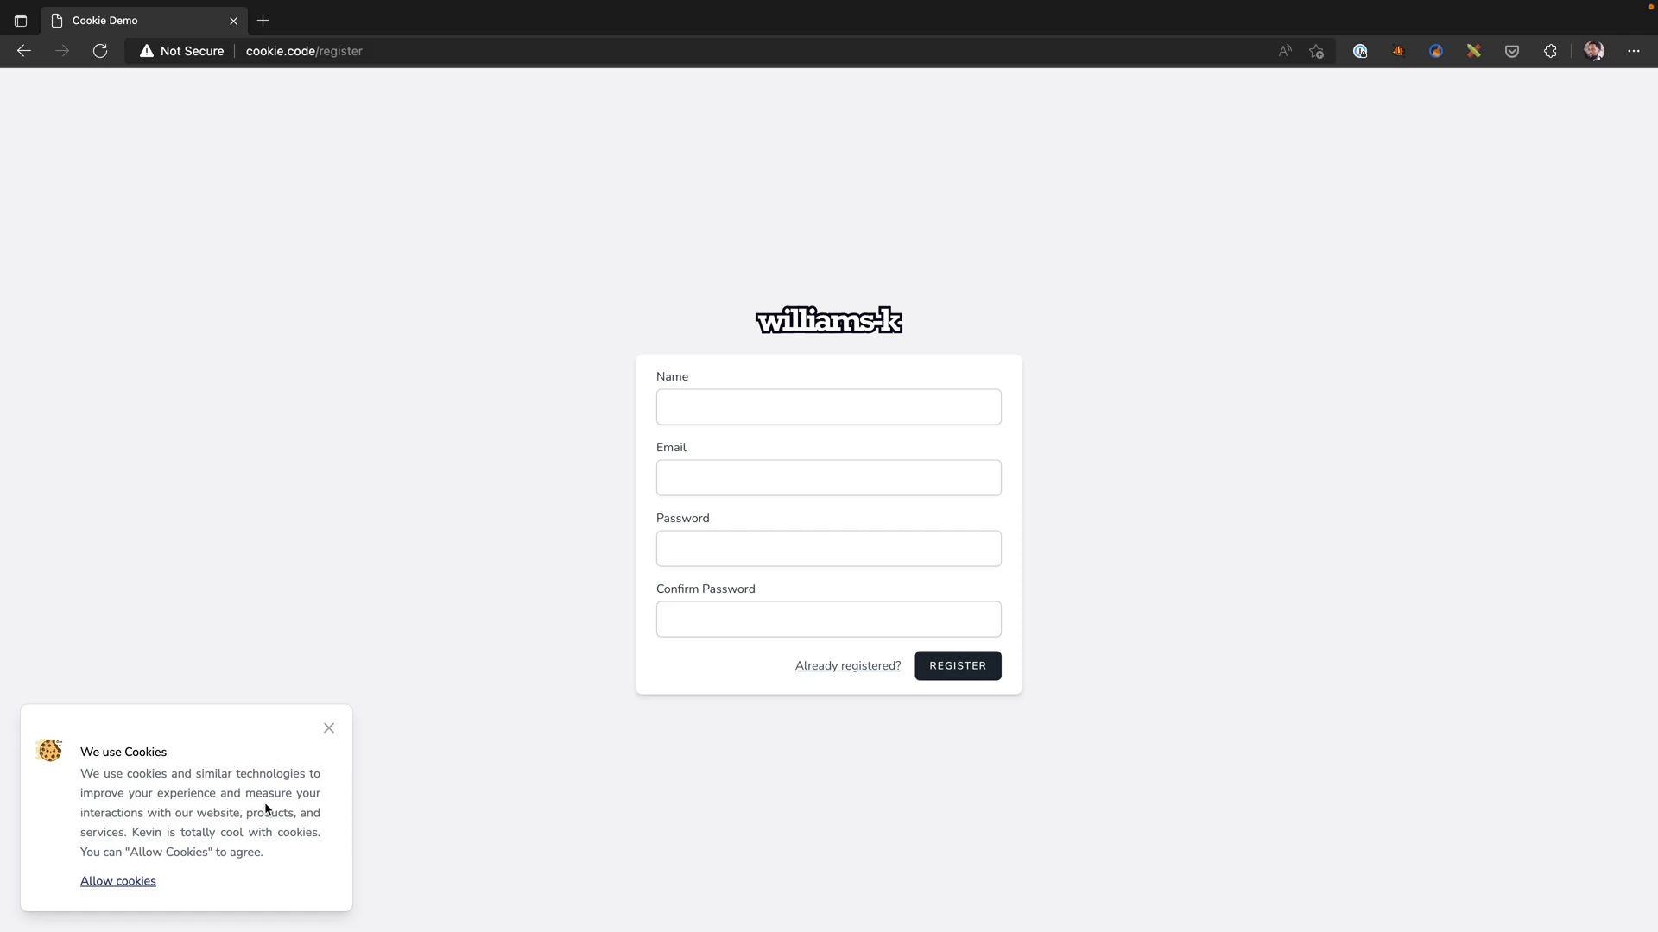
{"action": "mouse_move", "coordinate": [166, 769]}
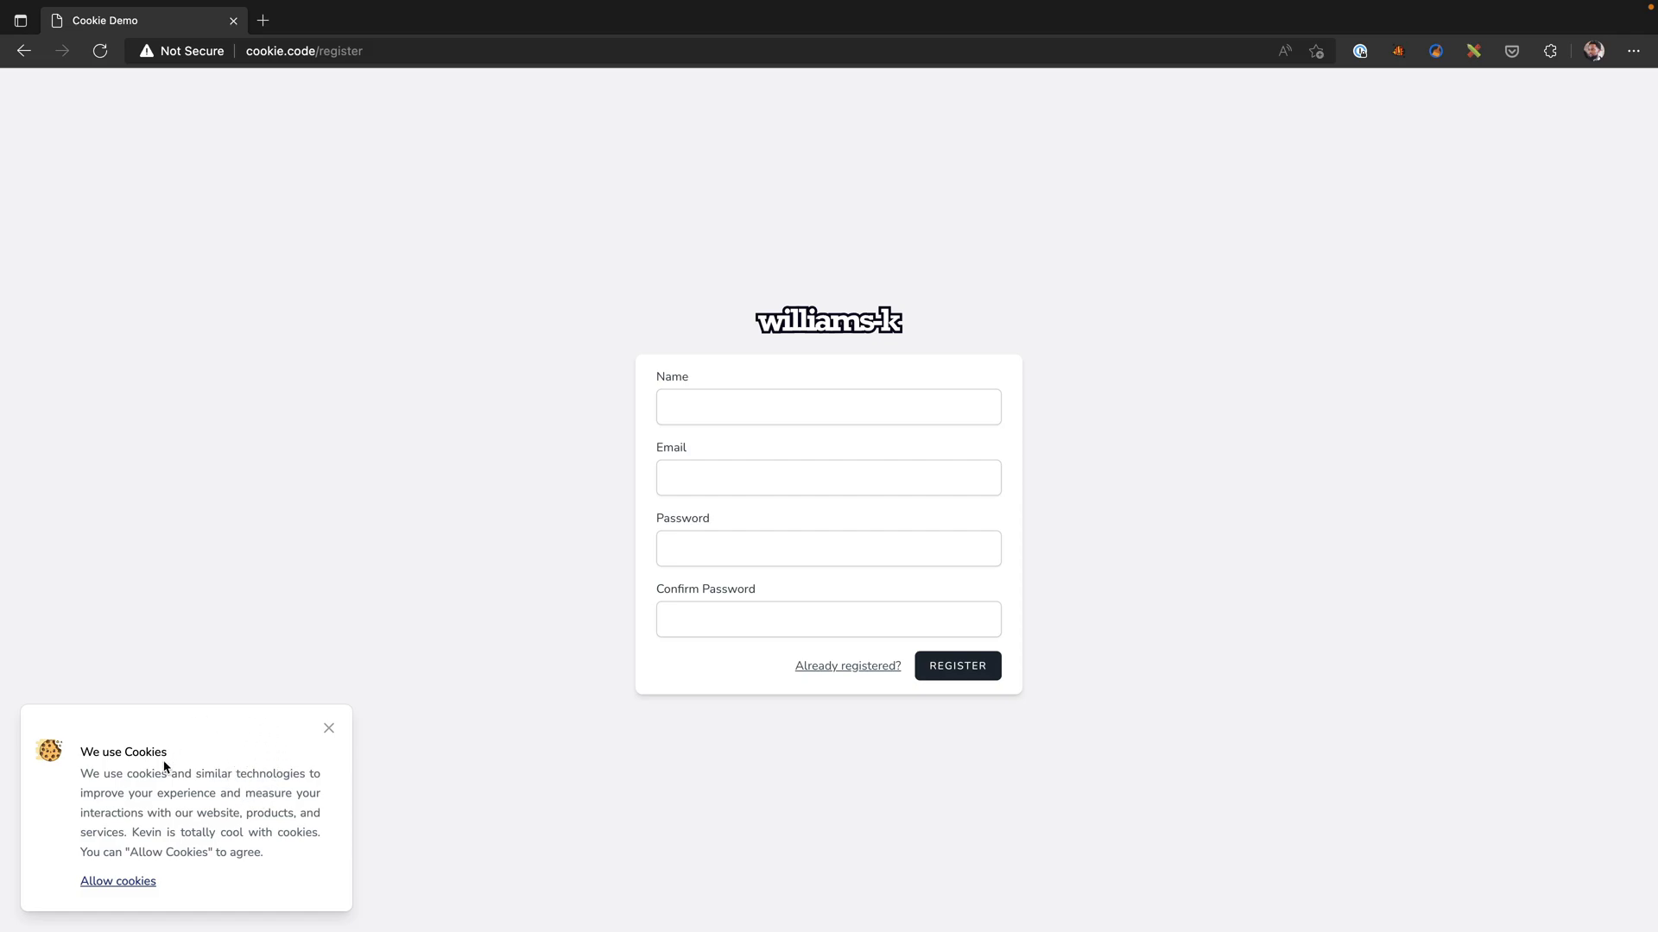
{"action": "mouse_move", "coordinate": [176, 829]}
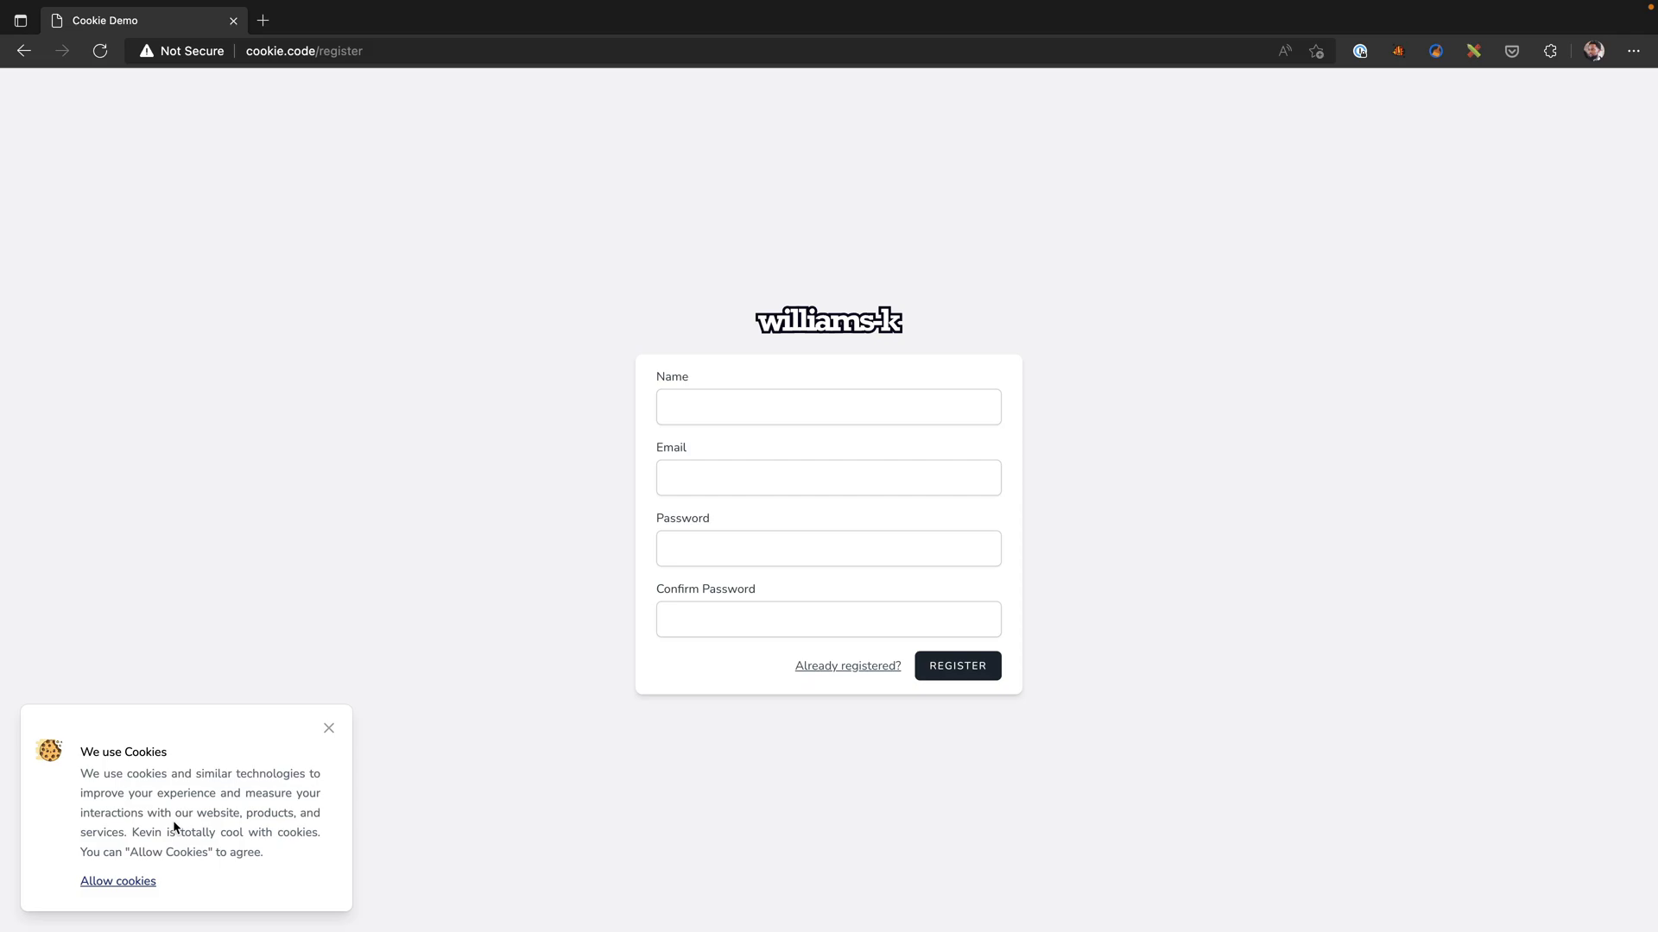
{"action": "mouse_move", "coordinate": [259, 656]}
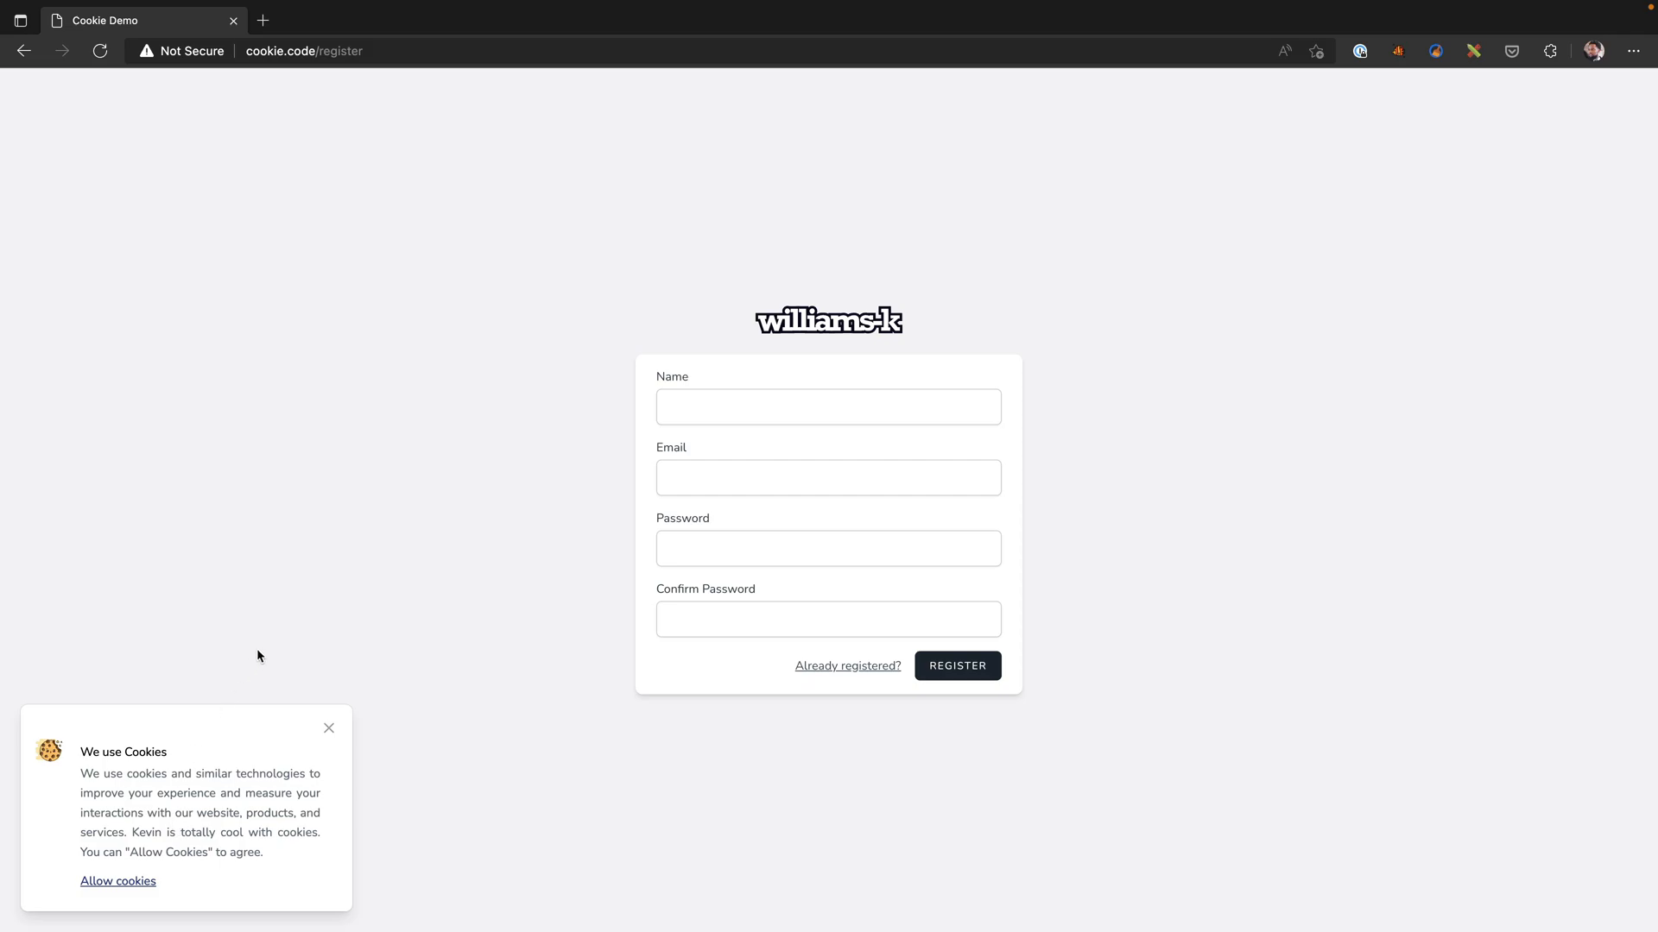
Step: Dismiss the 'We use Cookies' banner on the registration page in Edge
{"action": "left_click", "coordinate": [328, 727]}
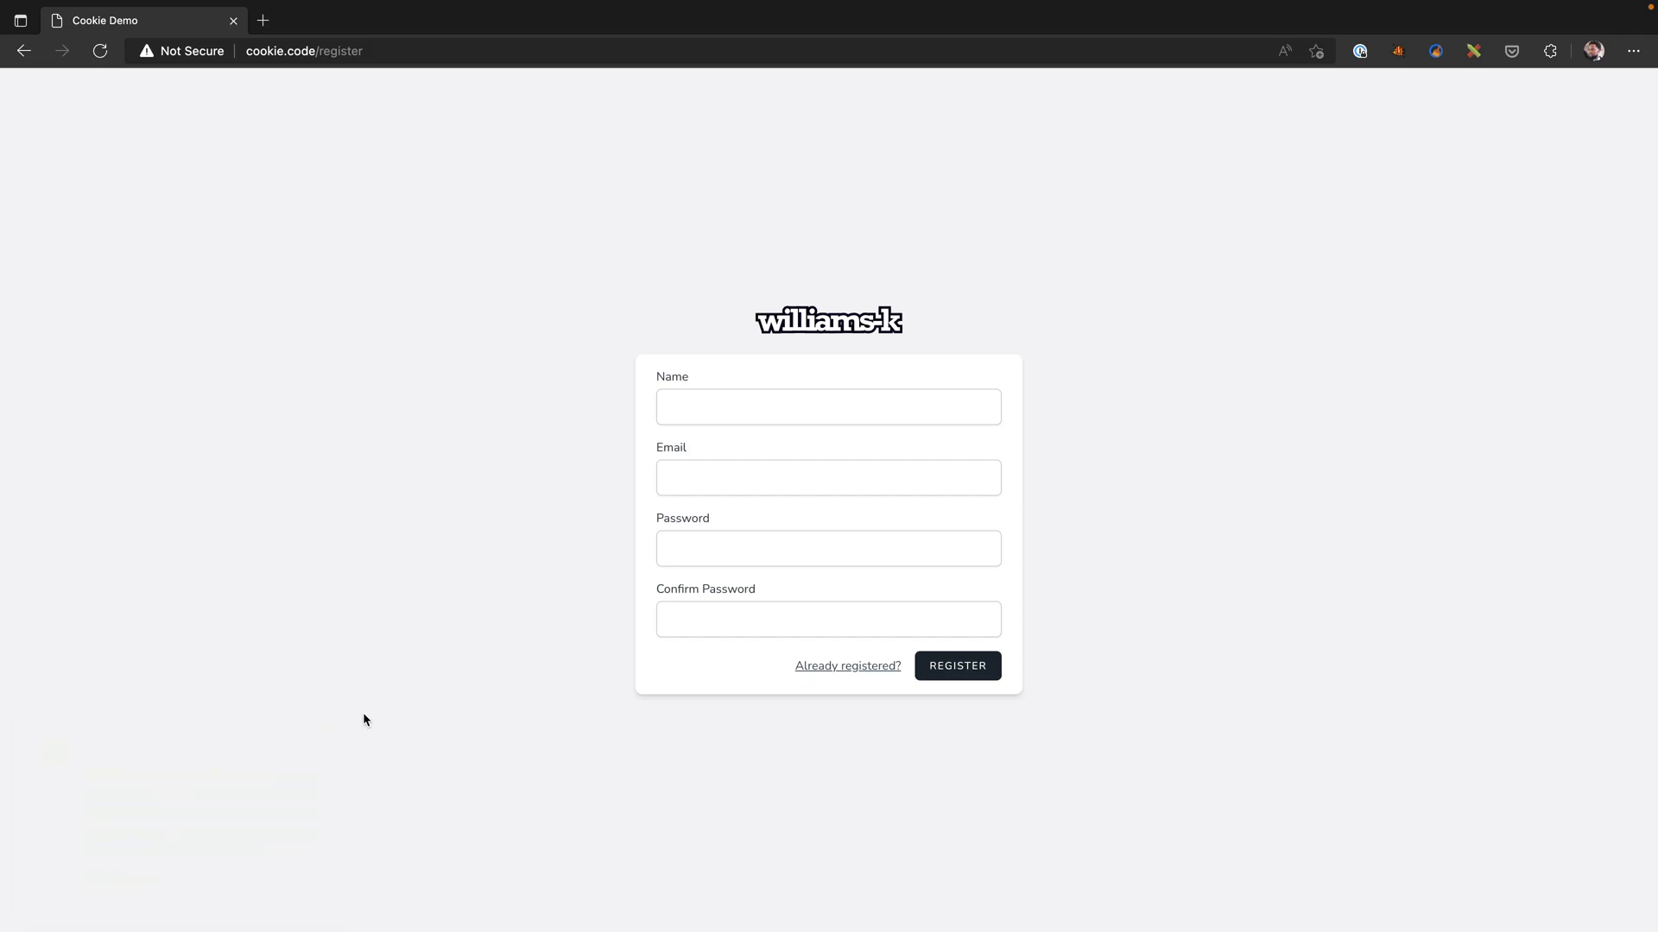
{"action": "mouse_move", "coordinate": [487, 611]}
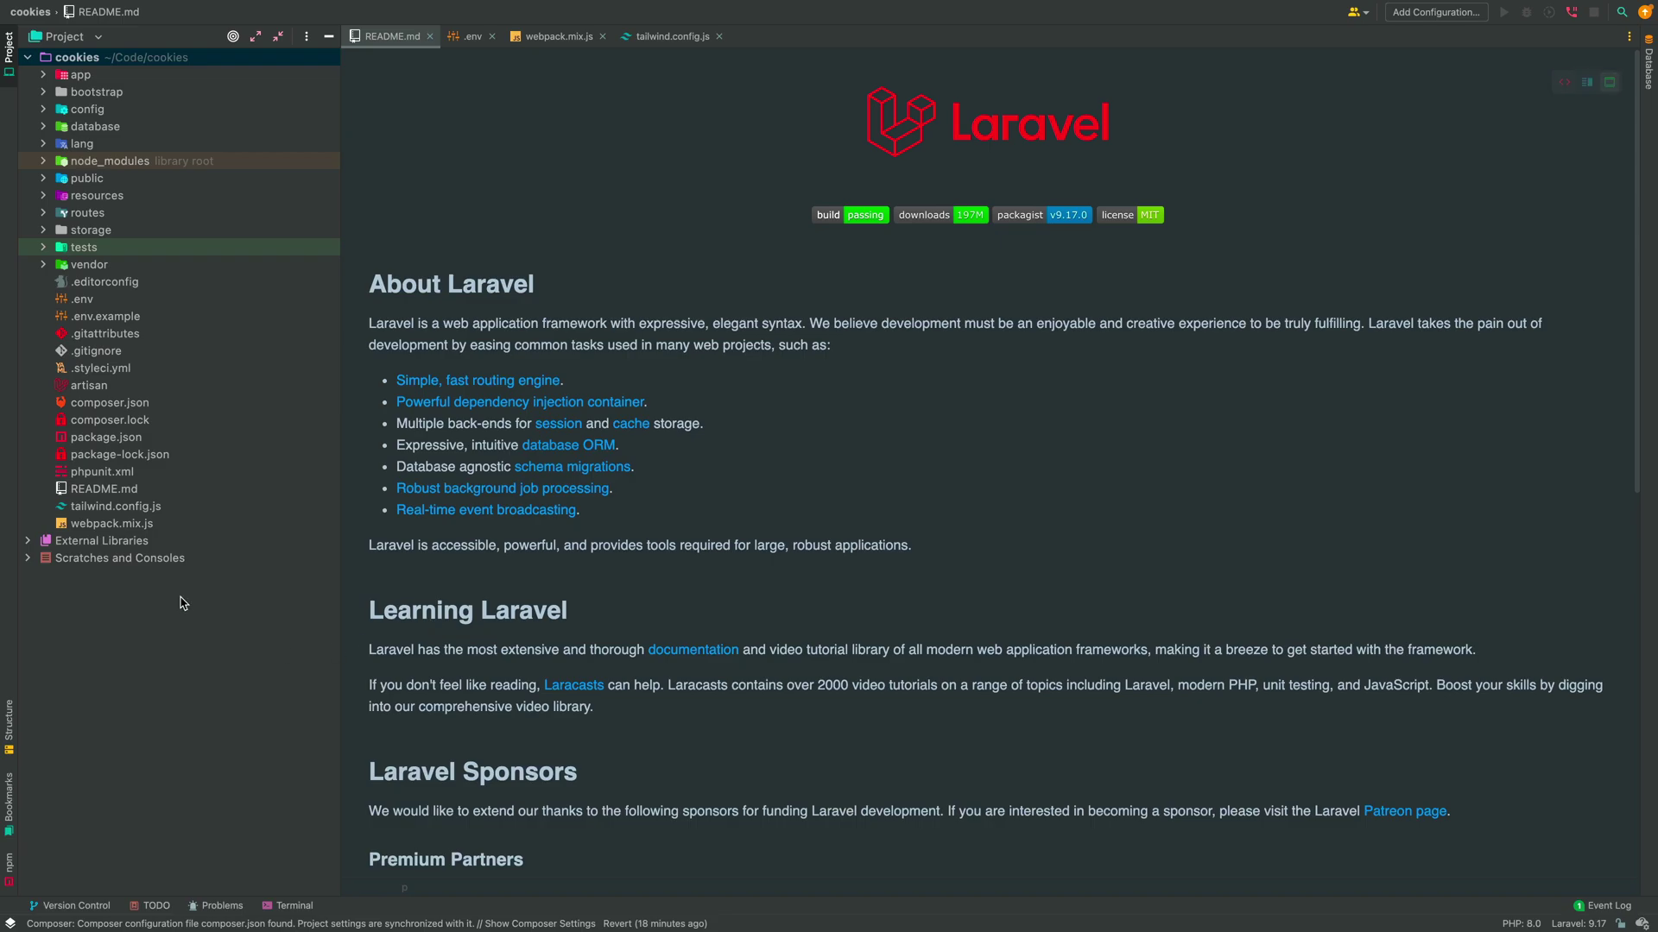
{"action": "mouse_move", "coordinate": [321, 469]}
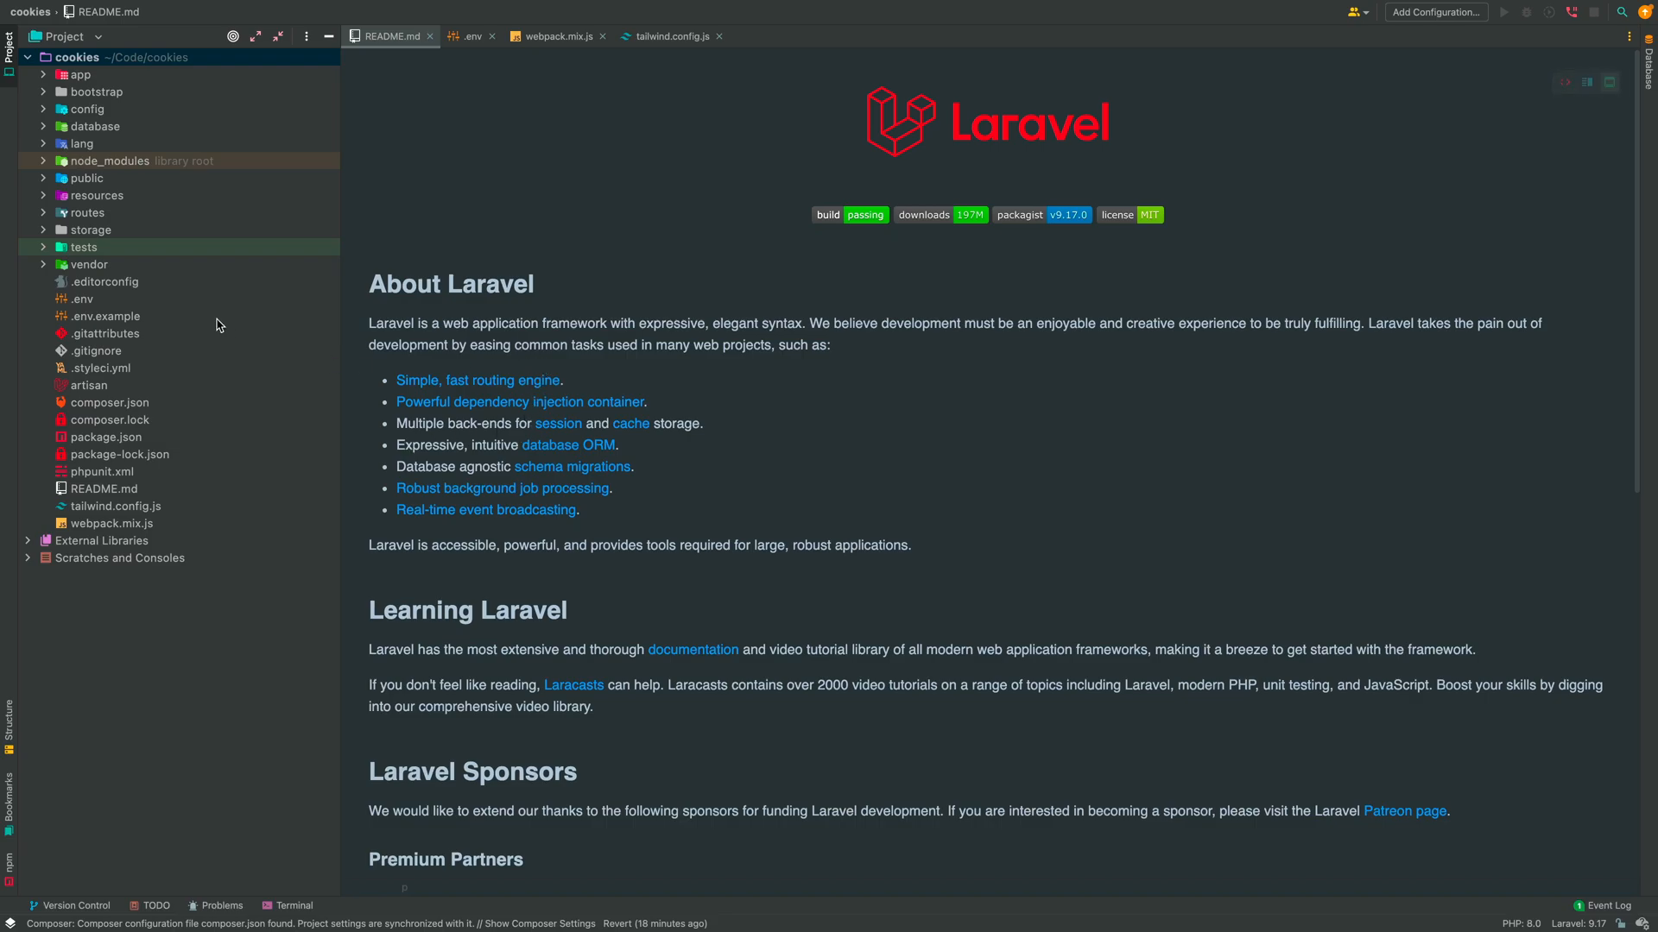
{"action": "mouse_move", "coordinate": [225, 388]}
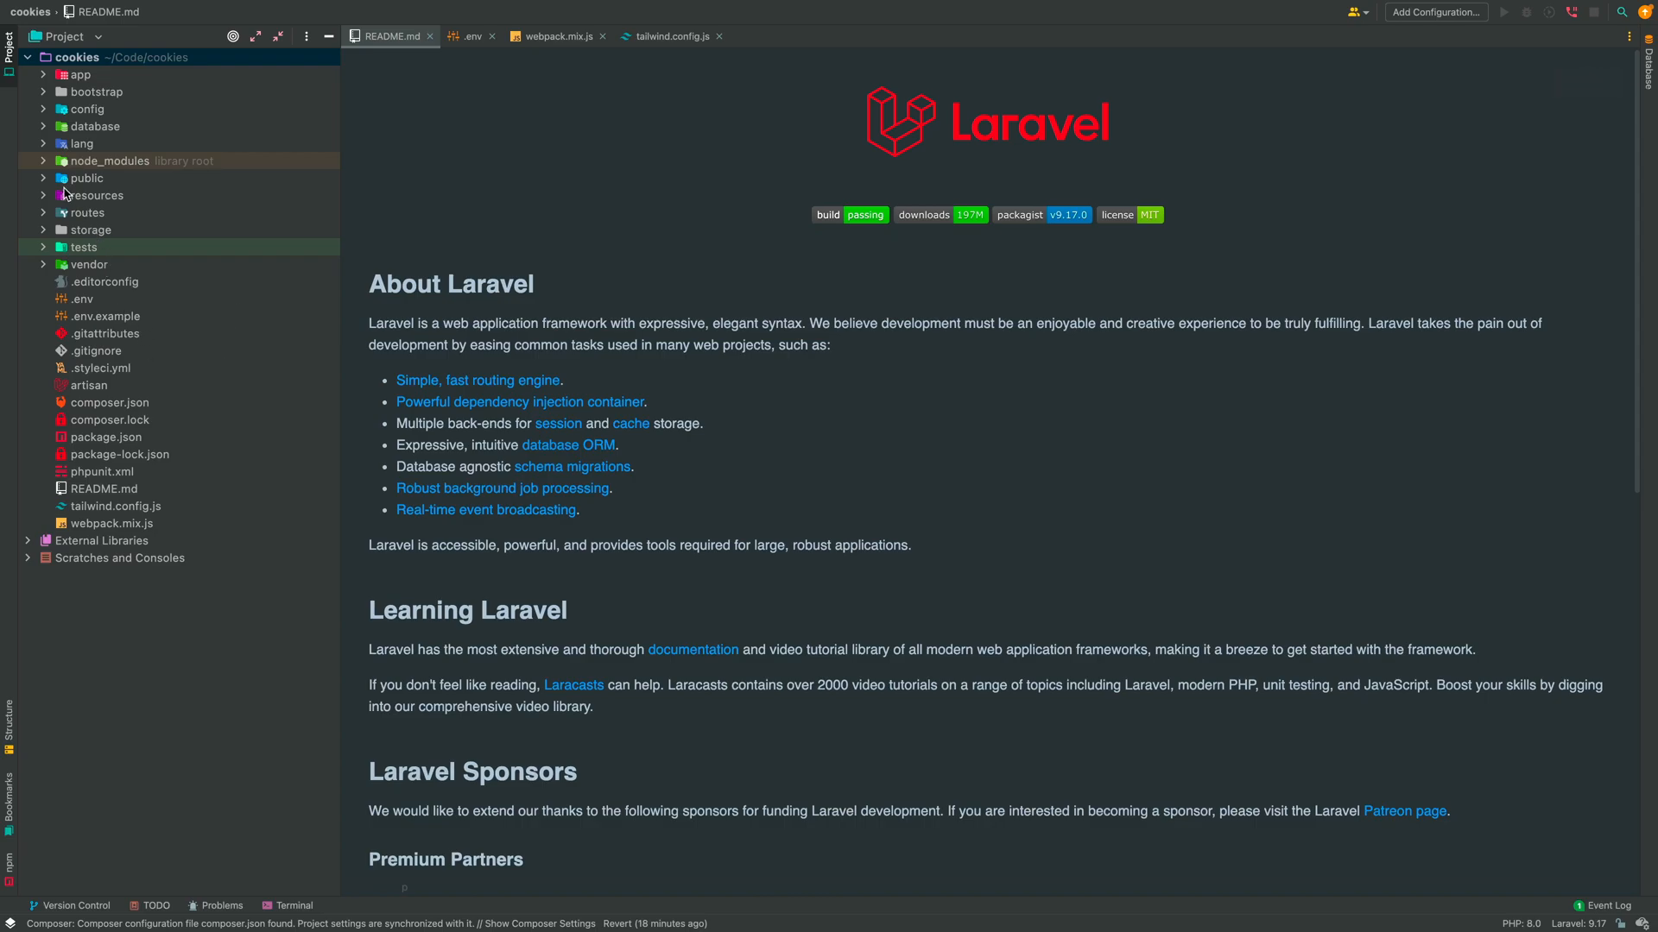
{"action": "mouse_move", "coordinate": [77, 268]}
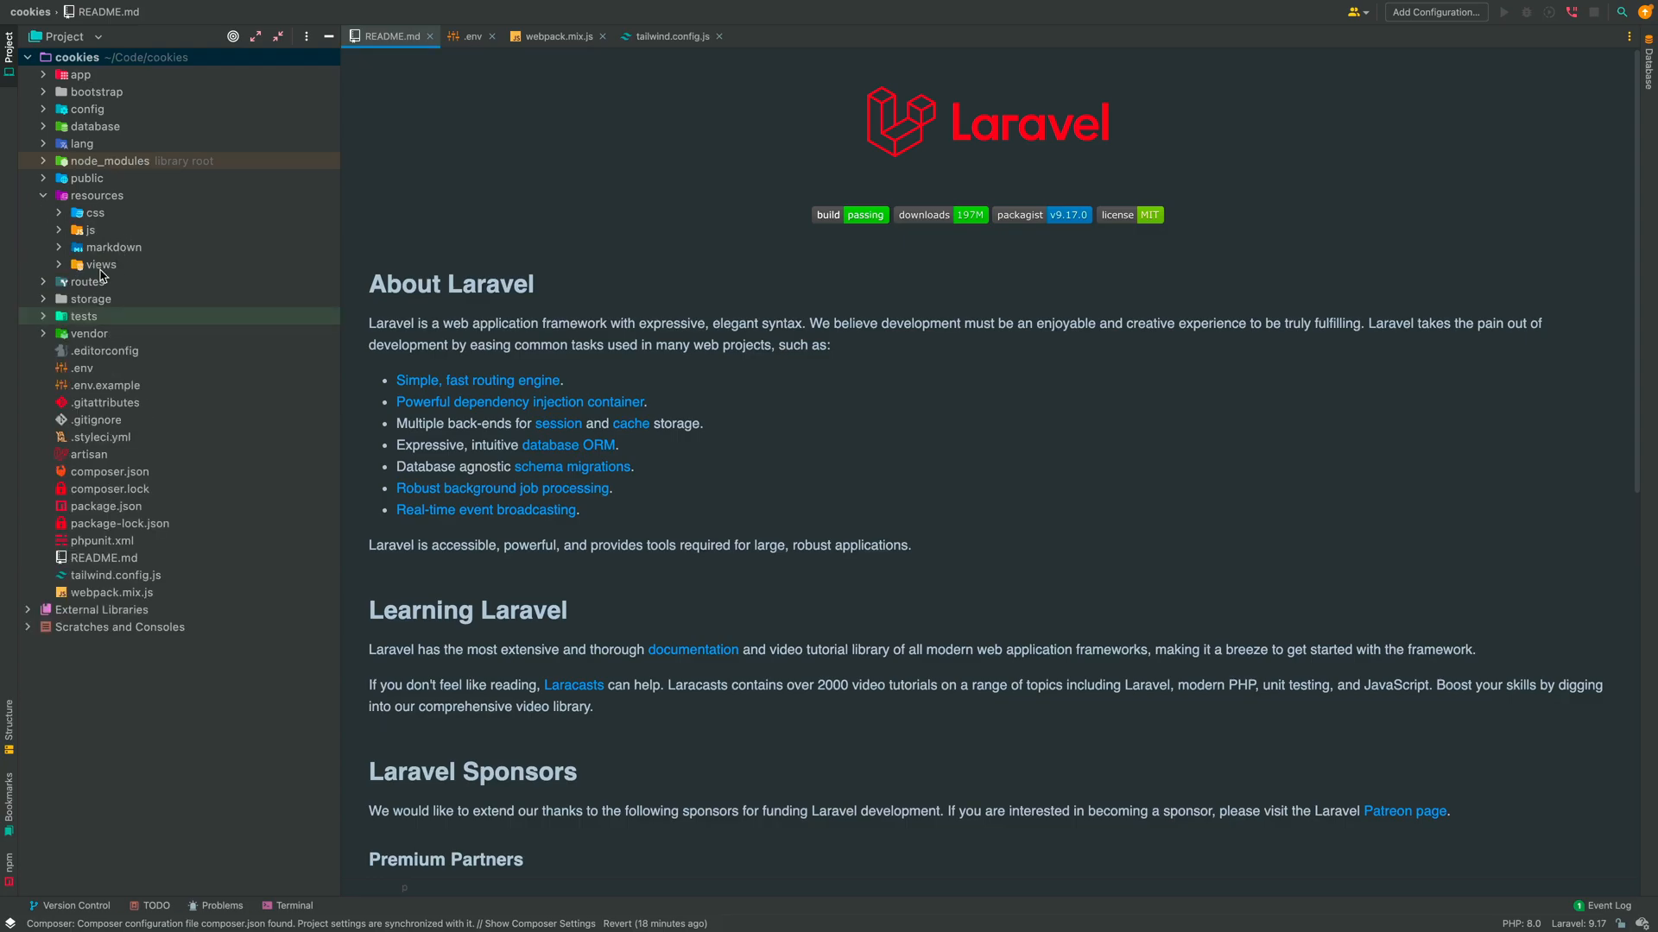
Step: Look through resources/views and its vendor folder, then collapse views again
{"action": "left_click", "coordinate": [101, 264]}
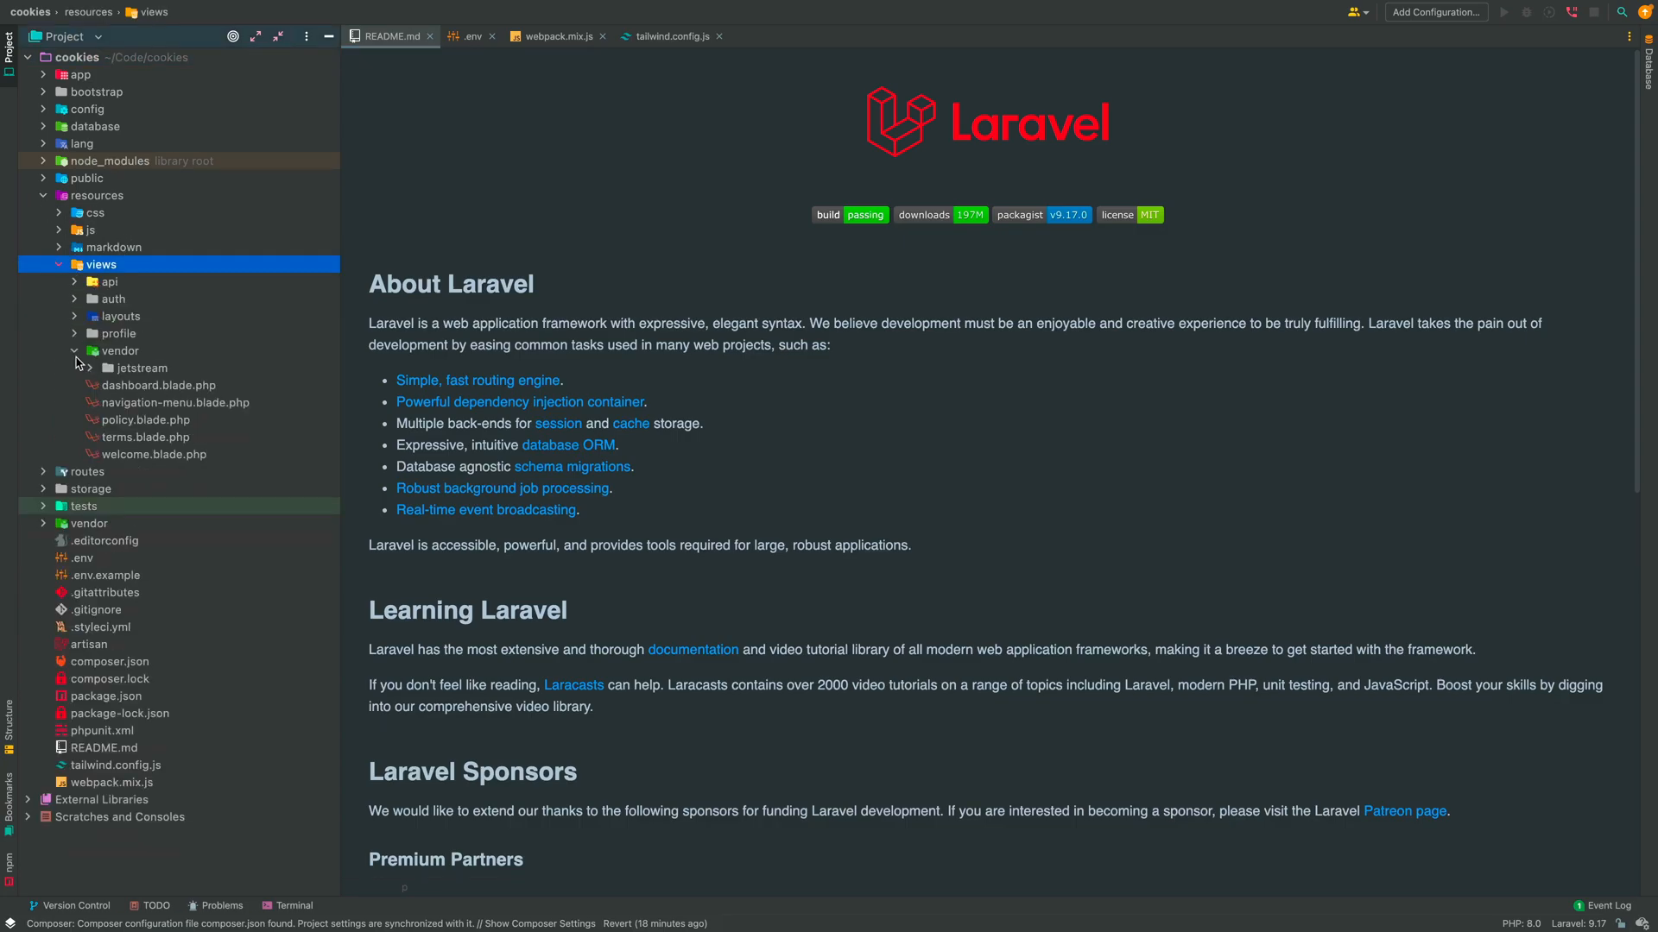
{"action": "left_click", "coordinate": [119, 351]}
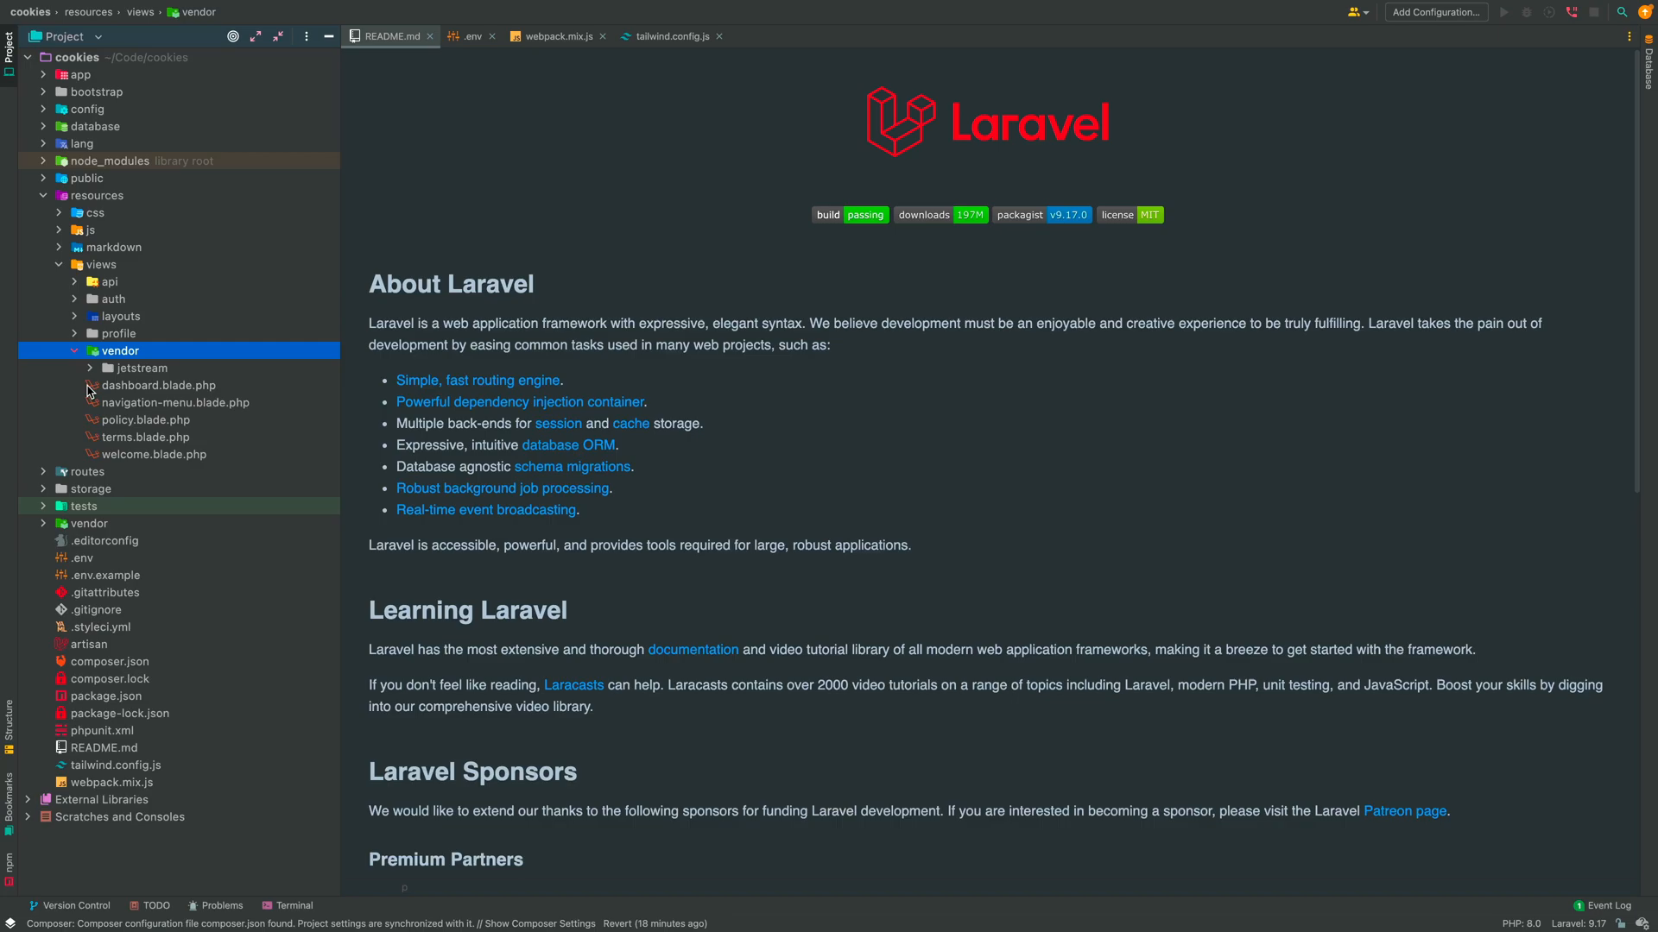
{"action": "left_click", "coordinate": [476, 36]}
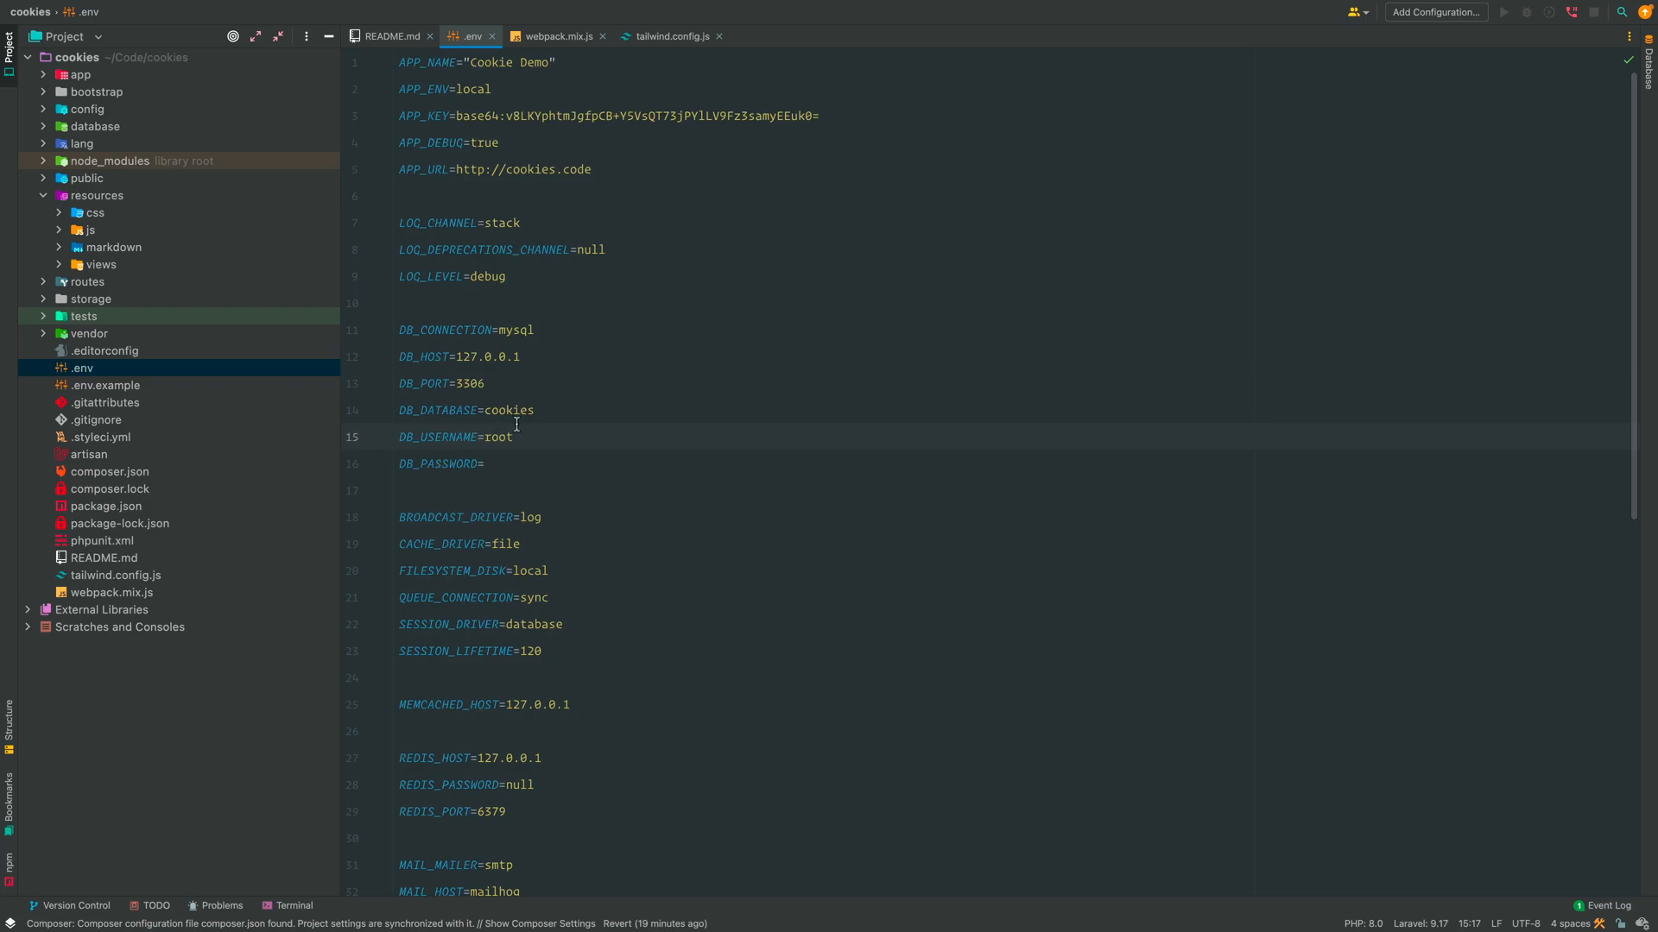
Step: Review the webpack.mix.js asset build script and move on to the next editor tab
{"action": "left_click", "coordinate": [513, 437]}
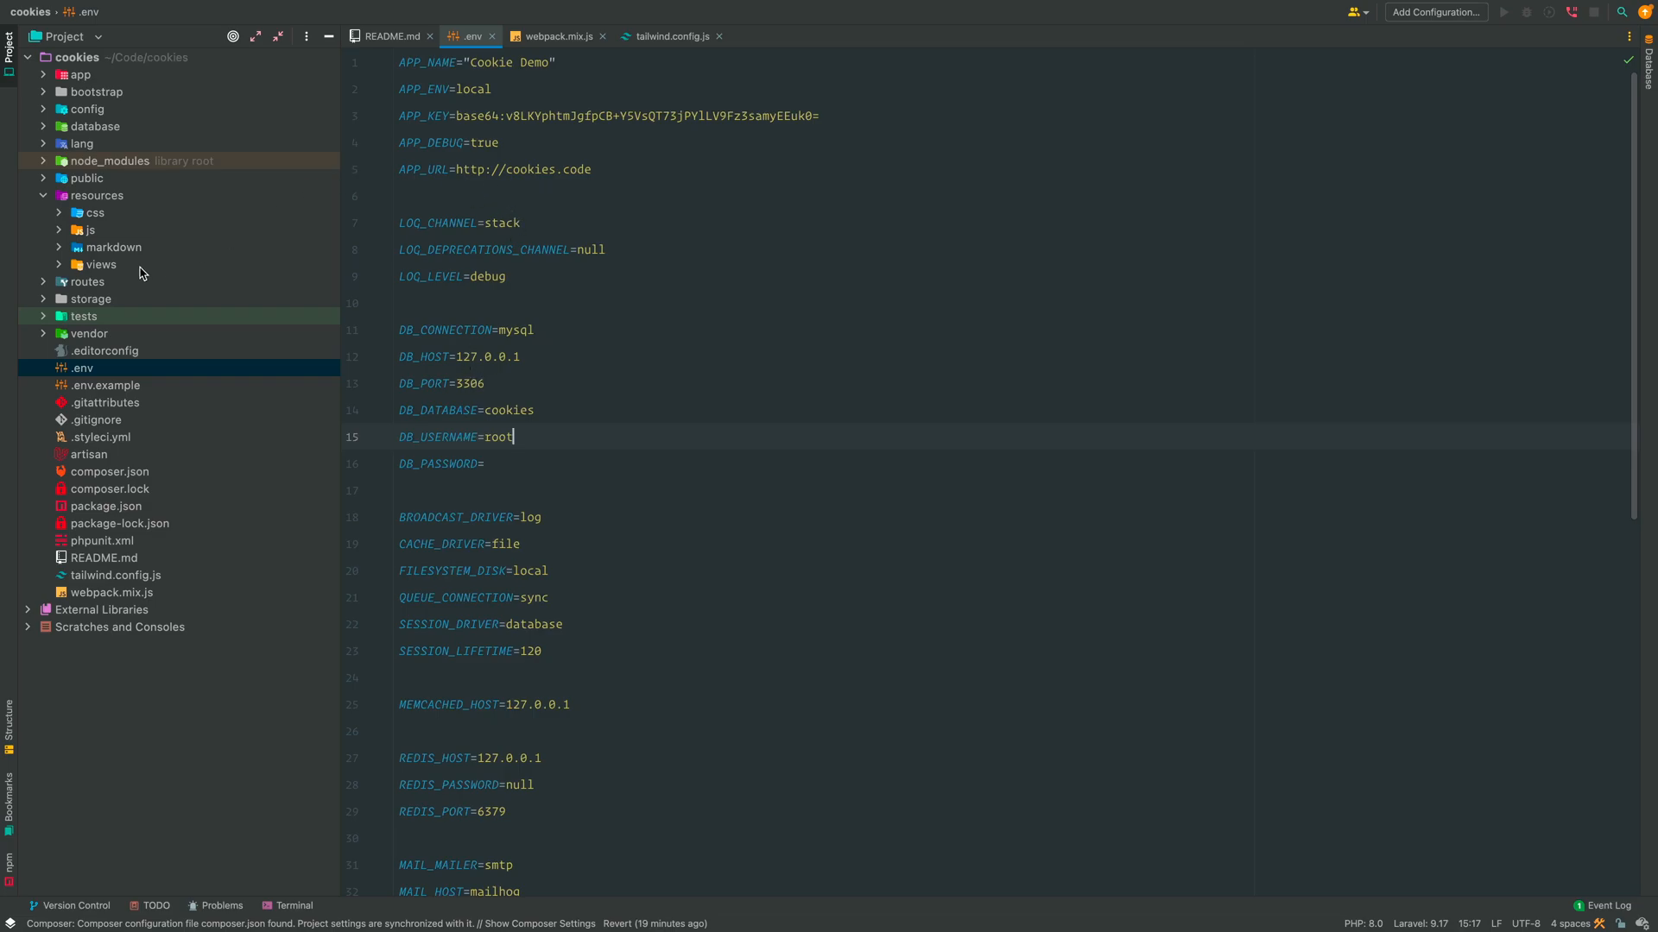
{"action": "left_click", "coordinate": [553, 35]}
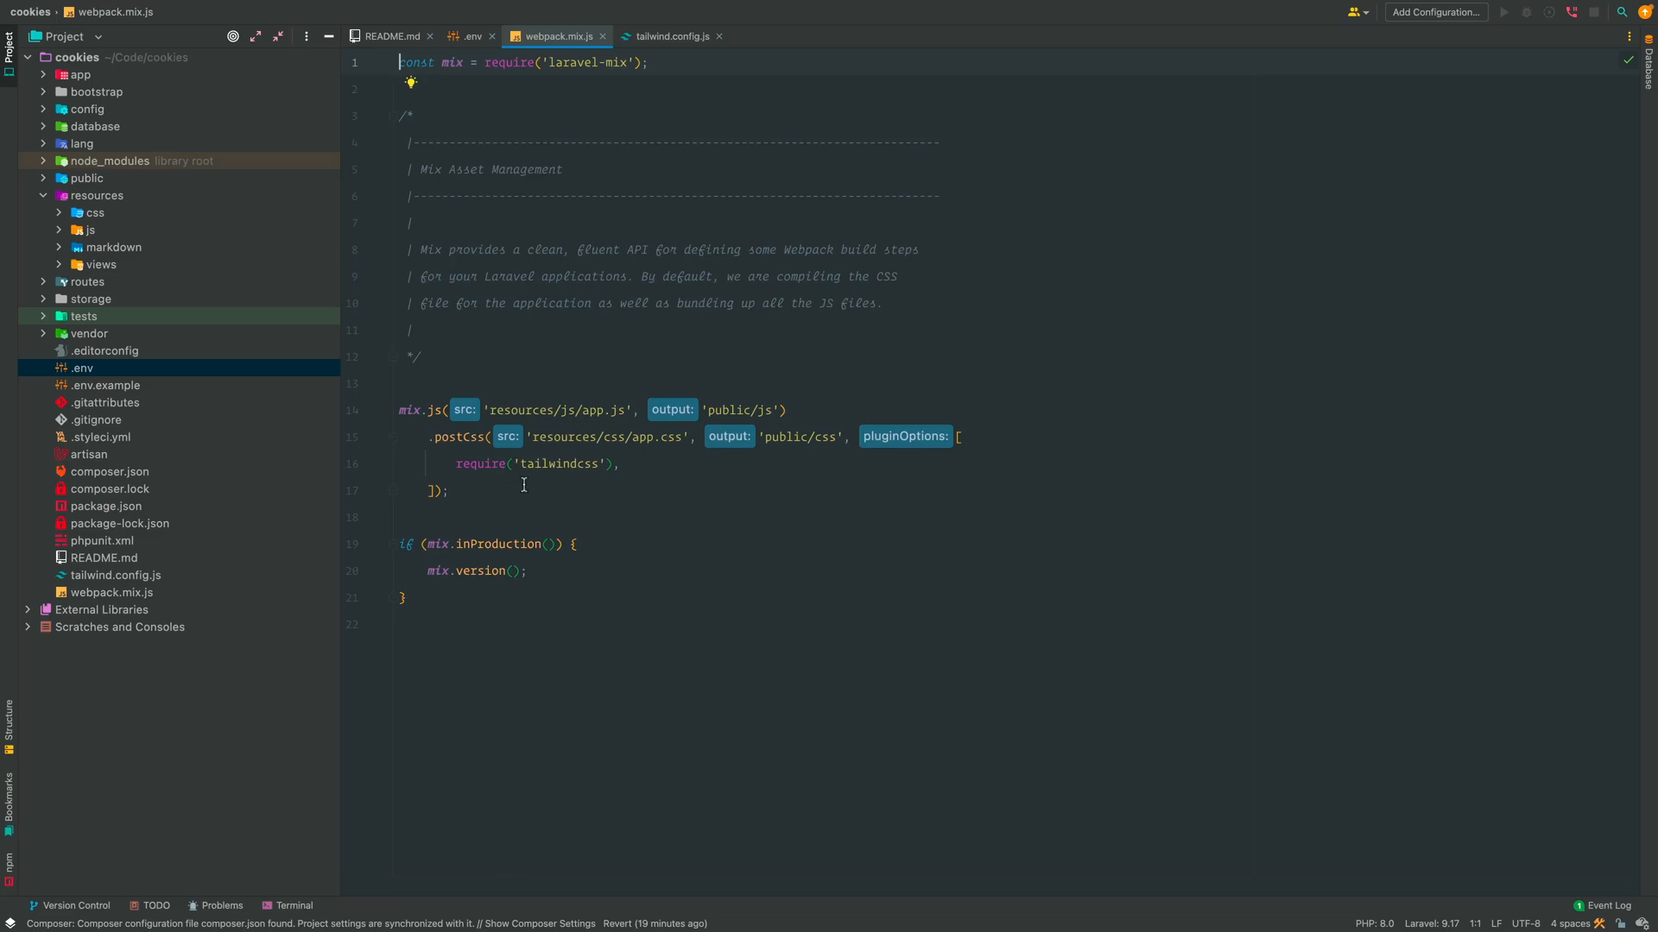
{"action": "left_click_drag", "start_coordinate": [479, 462], "coordinate": [613, 463]}
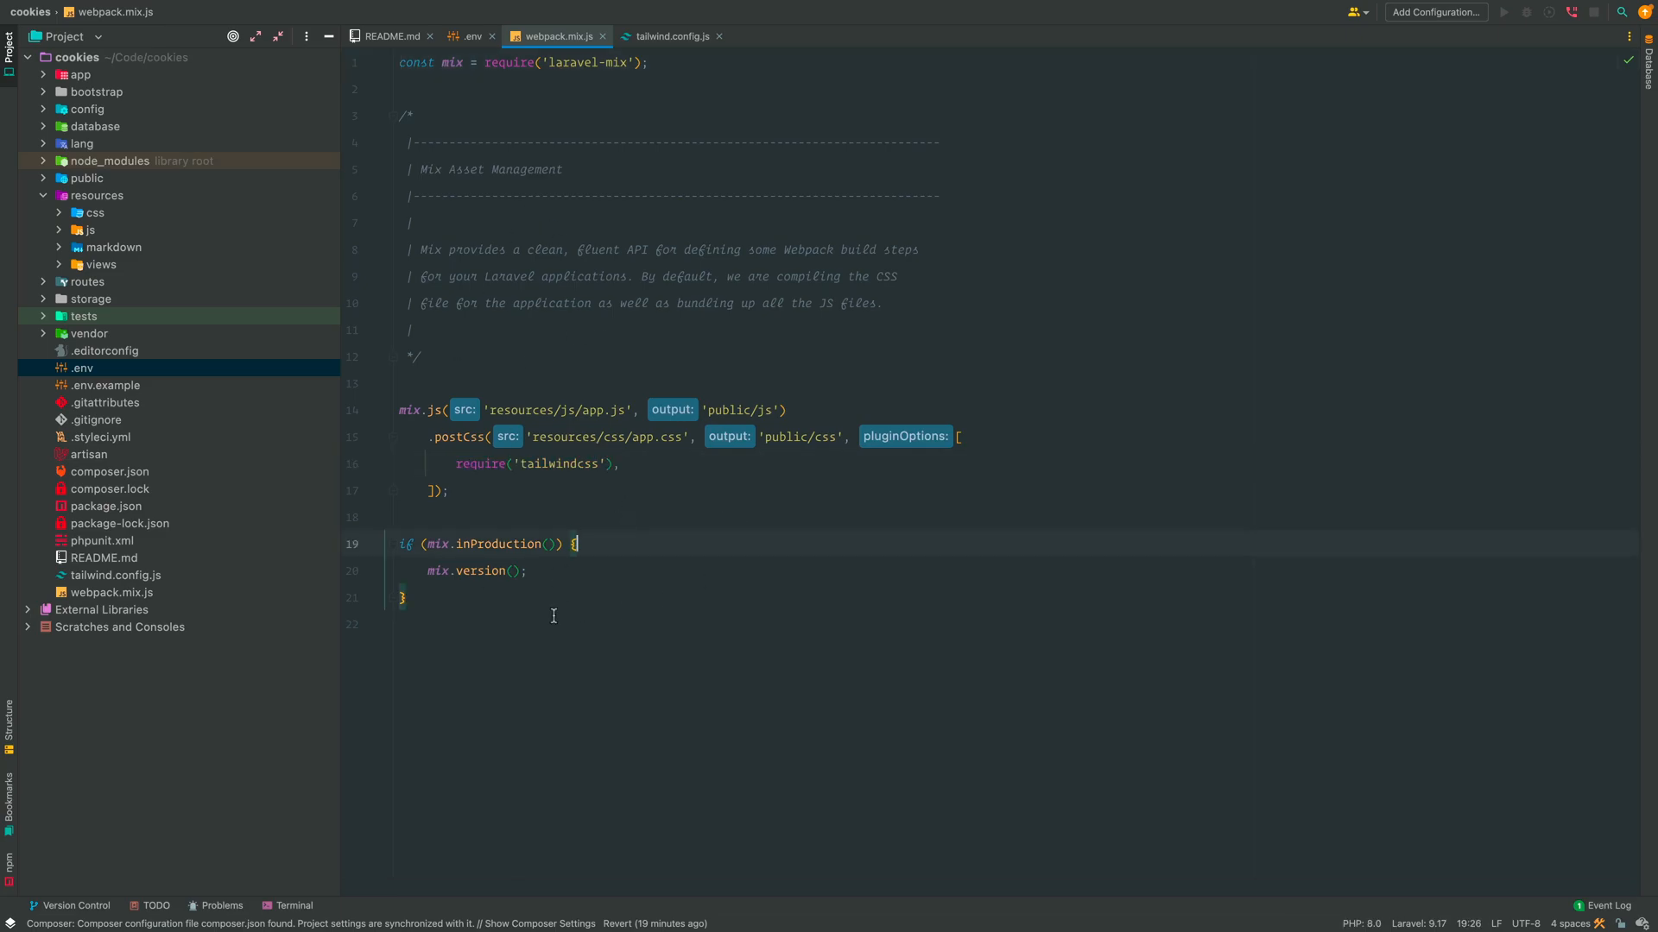
{"action": "left_click", "coordinate": [671, 36]}
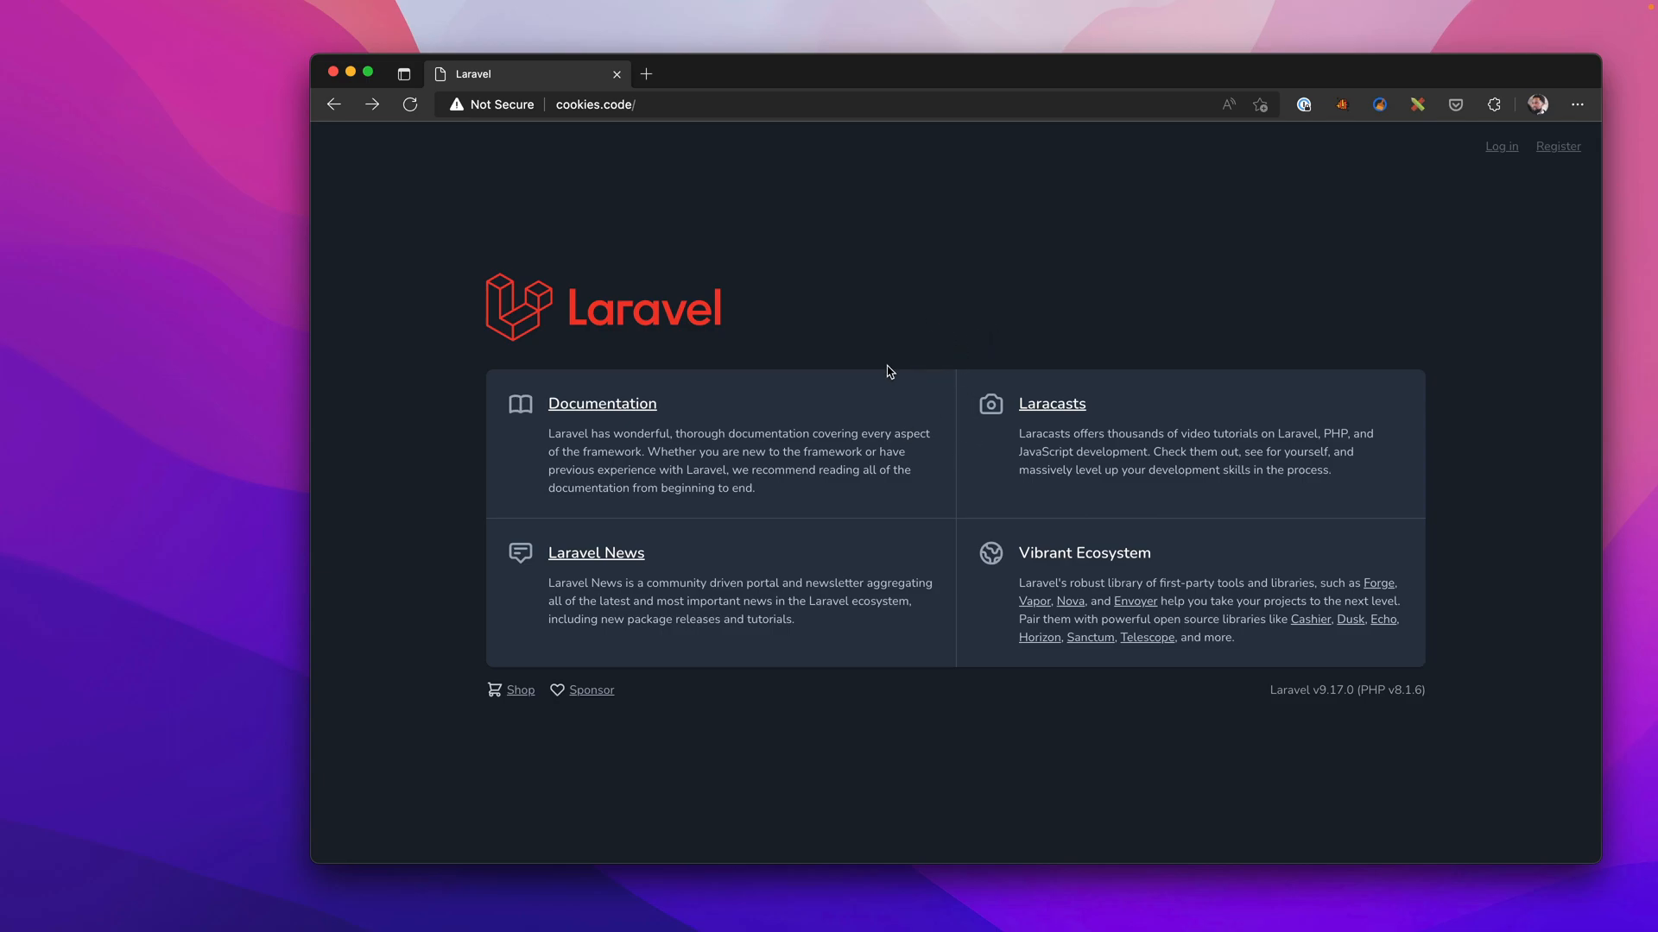
{"action": "mouse_move", "coordinate": [646, 195]}
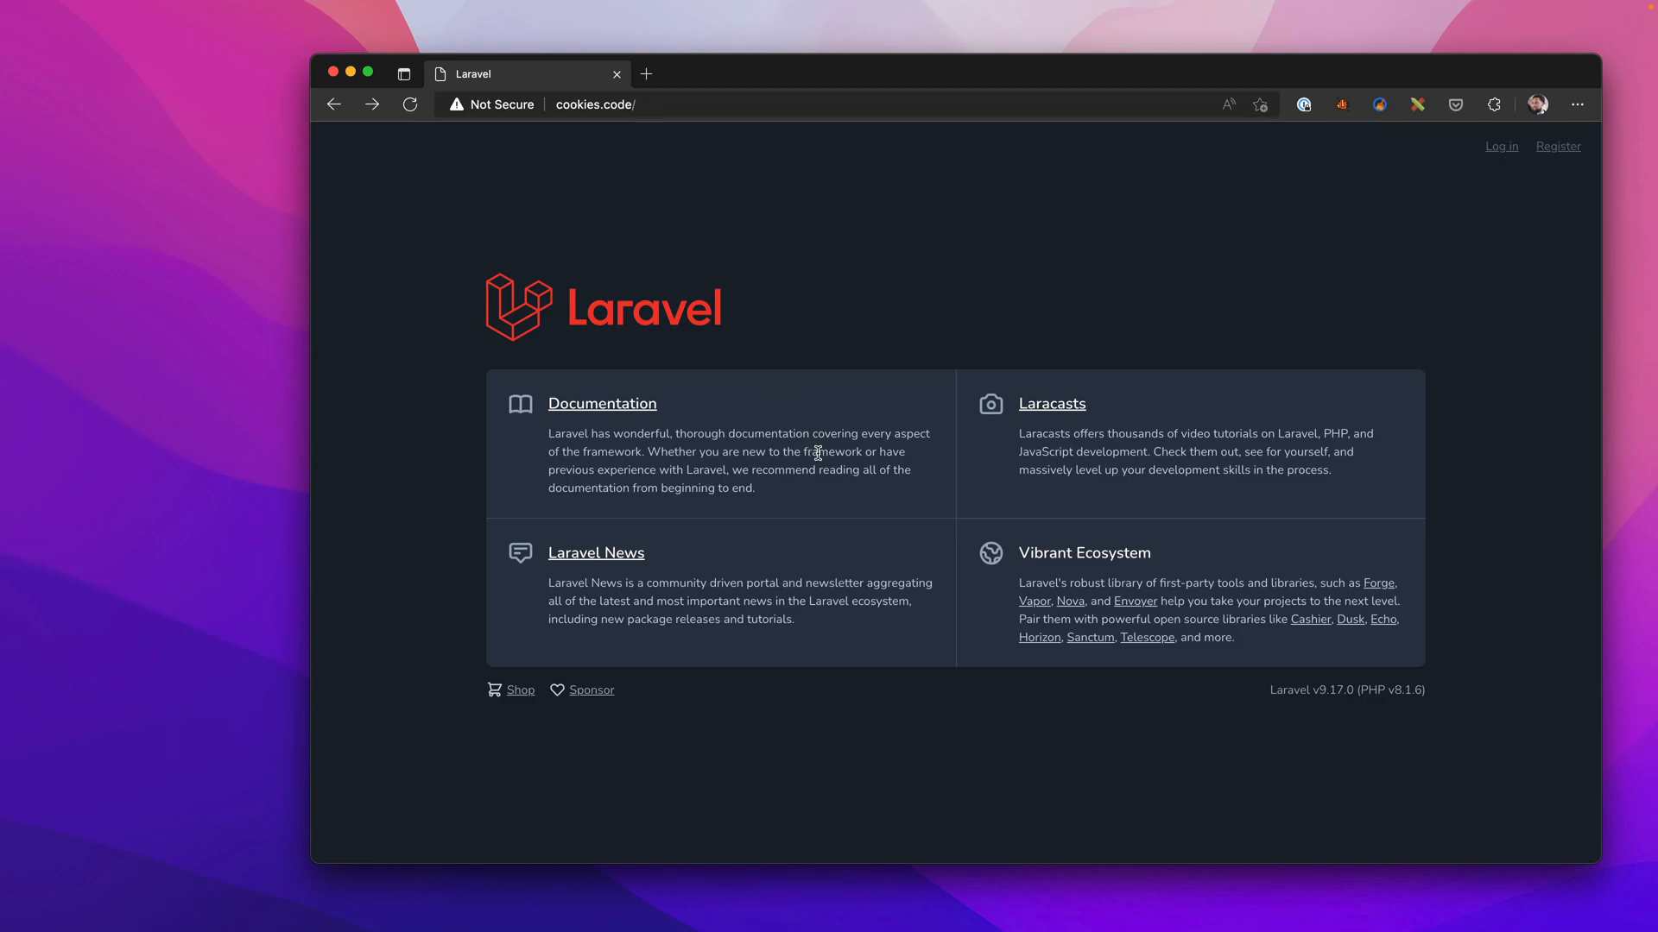
{"action": "mouse_move", "coordinate": [864, 356]}
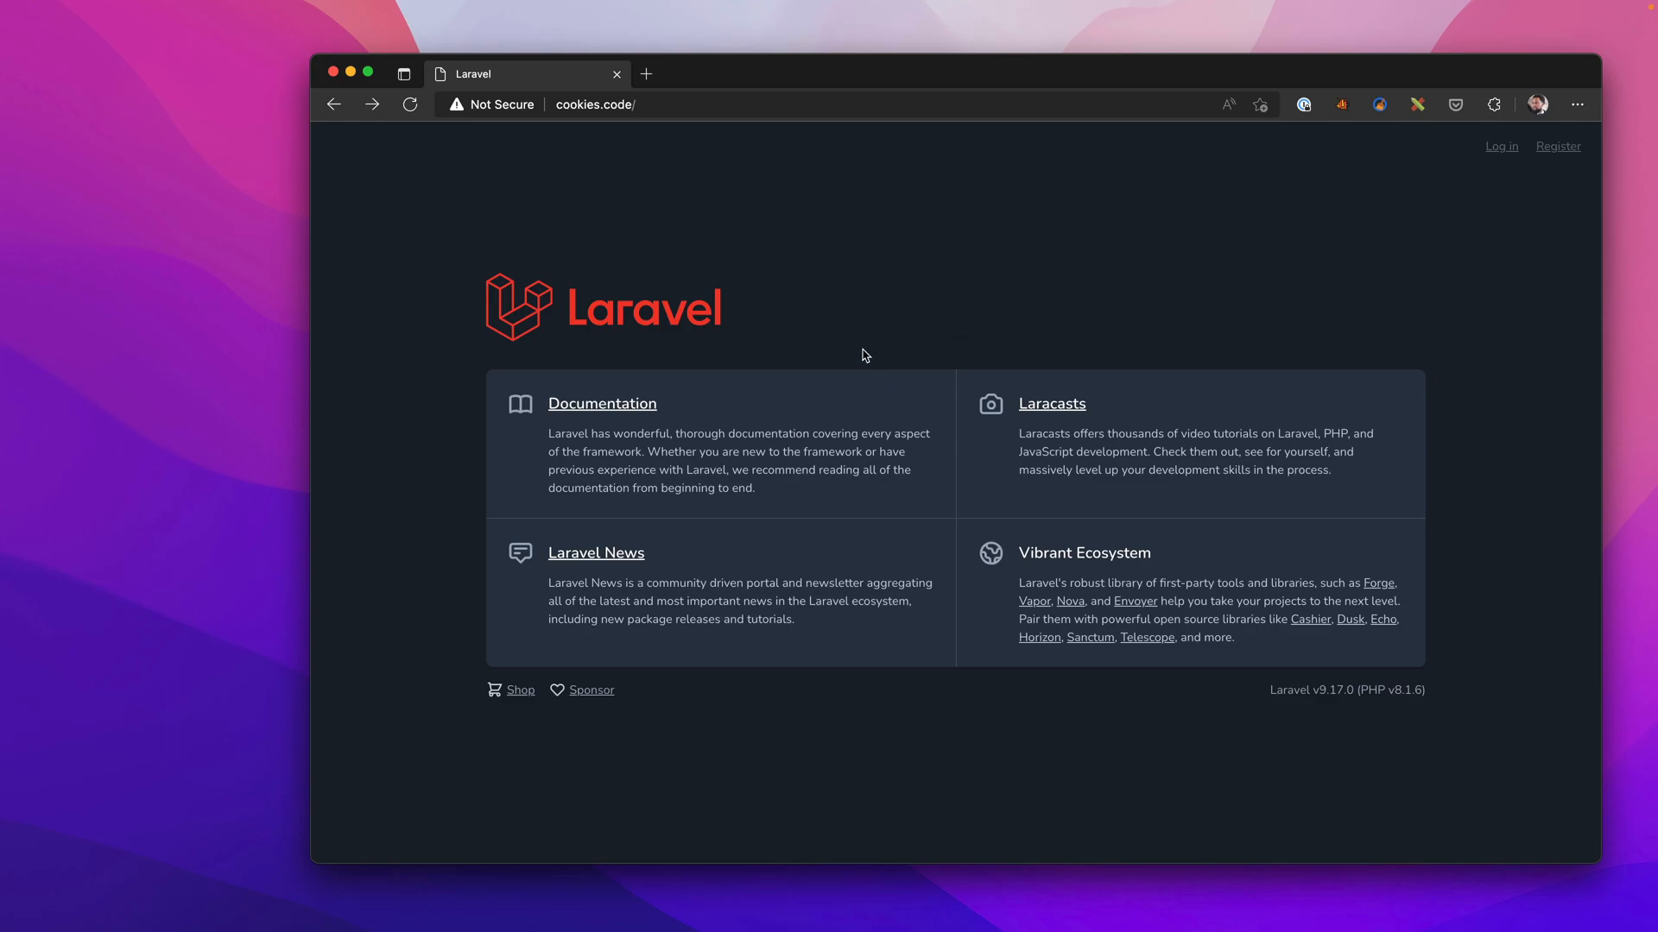
{"action": "mouse_move", "coordinate": [1264, 316]}
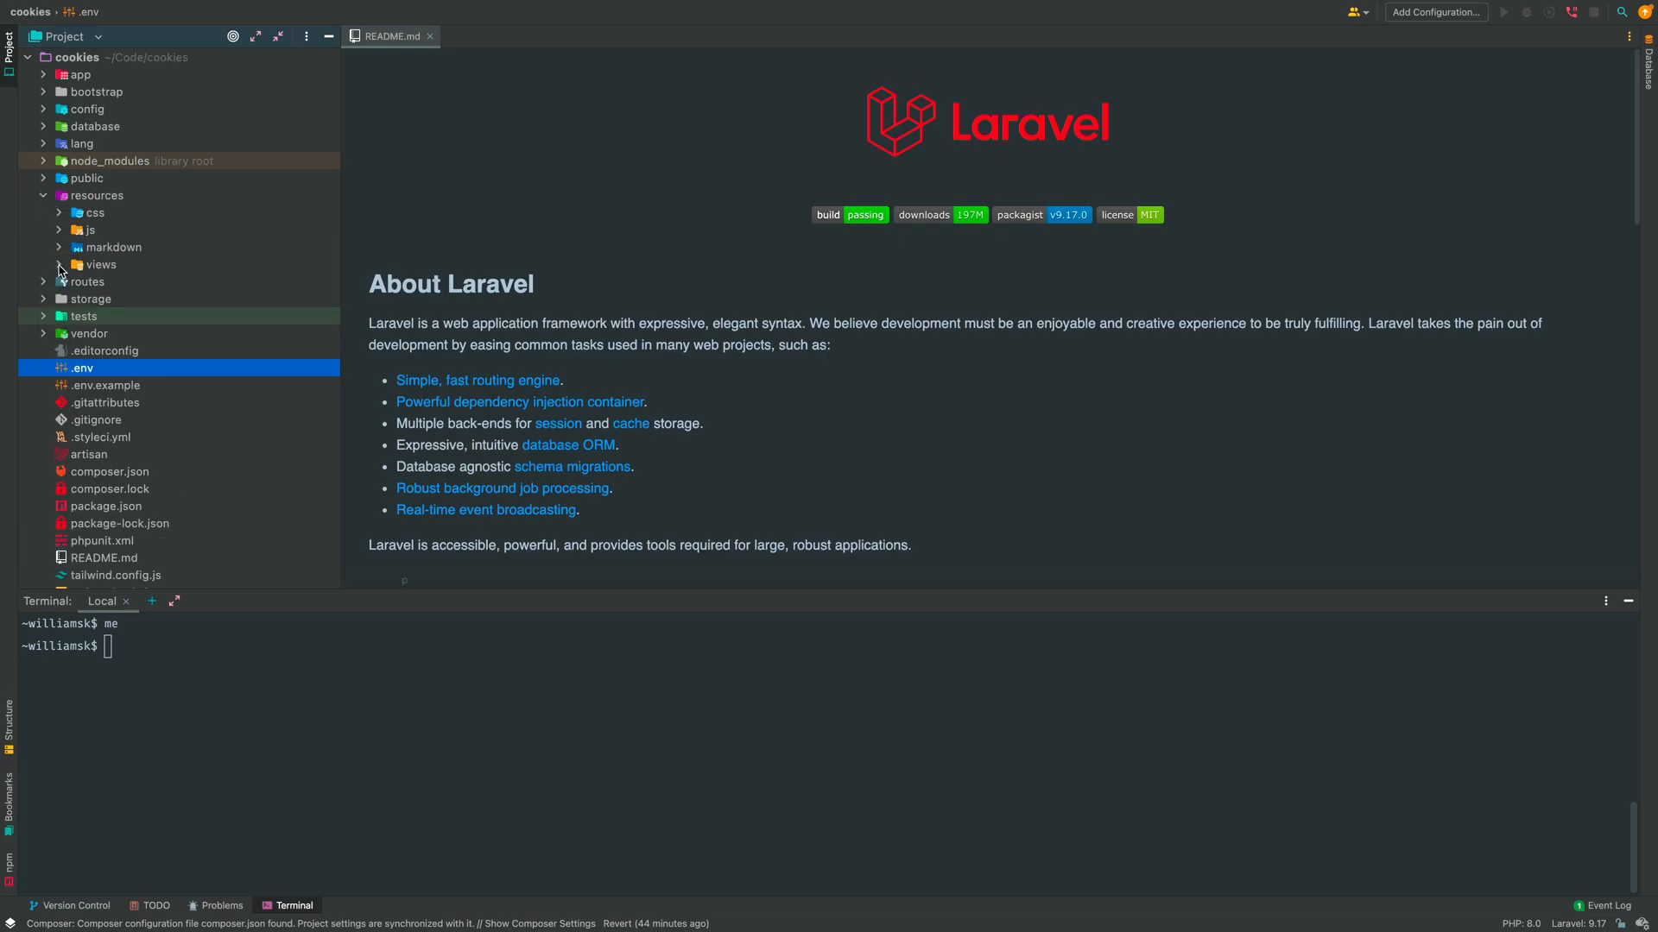
Step: Expand views/layouts in the Project tree and check the existing guest layout
{"action": "left_click", "coordinate": [59, 264]}
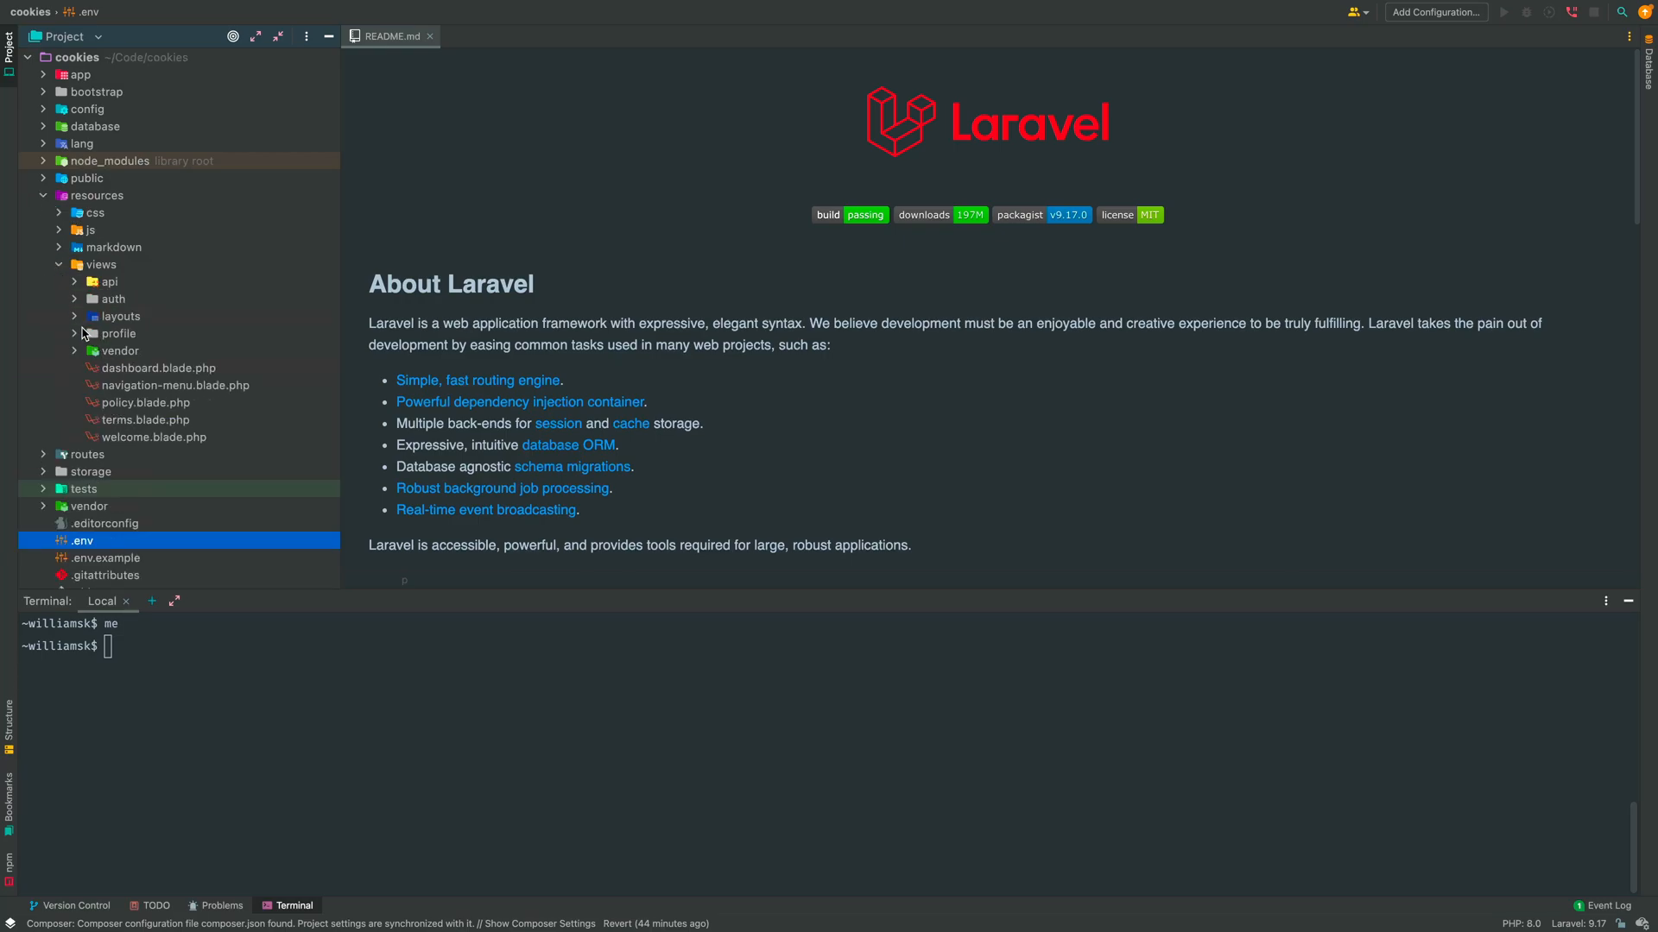
{"action": "left_click", "coordinate": [75, 316]}
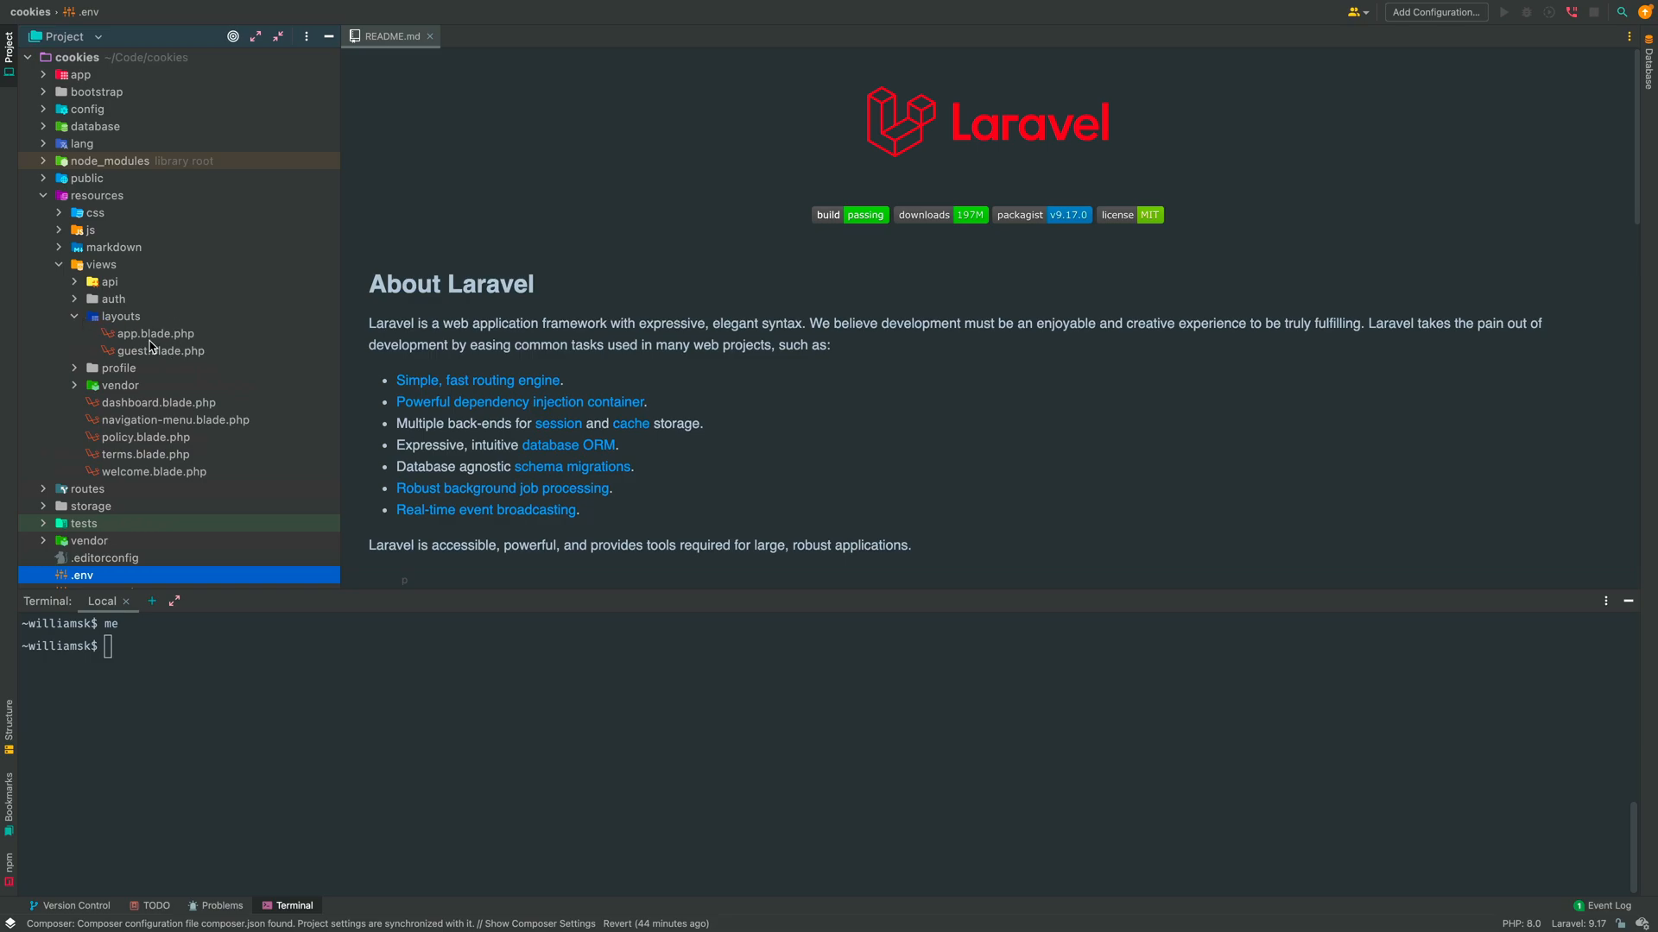
{"action": "left_click", "coordinate": [158, 351]}
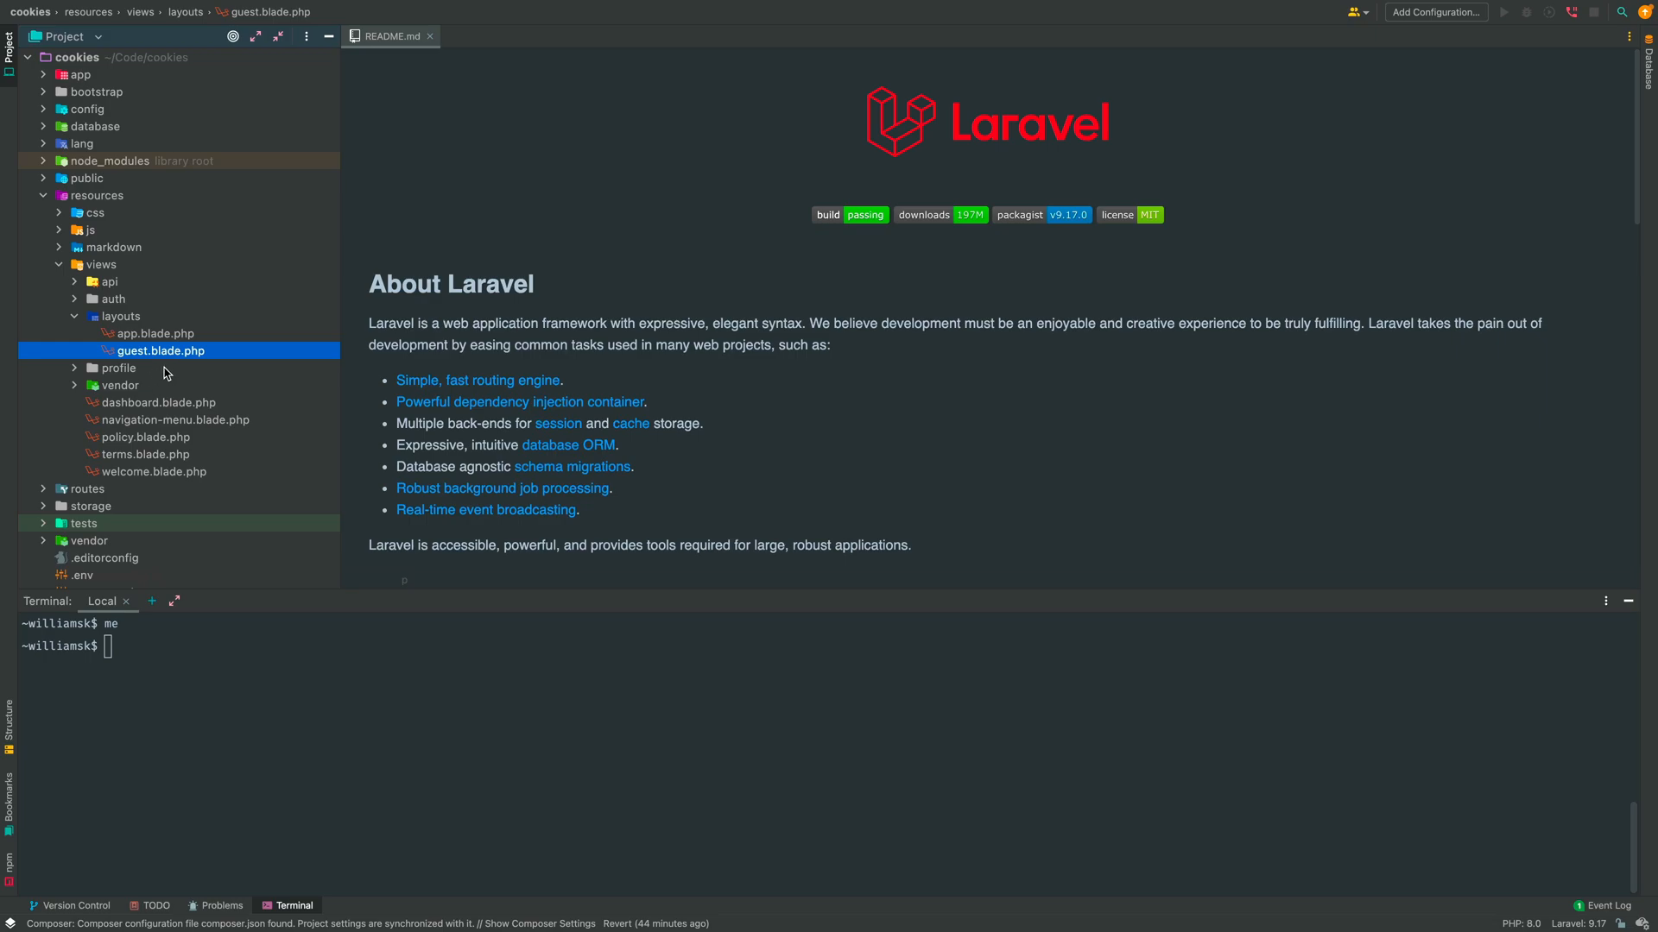
{"action": "mouse_move", "coordinate": [141, 350]}
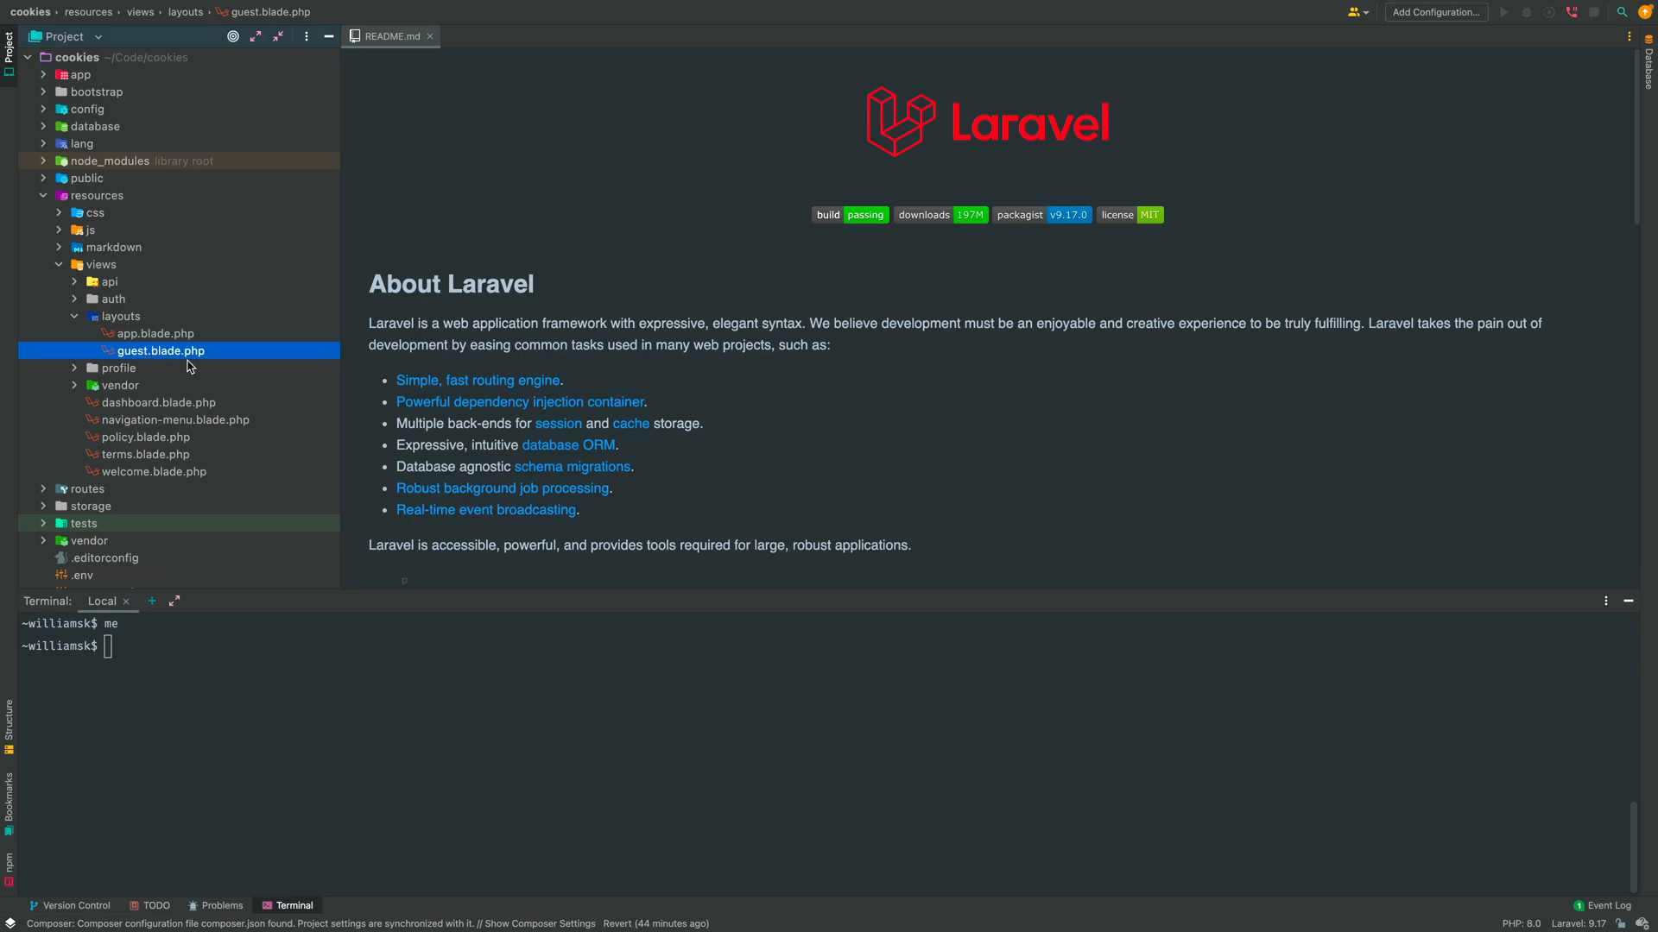
Step: From the terminal, cd into resources/views/layouts and touch site.blade.php
{"action": "type", "text": "cd"}
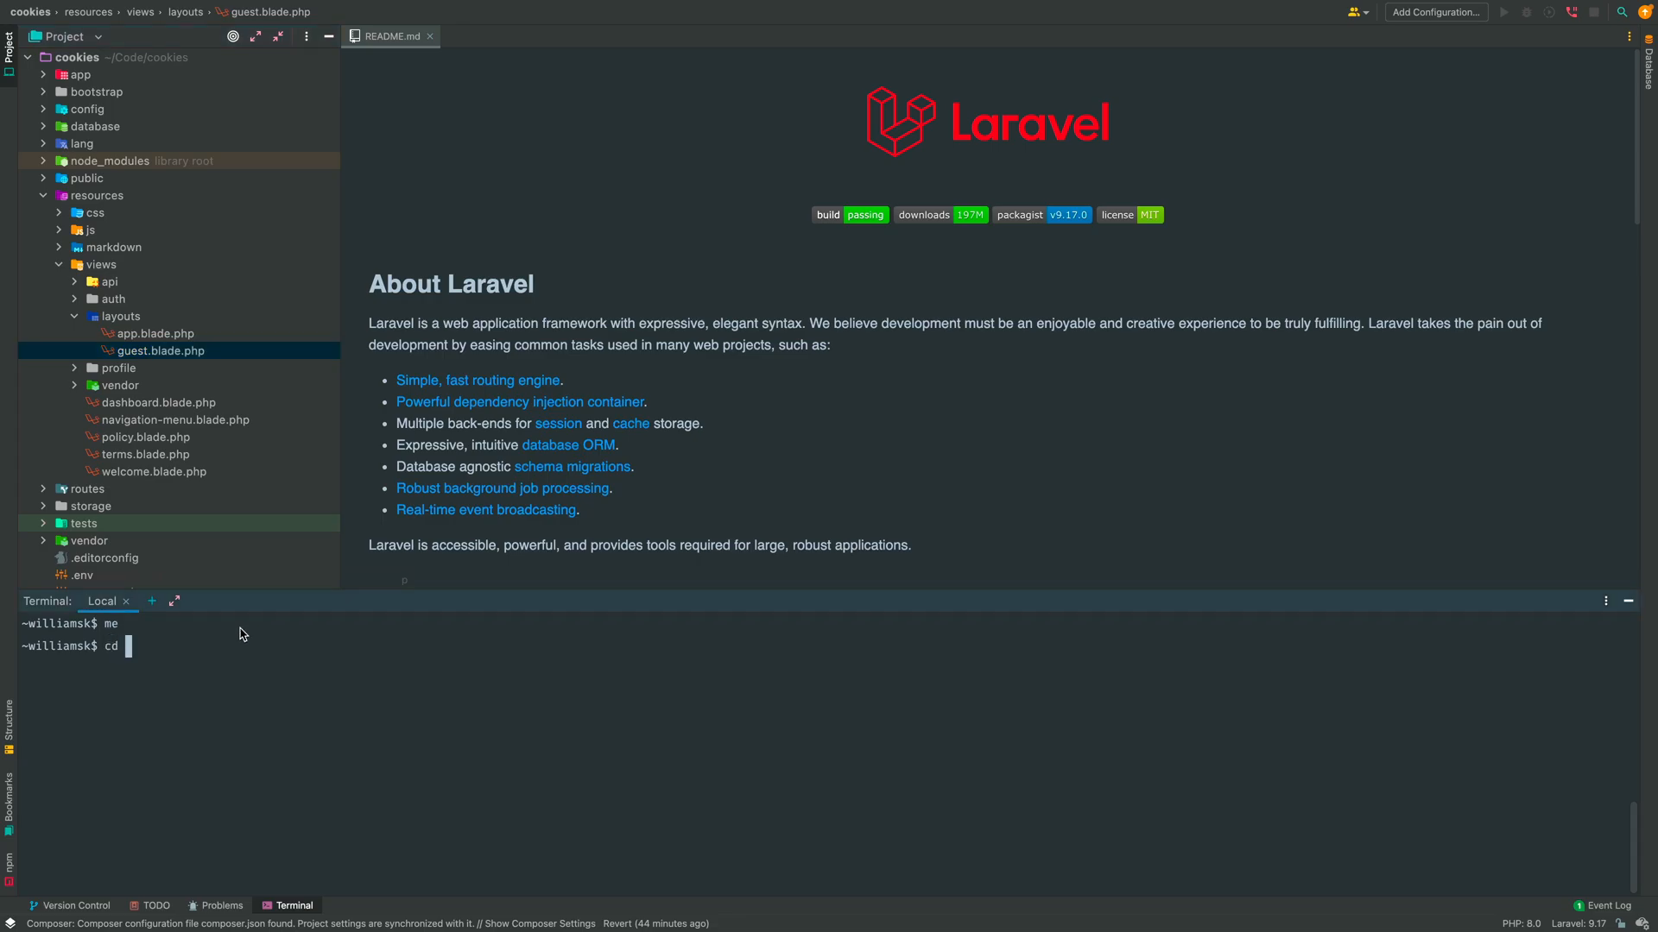
{"action": "type", "text": "resources/"}
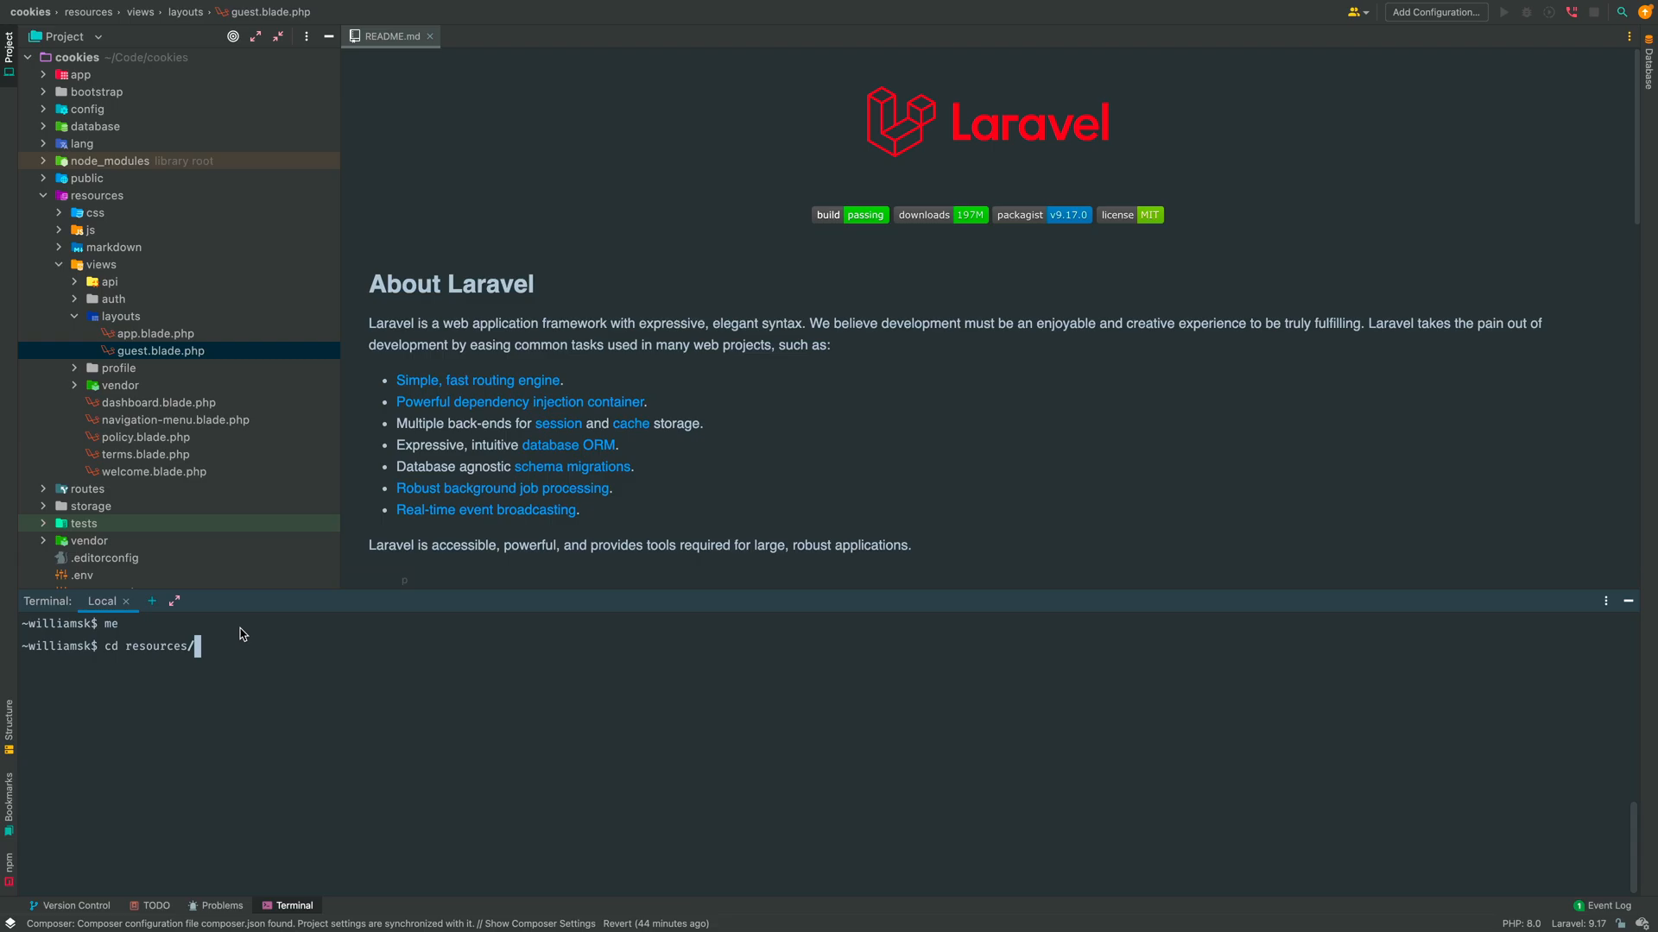
{"action": "type", "text": "views/layout"}
{"action": "type", "text": "touch"}
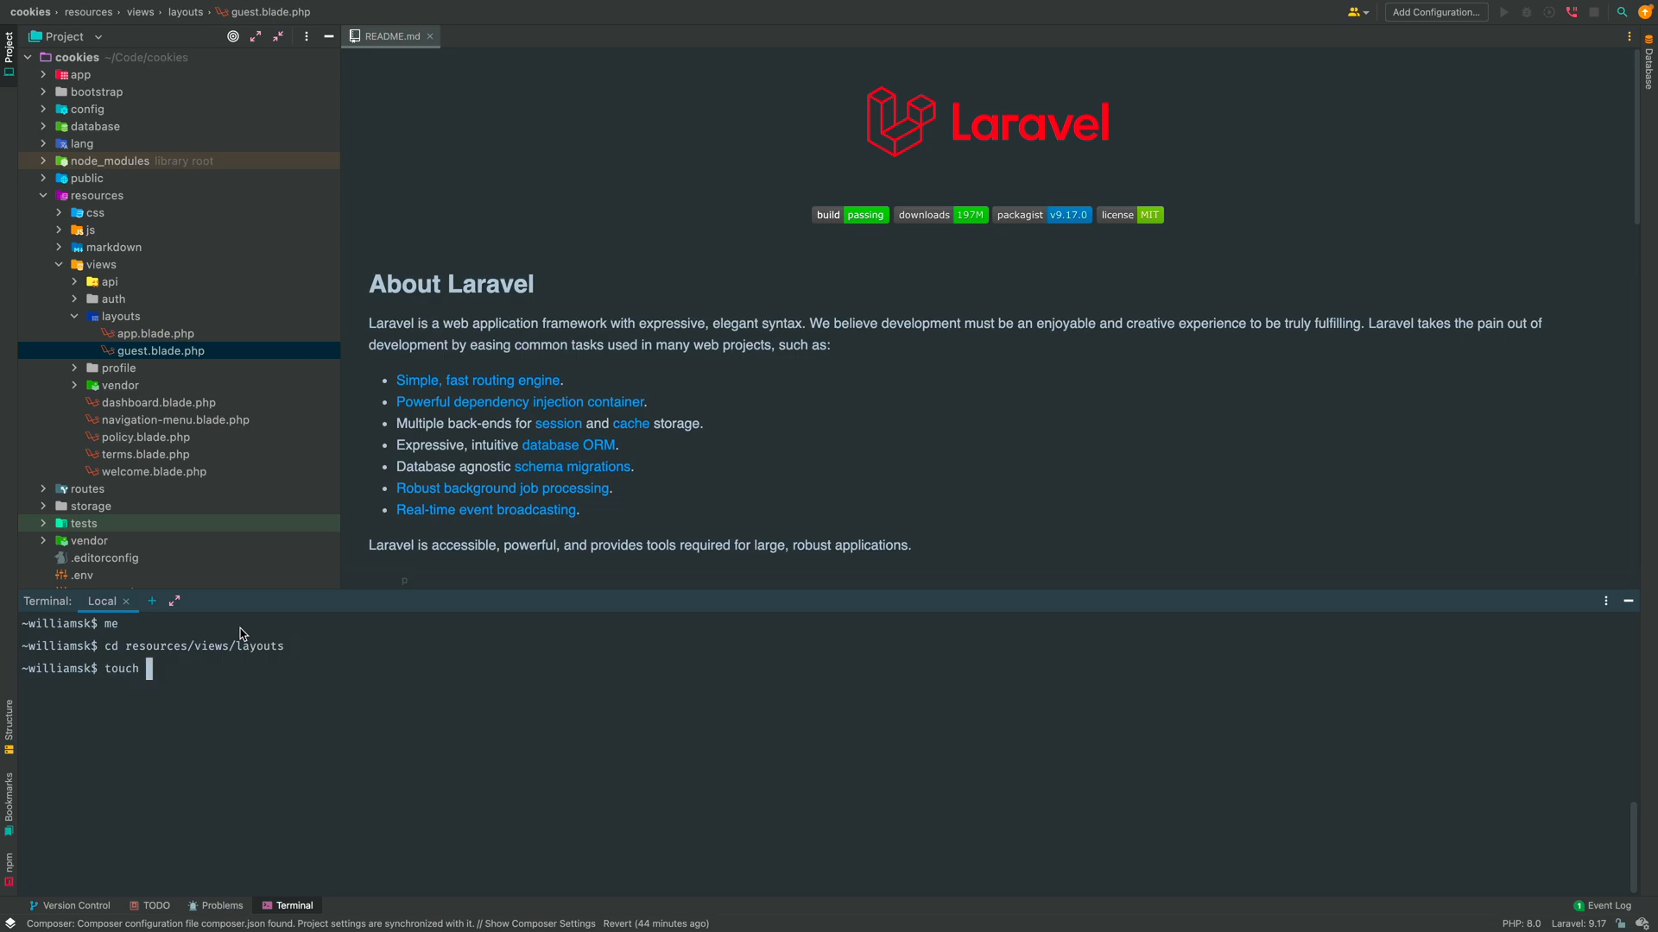
{"action": "type", "text": "site"}
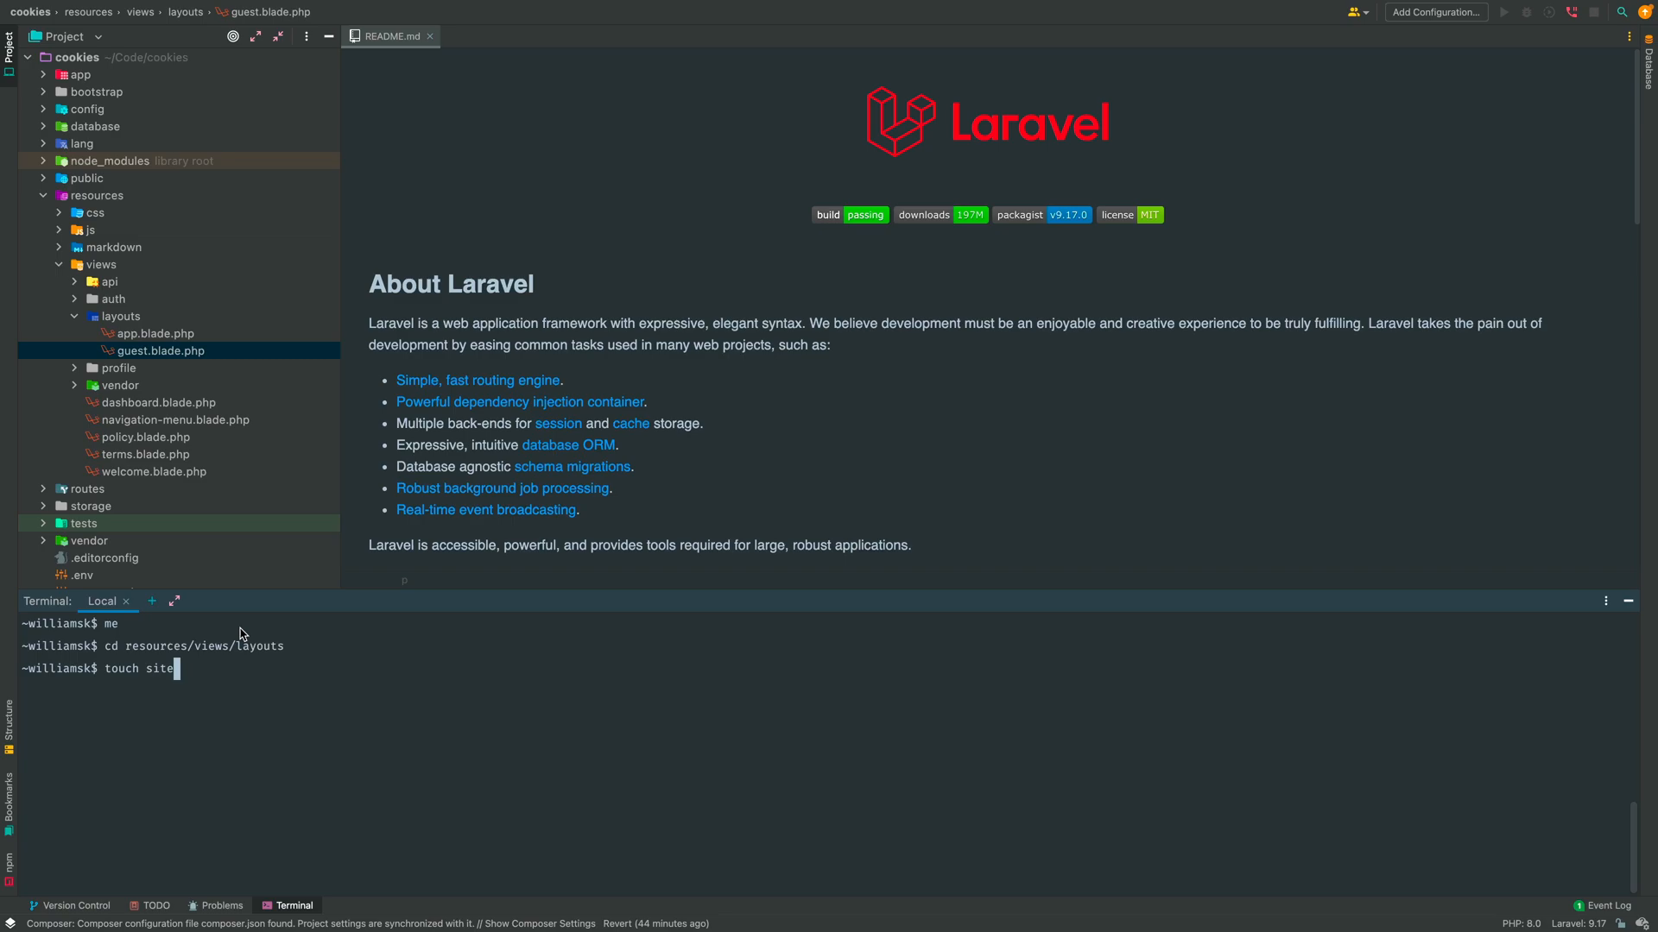
{"action": "type", "text": ".blade.php"}
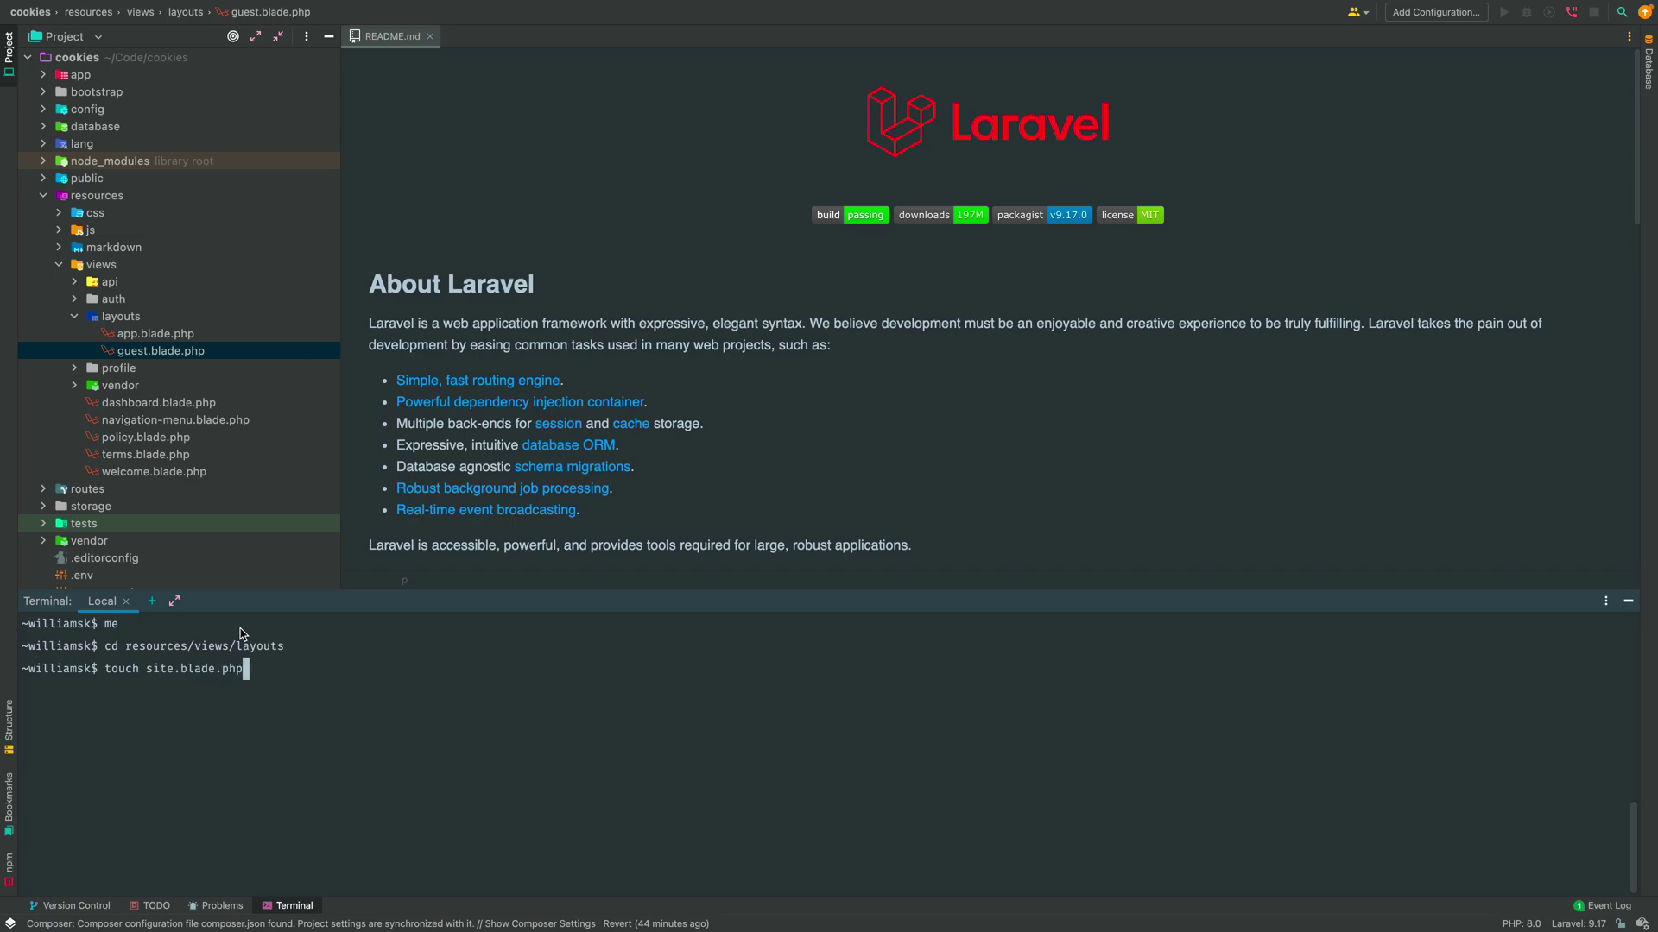
{"action": "key", "text": "Enter"}
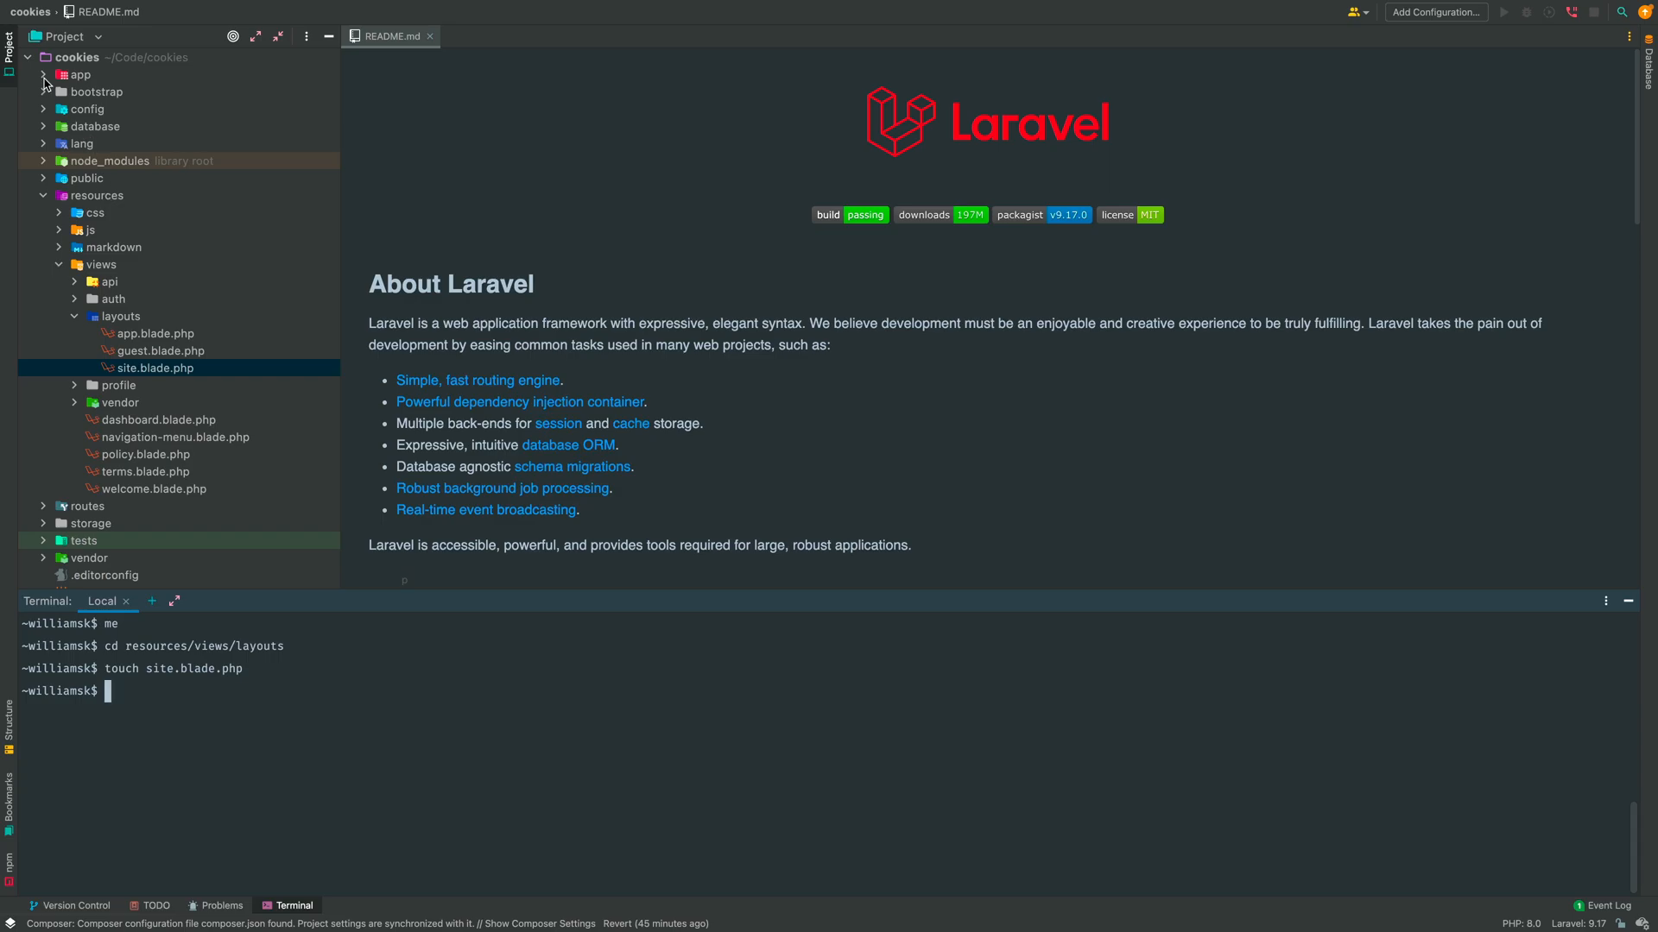
{"action": "left_click", "coordinate": [42, 75]}
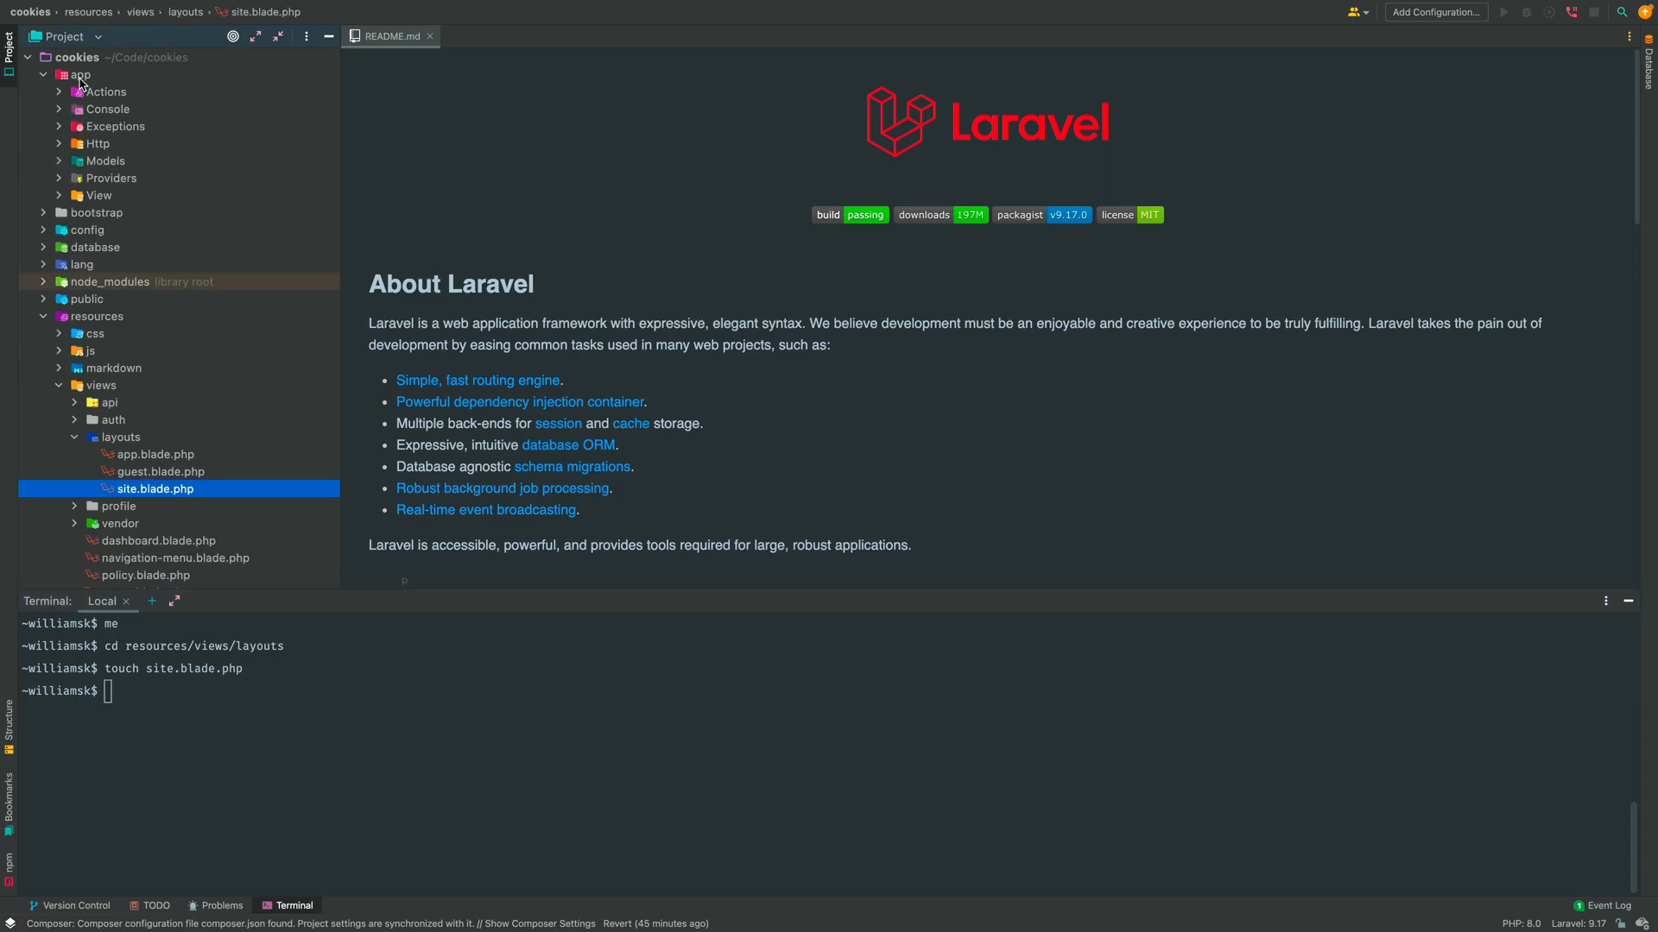
Step: Reveal app/View/Components with its layout classes and select welcome.blade.php
{"action": "left_click", "coordinate": [59, 195]}
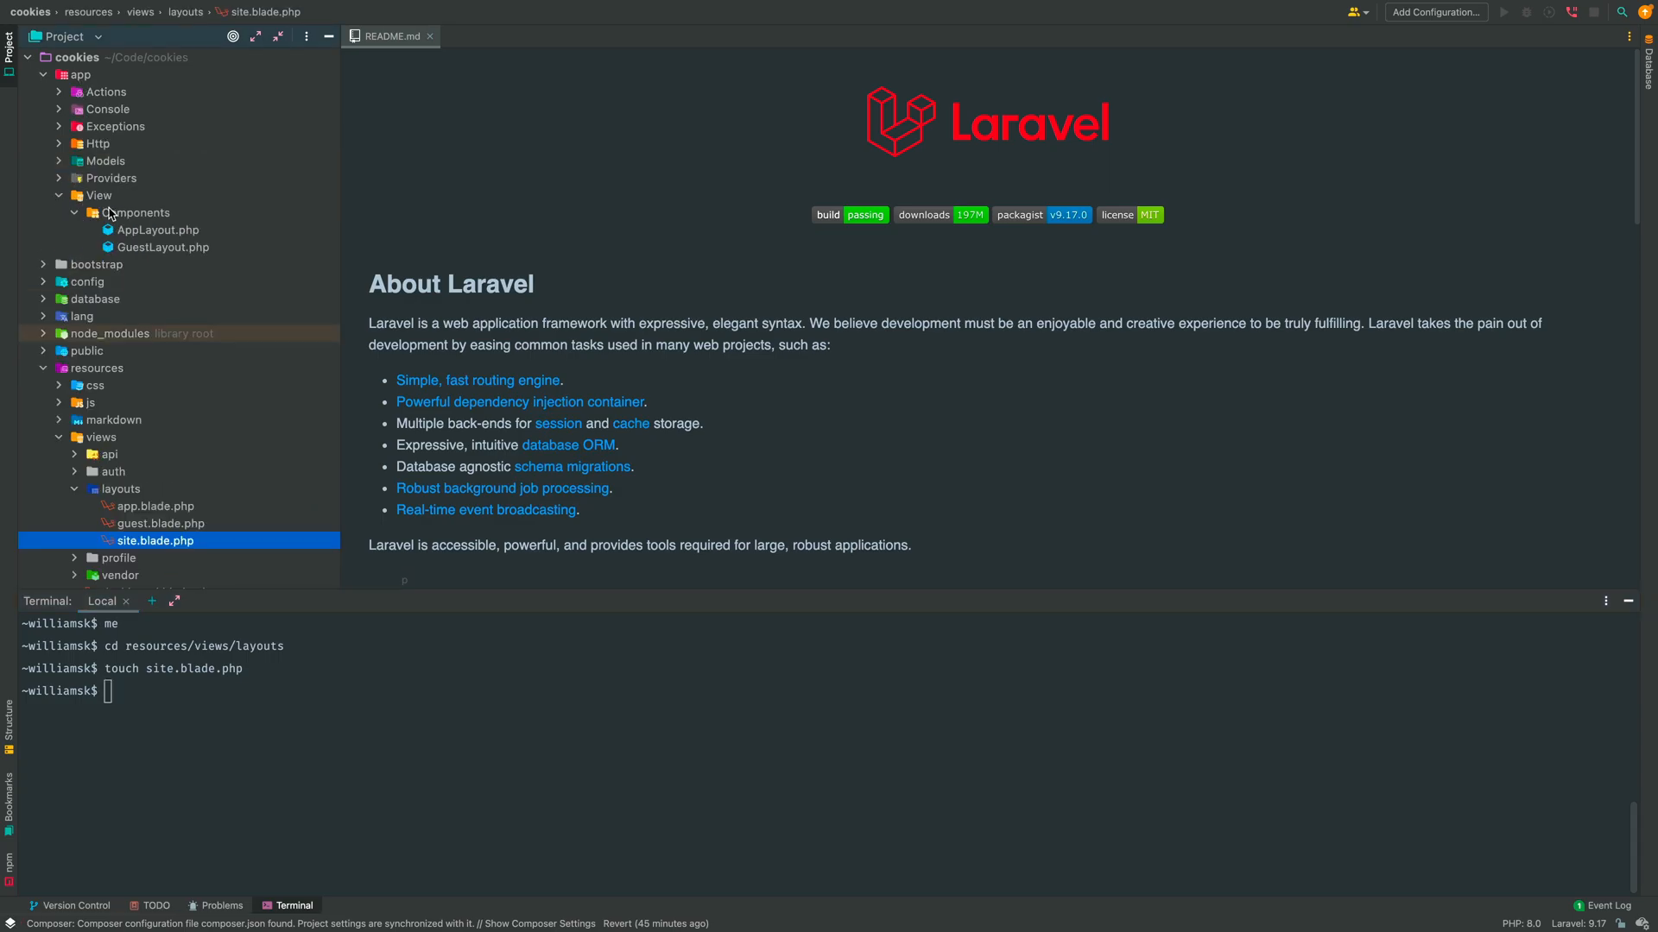
{"action": "left_click", "coordinate": [135, 214]}
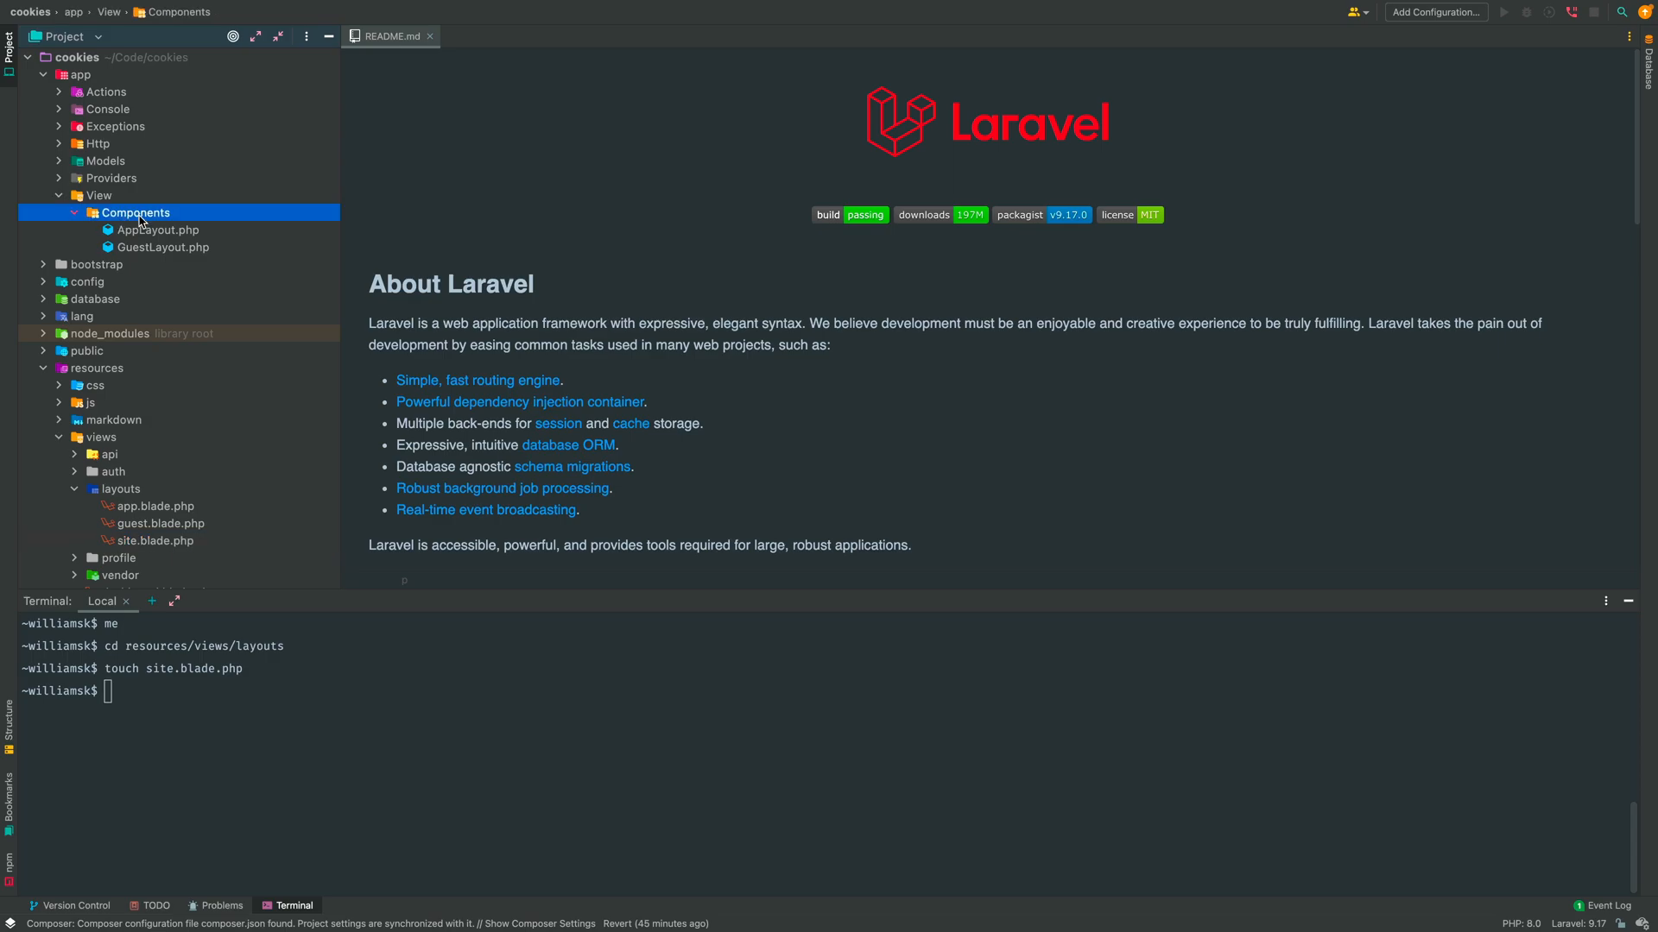
{"action": "mouse_move", "coordinate": [169, 256]}
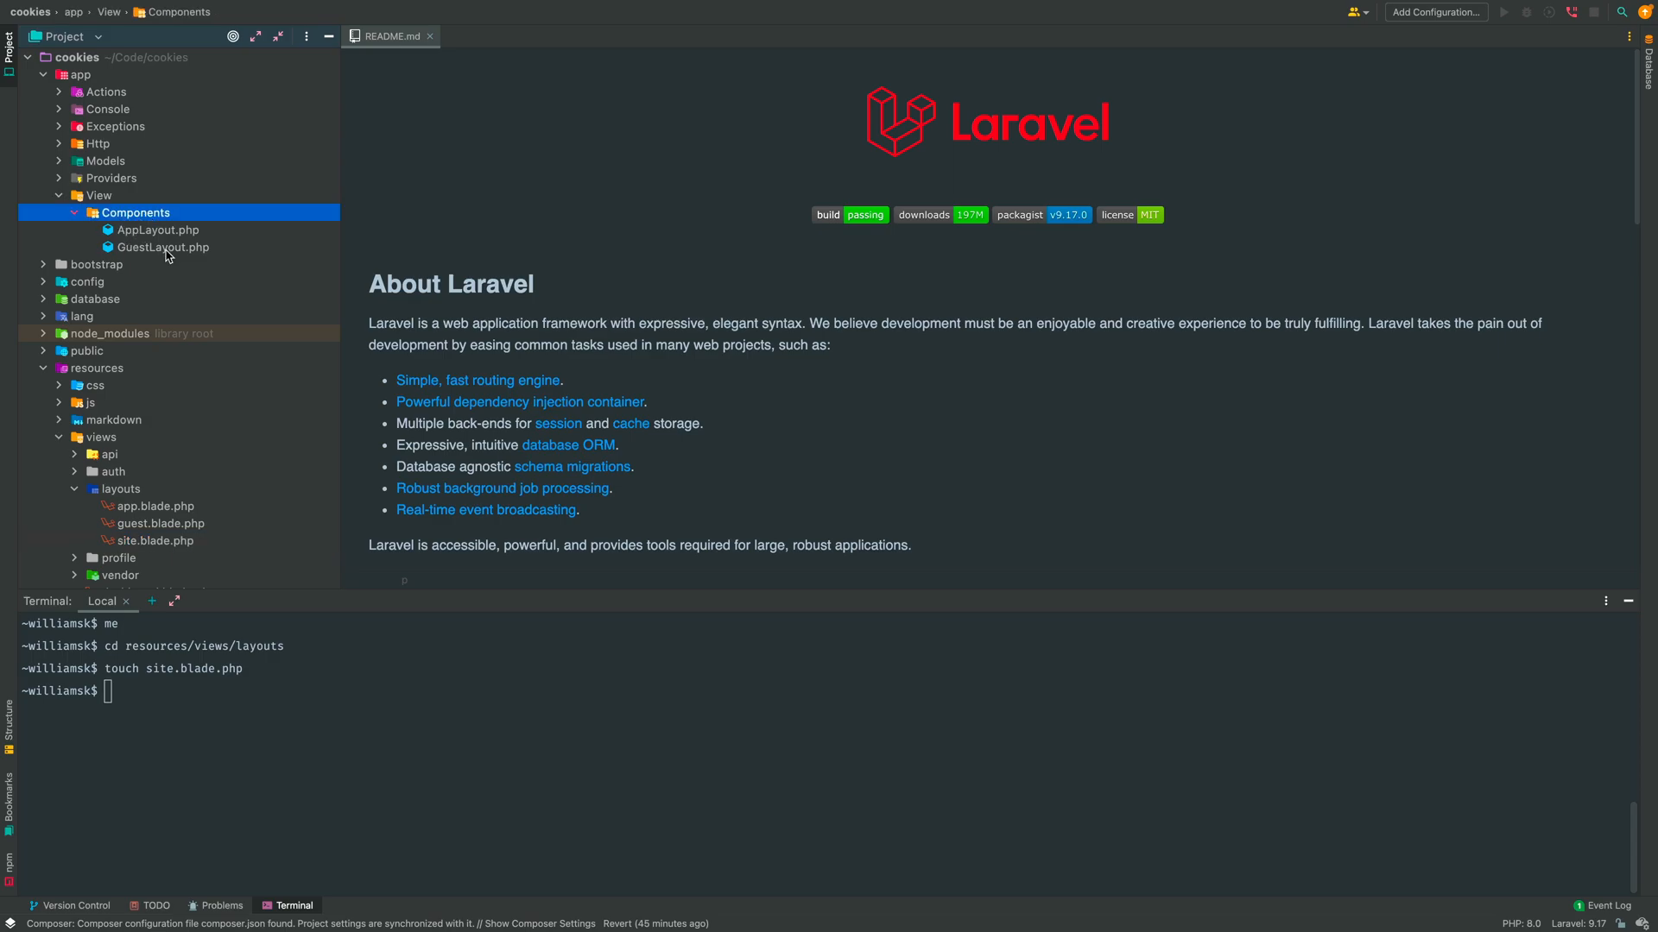
{"action": "left_click", "coordinate": [155, 541]}
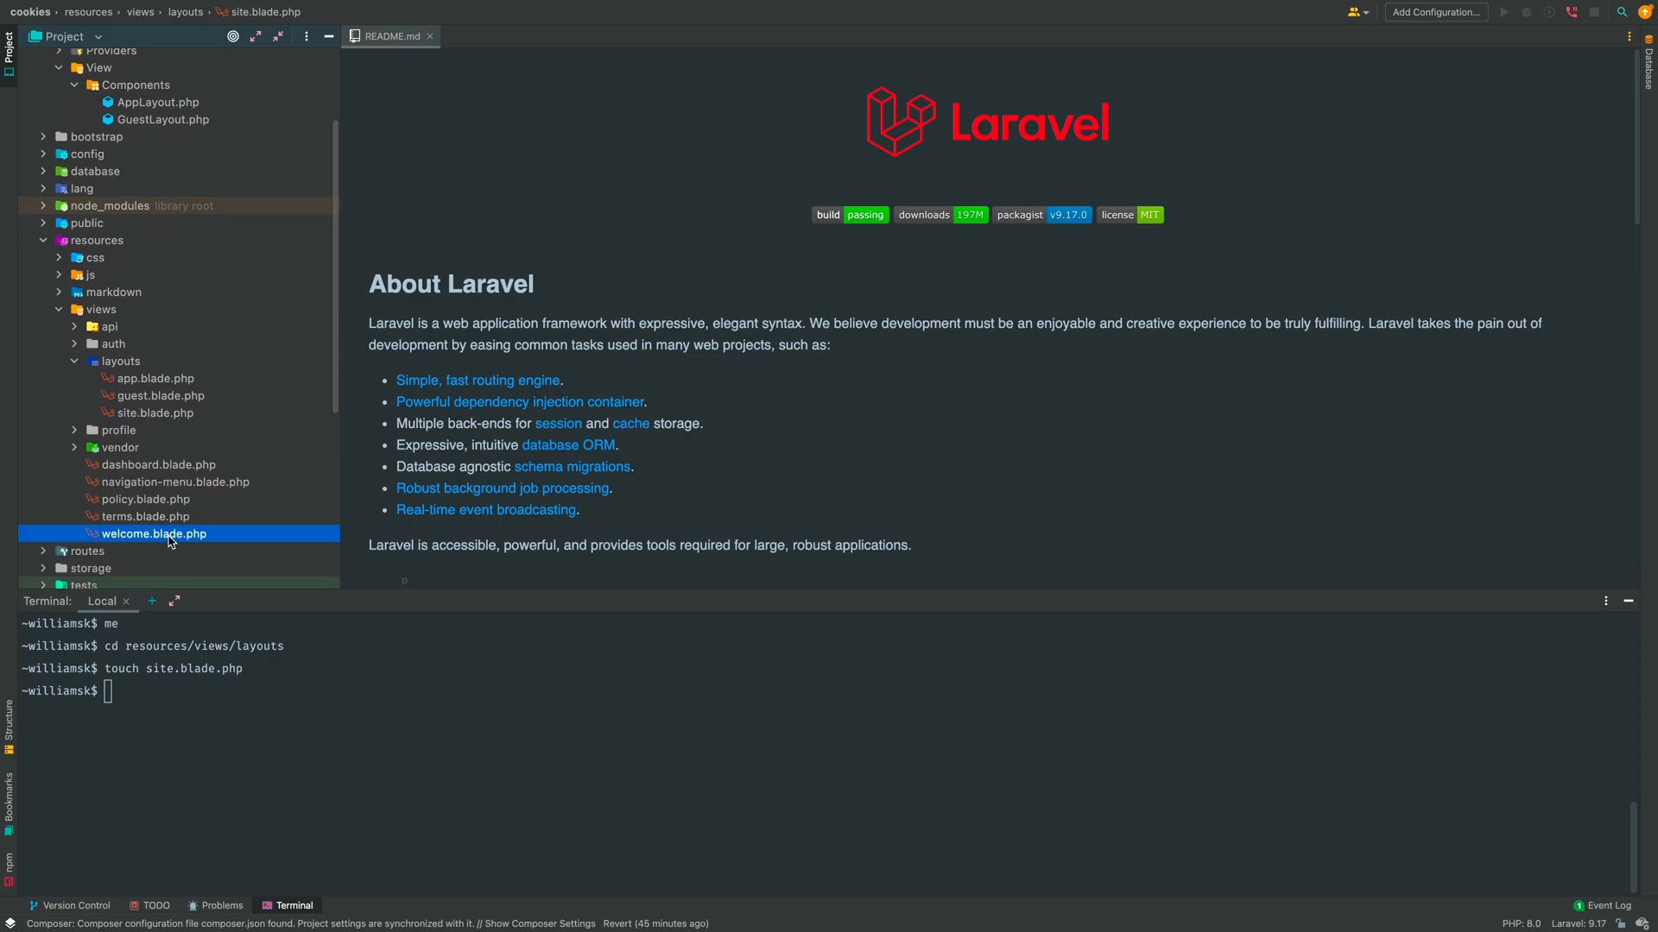
Step: Read through welcome.blade.php down to the main content markup
{"action": "double_click", "coordinate": [155, 534]}
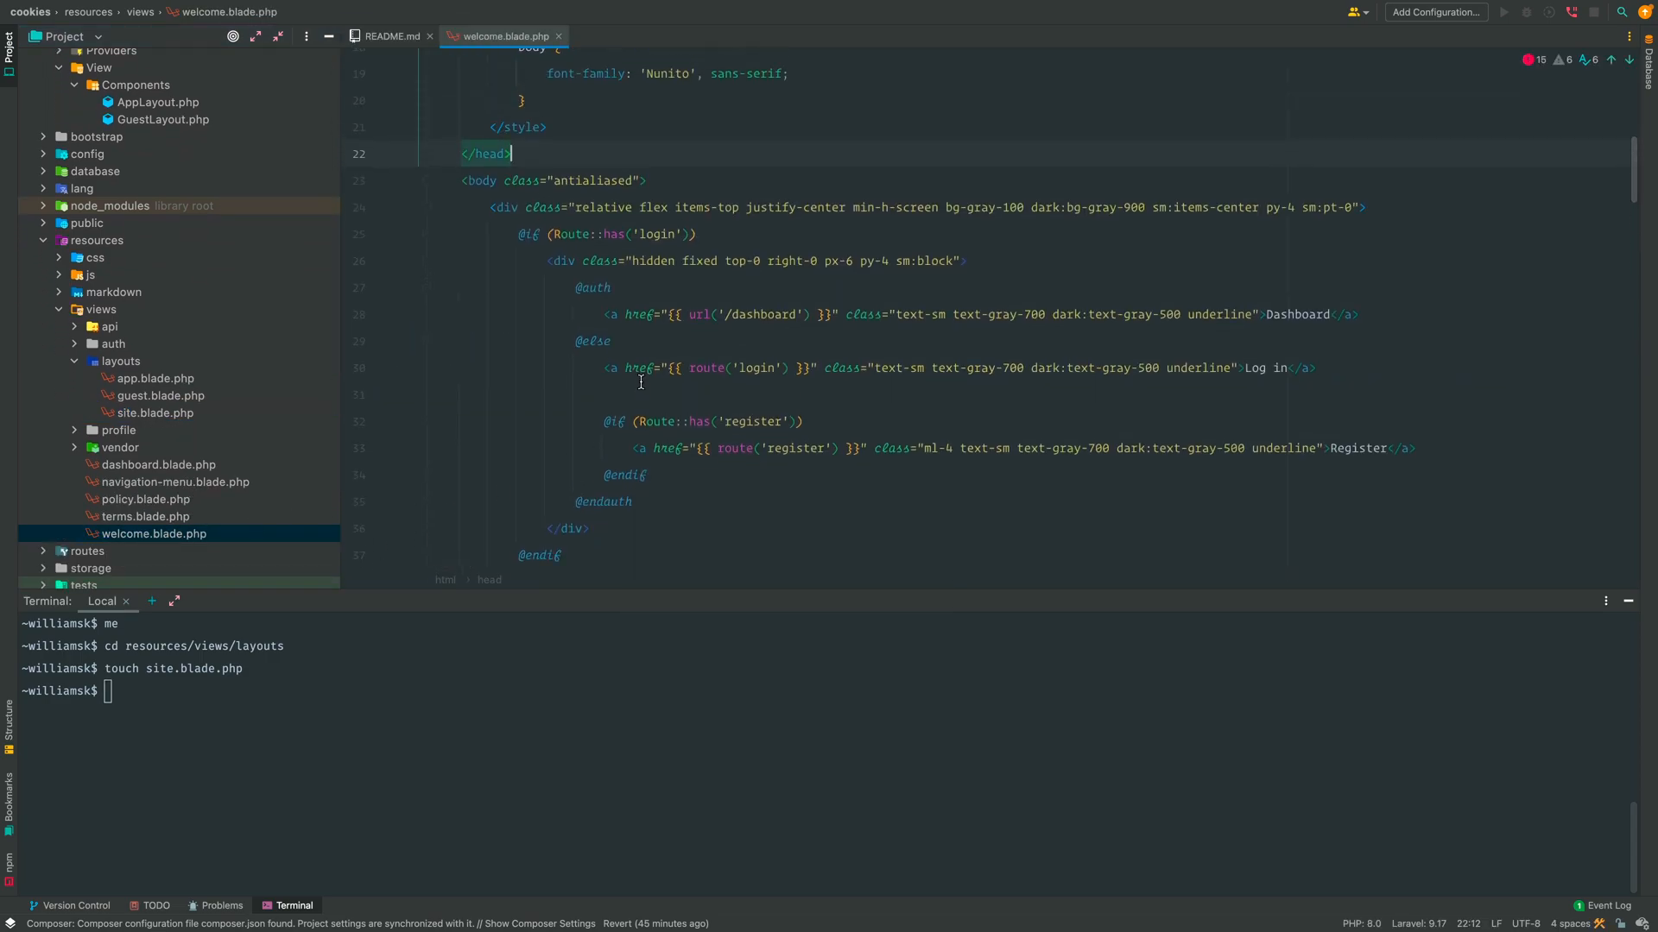
{"action": "scroll", "scroll_direction": "down", "scroll_amount": 3}
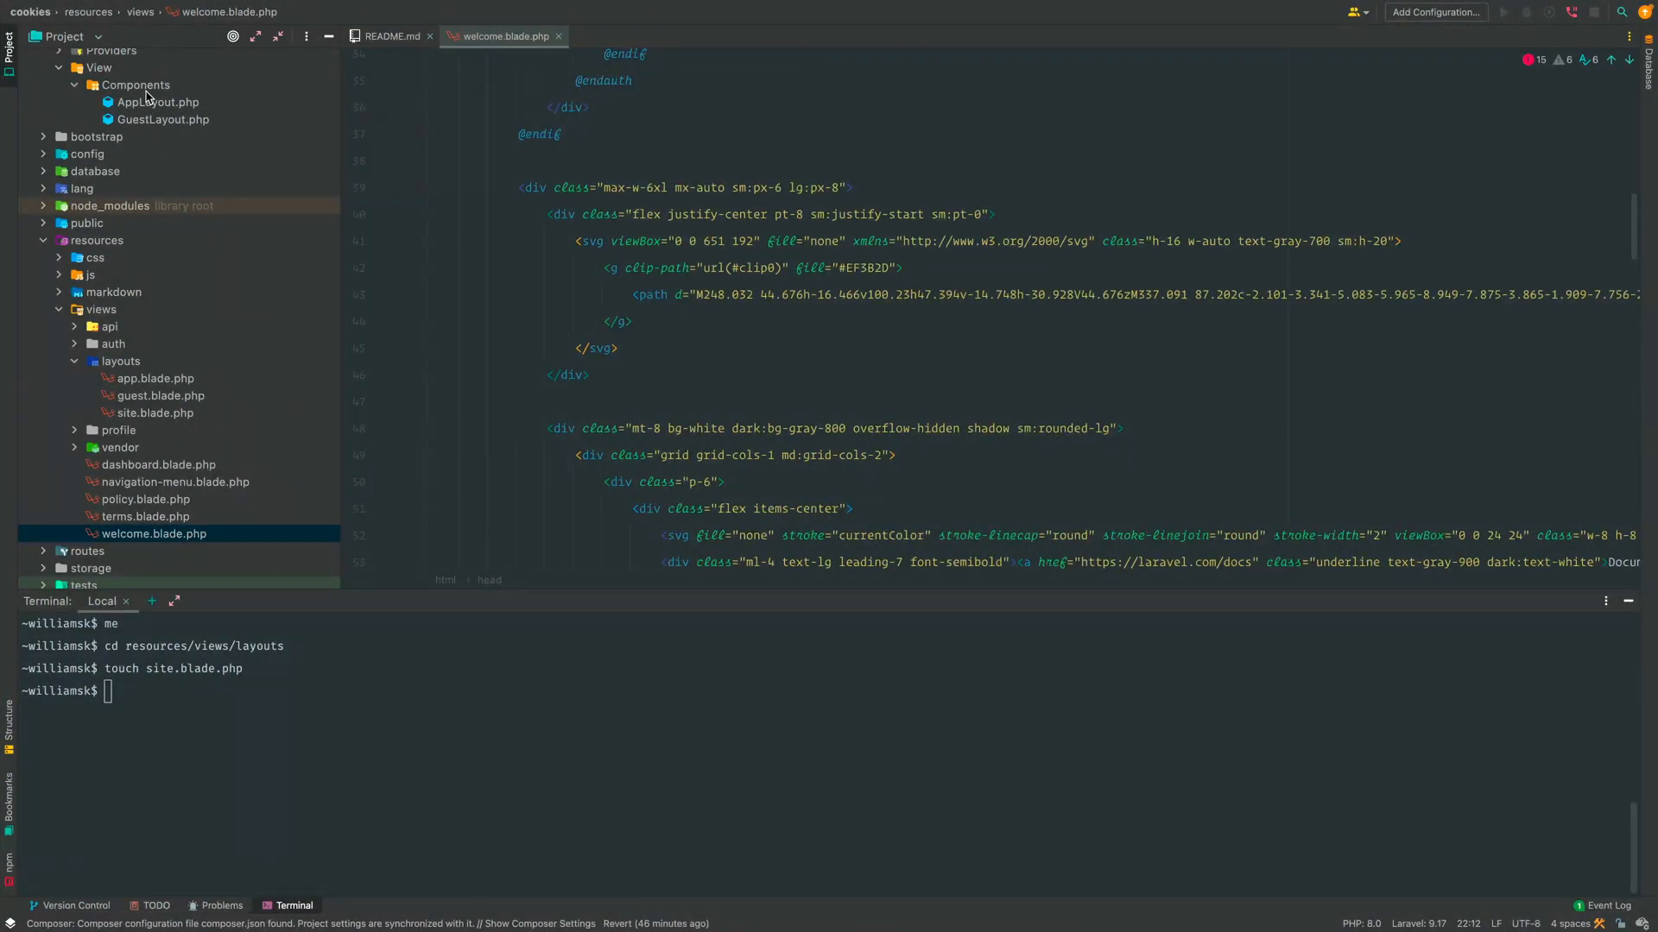
Step: Create a new PHP class named SiteLayout in app/View/Components
{"action": "right_click", "coordinate": [136, 84]}
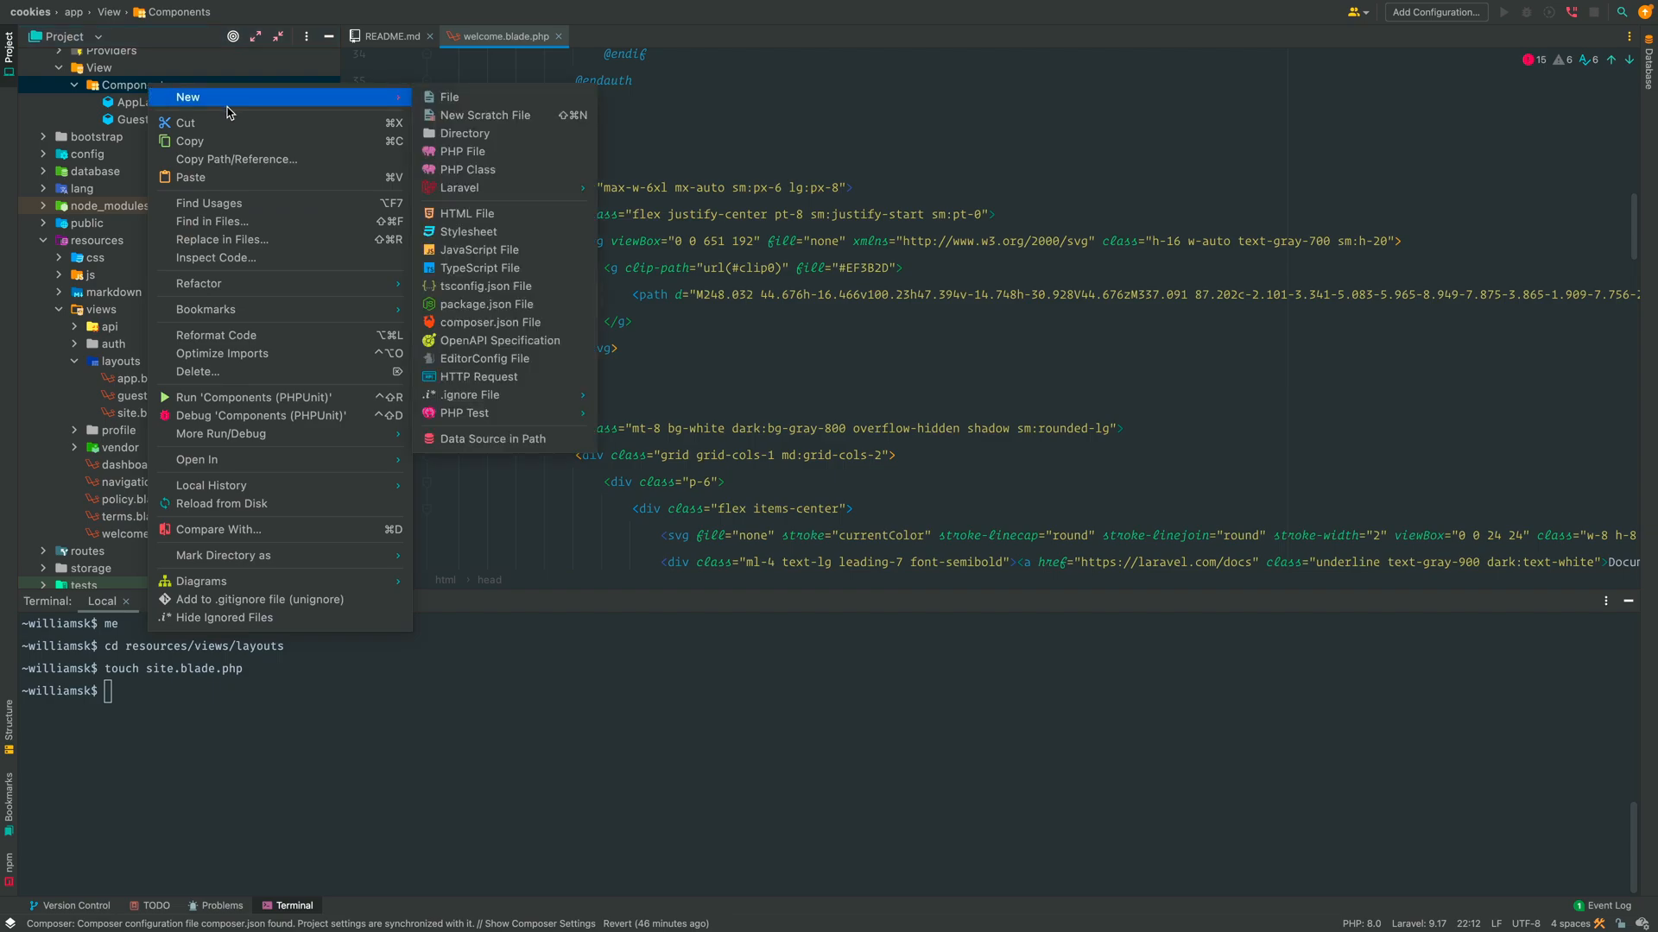
{"action": "left_click", "coordinate": [466, 169]}
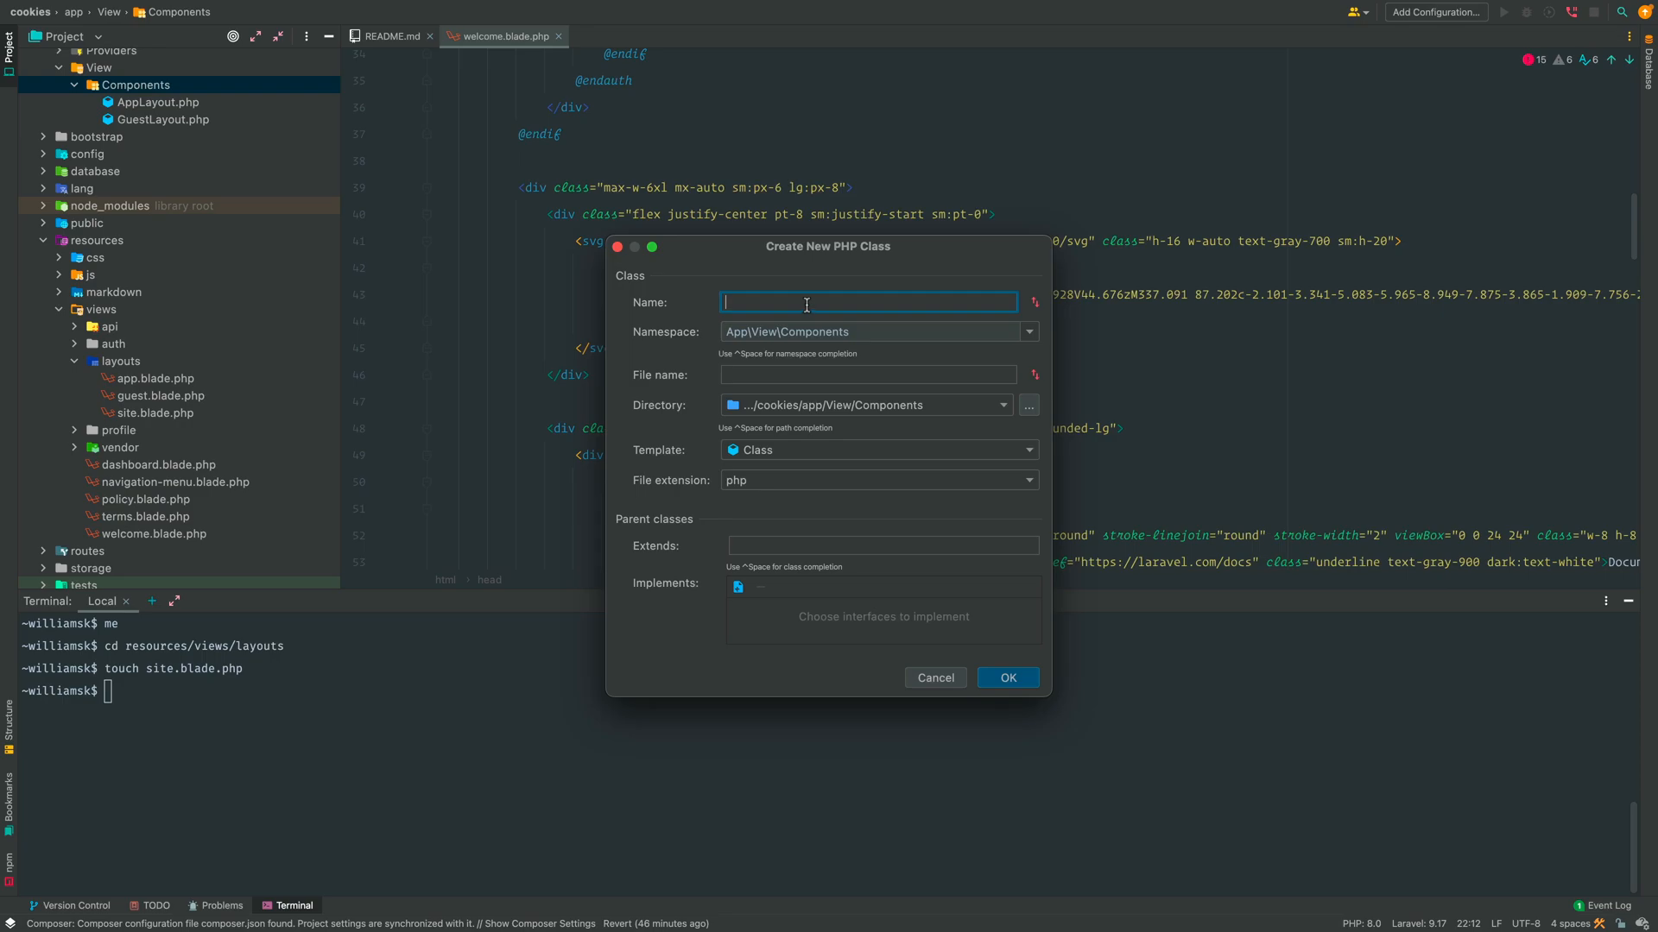
{"action": "type", "text": "Site"}
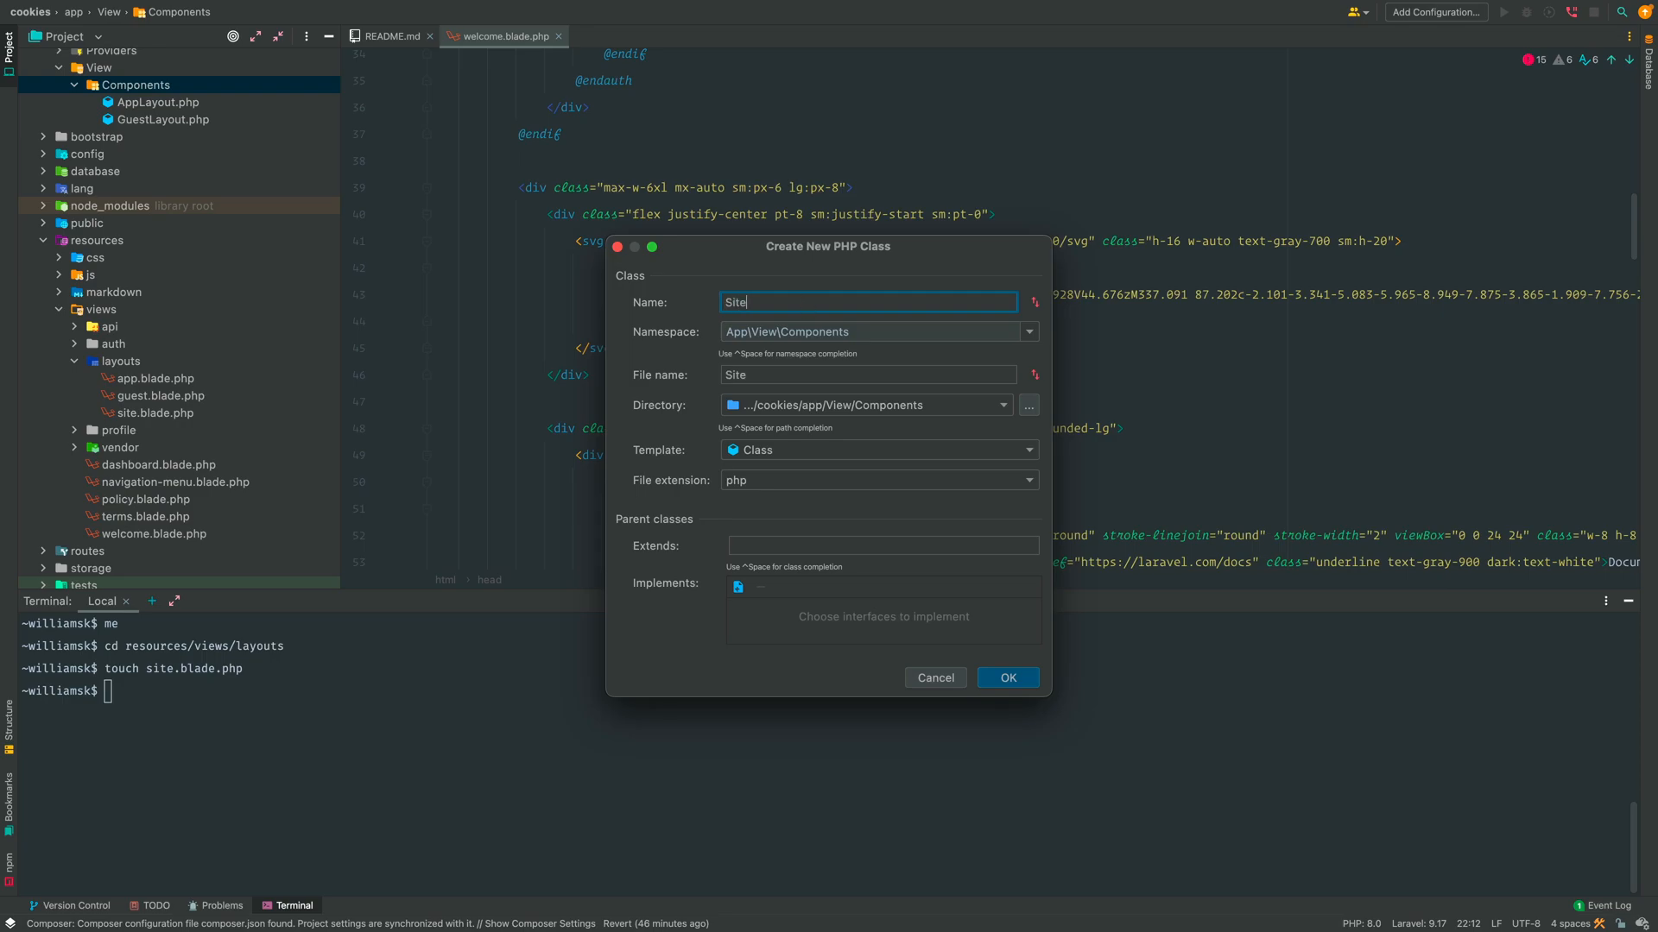
{"action": "type", "text": "Layout"}
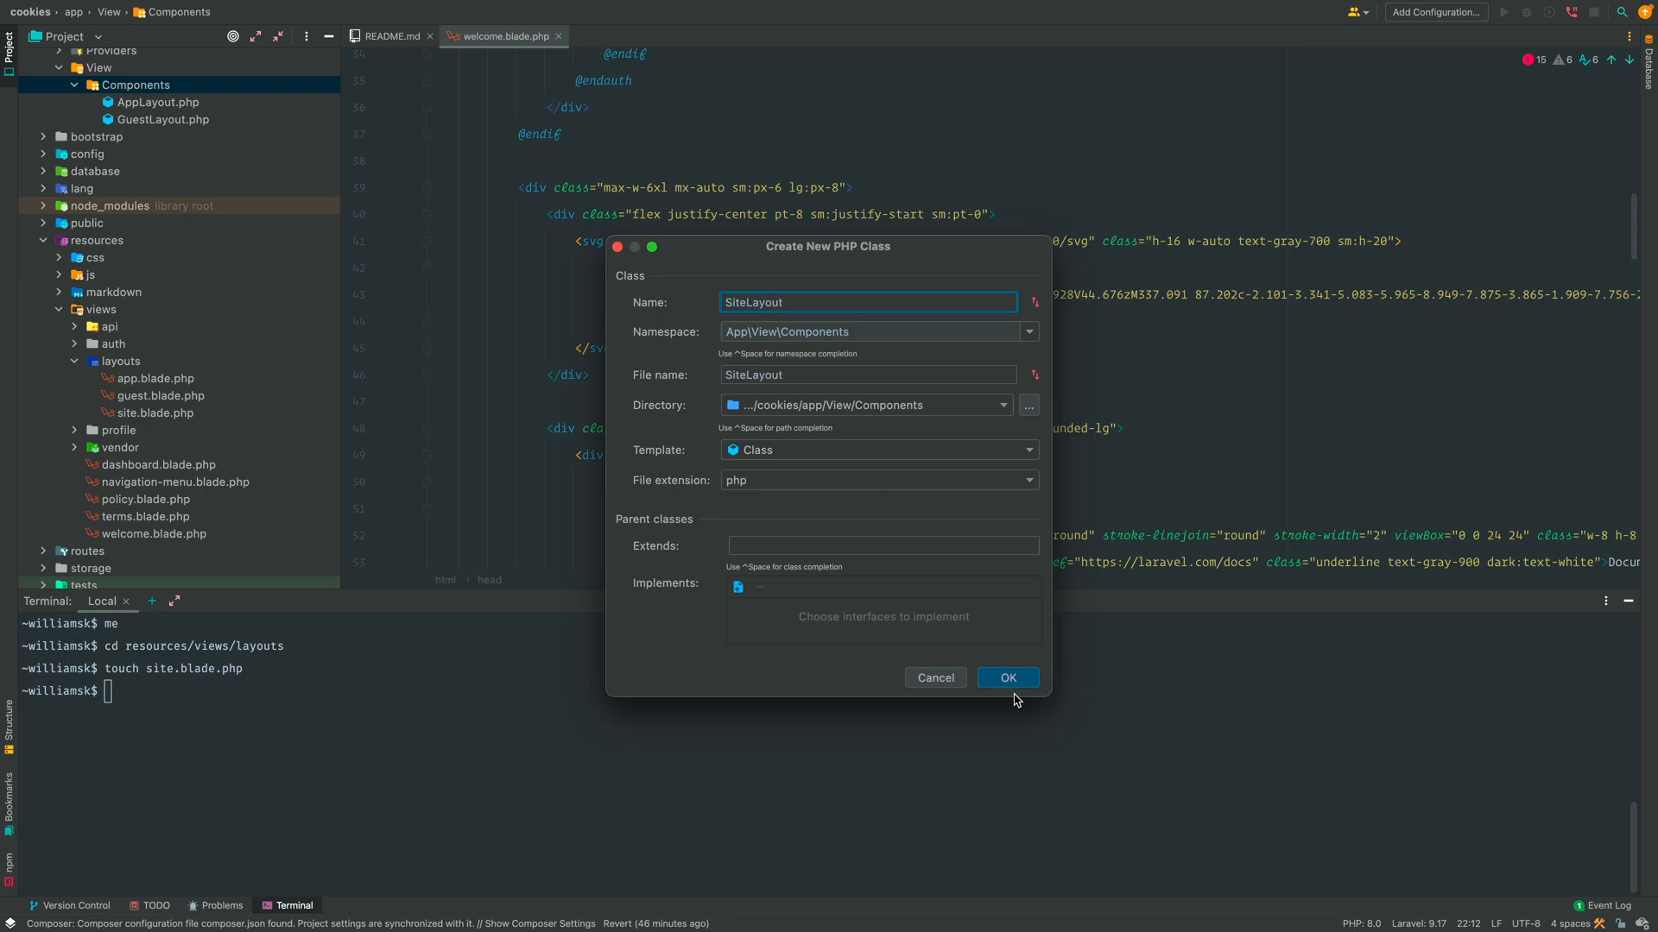
{"action": "left_click", "coordinate": [1009, 677]}
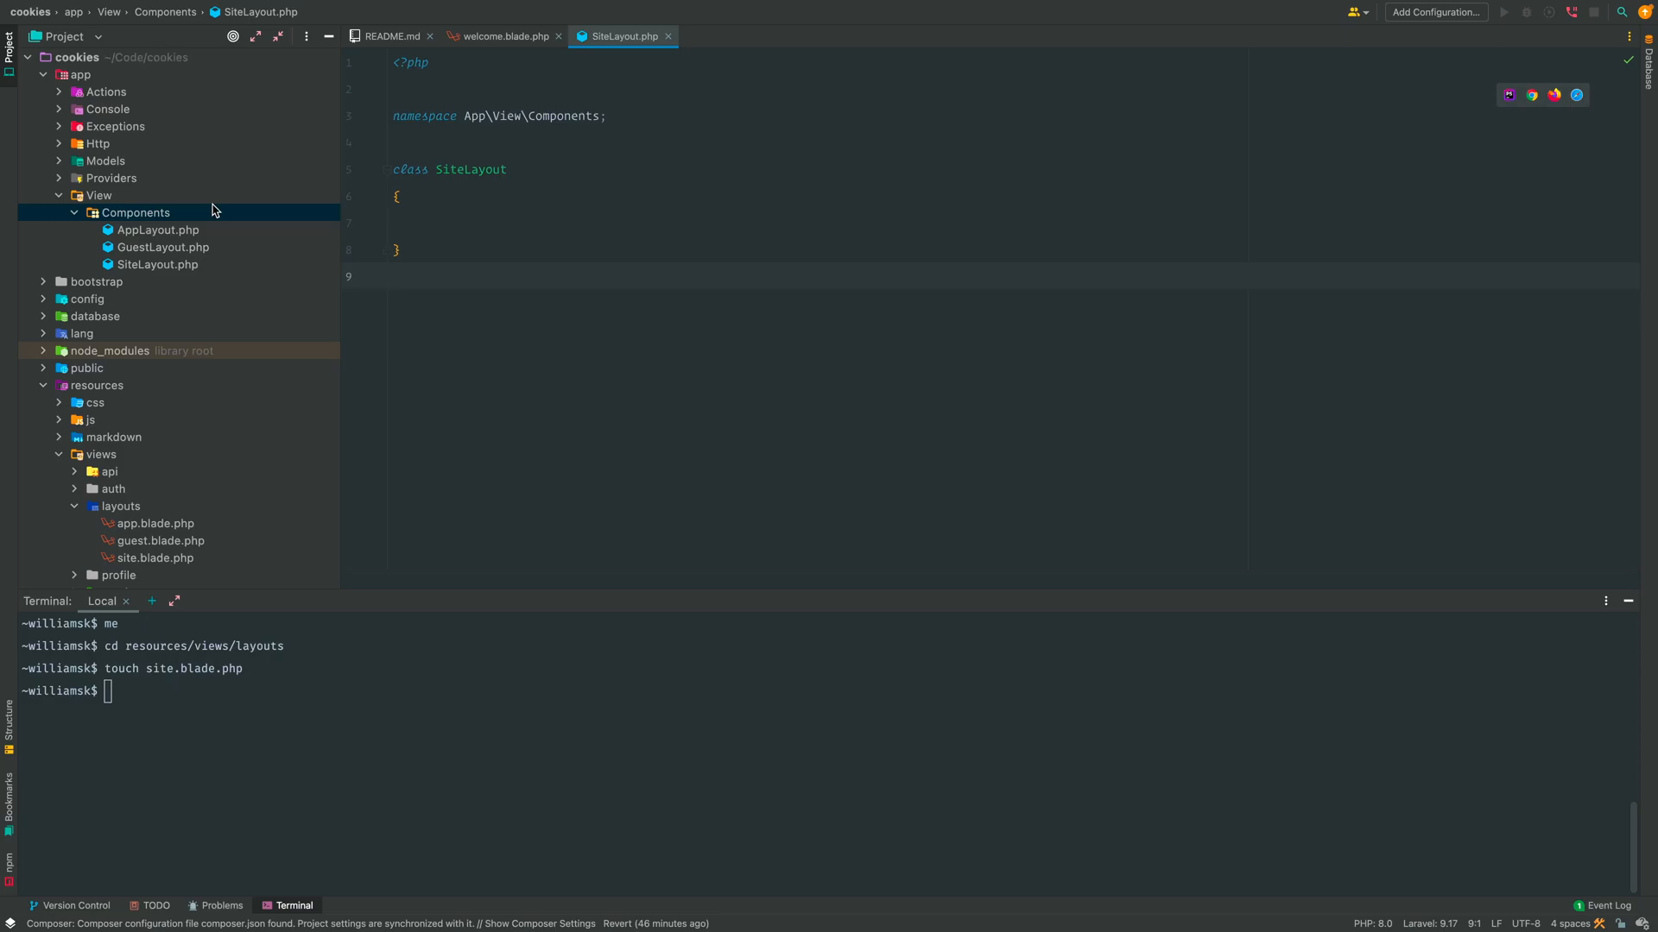
Step: Make SiteLayout extend Illuminate\View\Component via autocomplete, importing it
{"action": "left_click", "coordinate": [137, 212]}
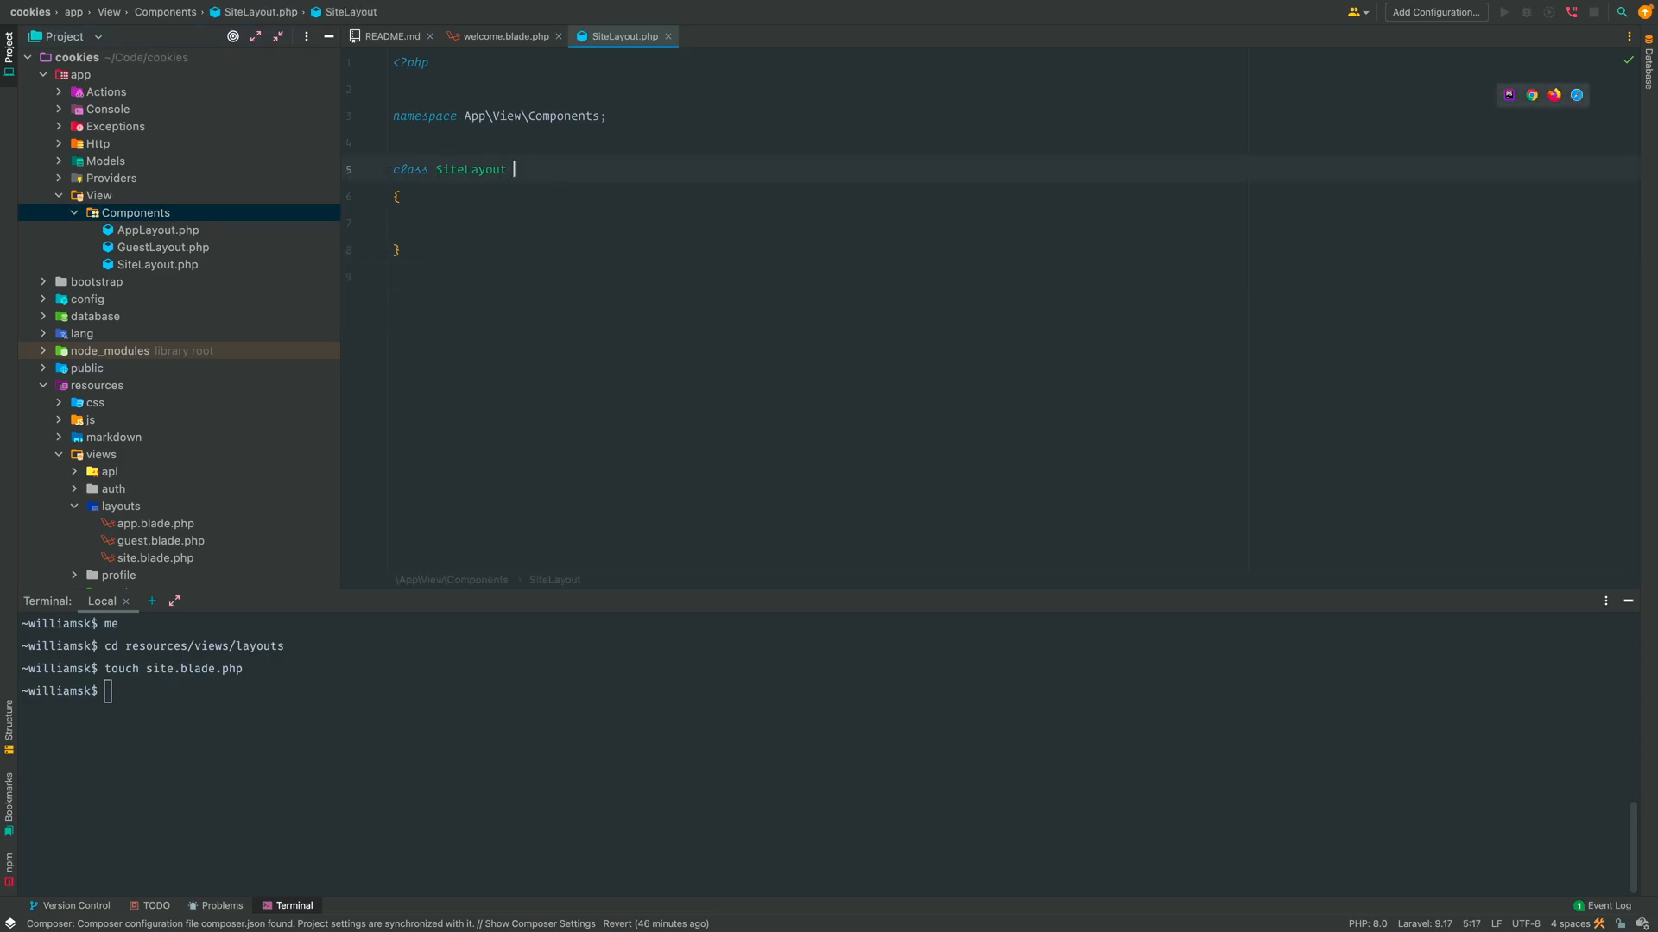
{"action": "type", "text": "extends"}
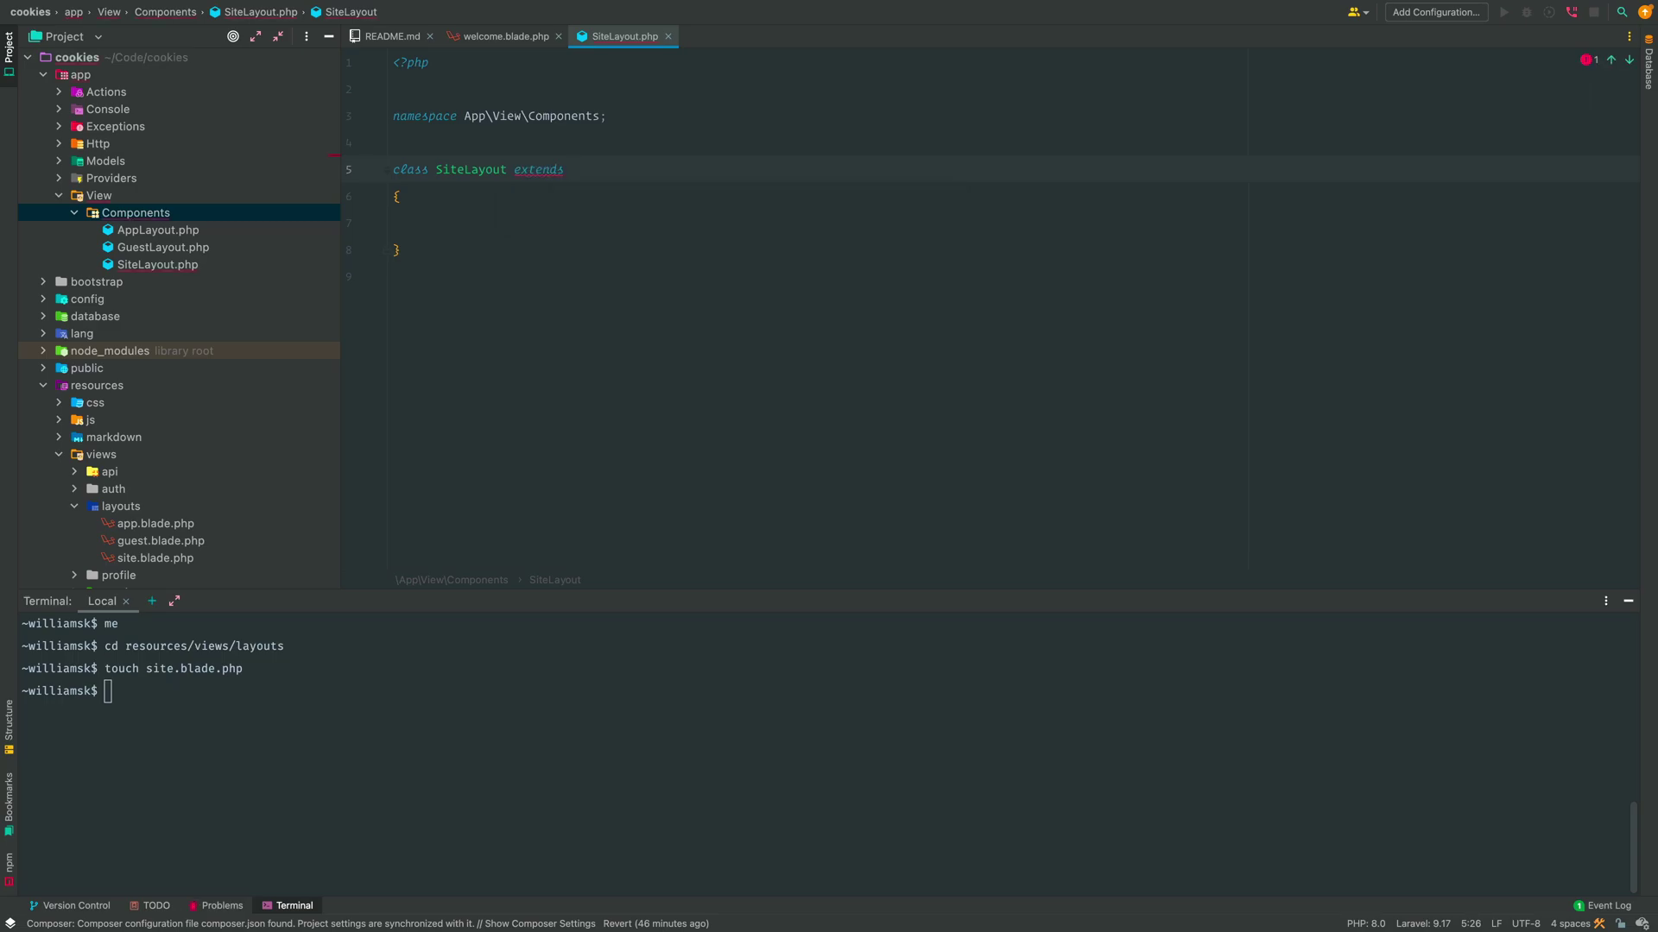
{"action": "type", "text": "Comp"}
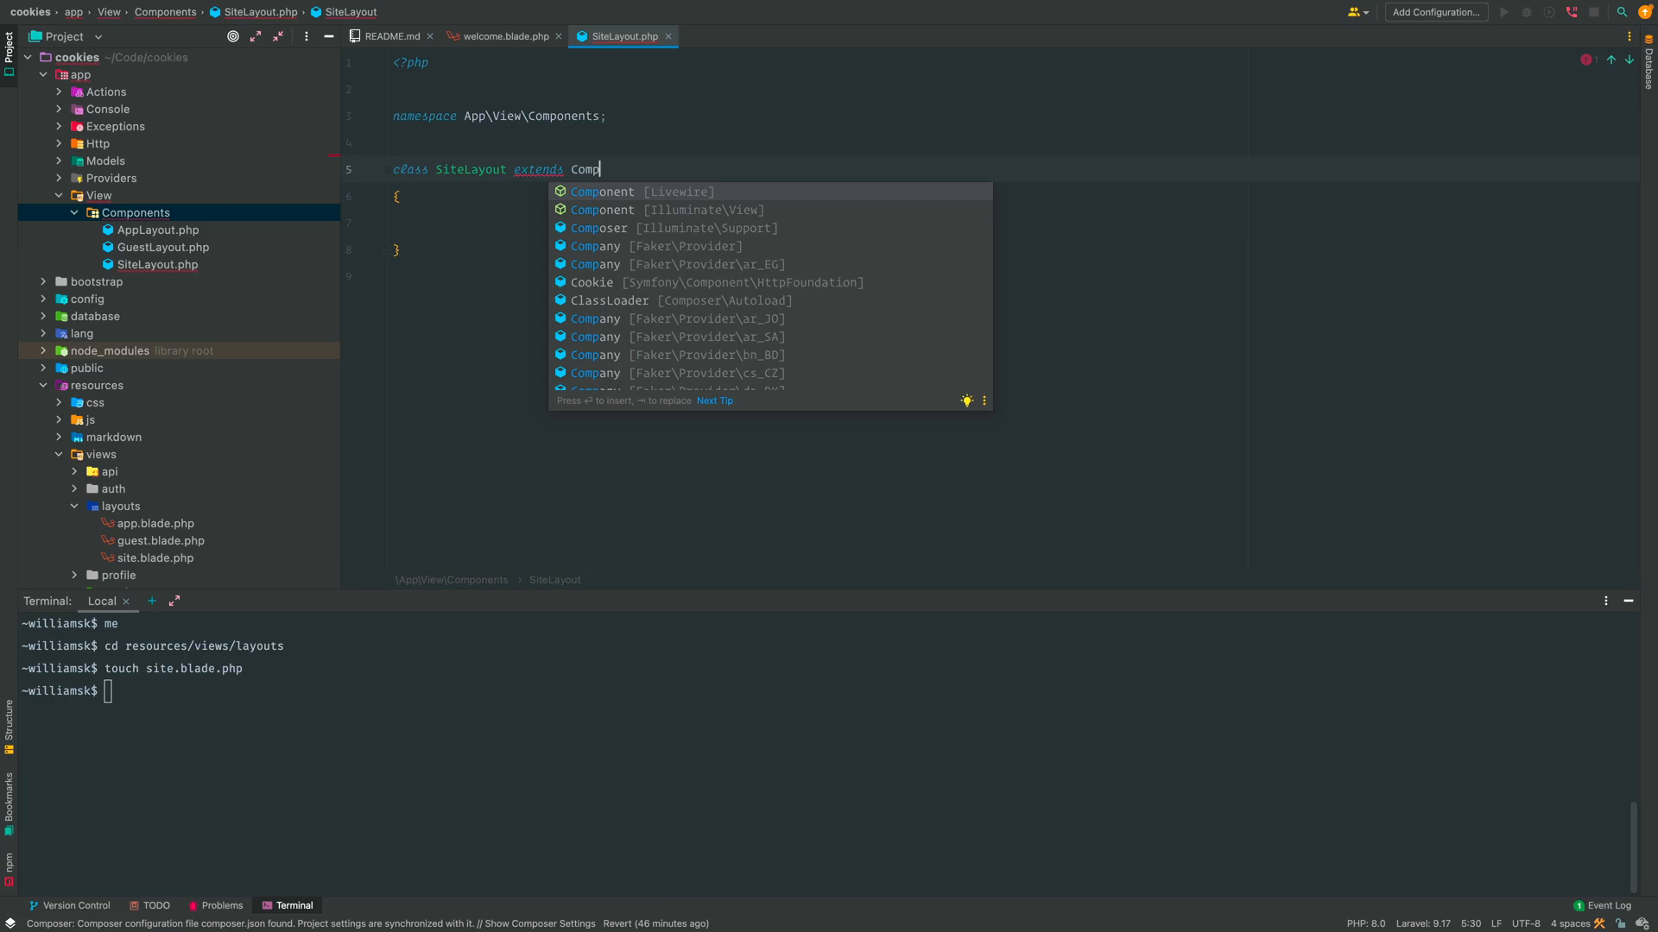
{"action": "key", "text": "Down"}
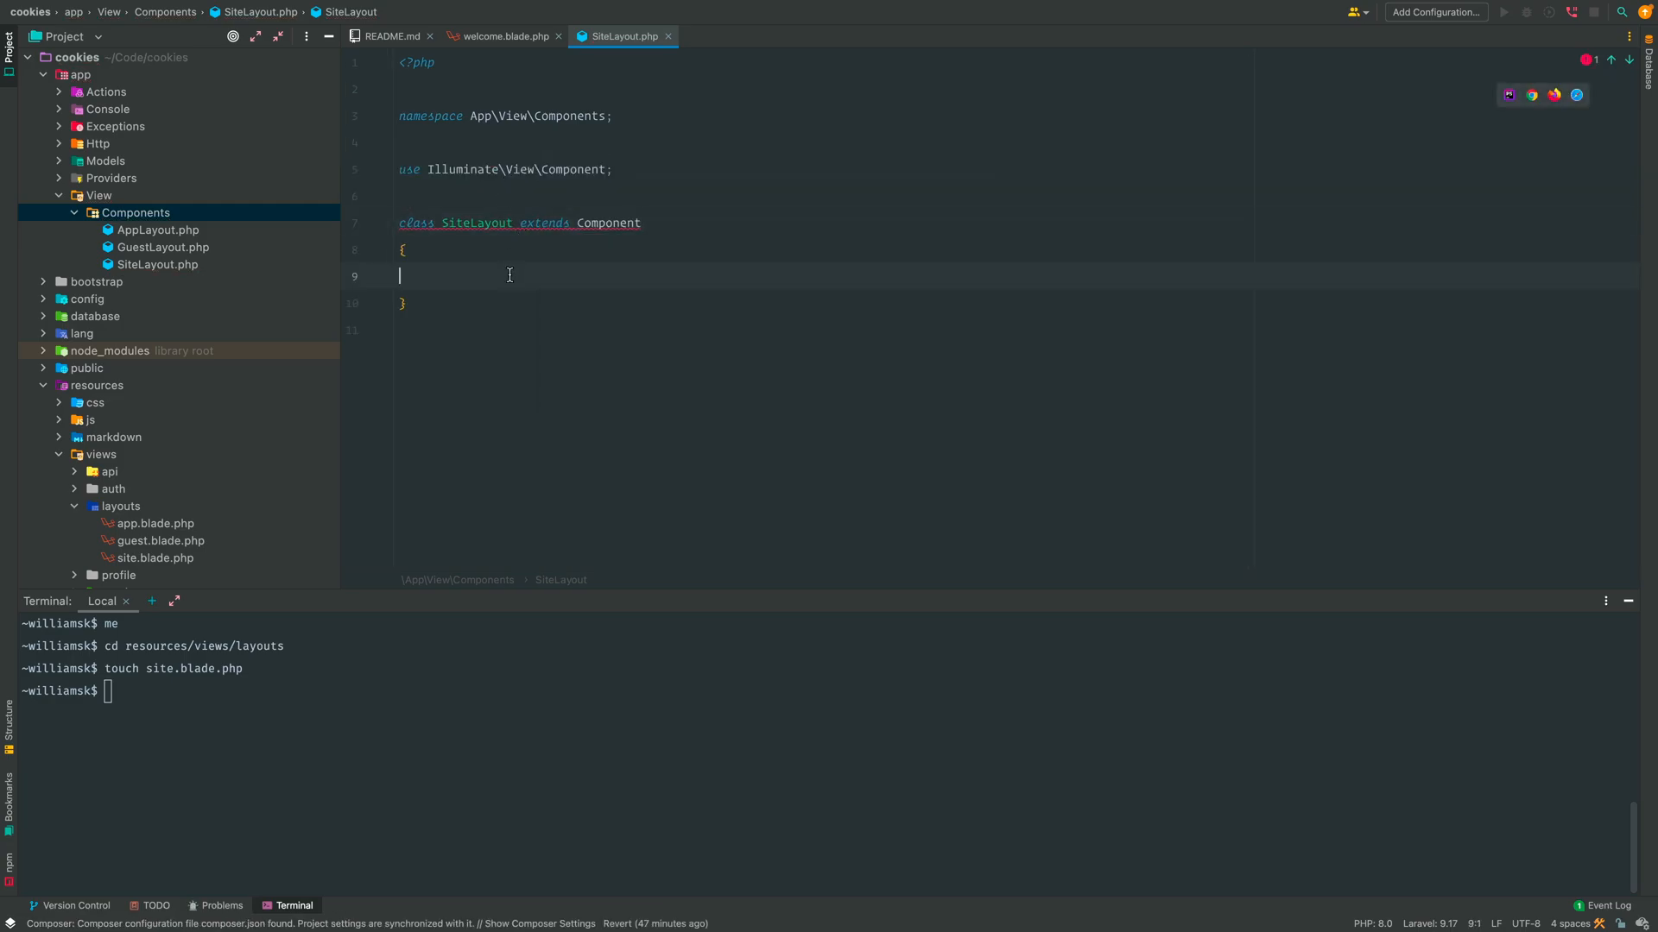
{"action": "key", "text": "Enter"}
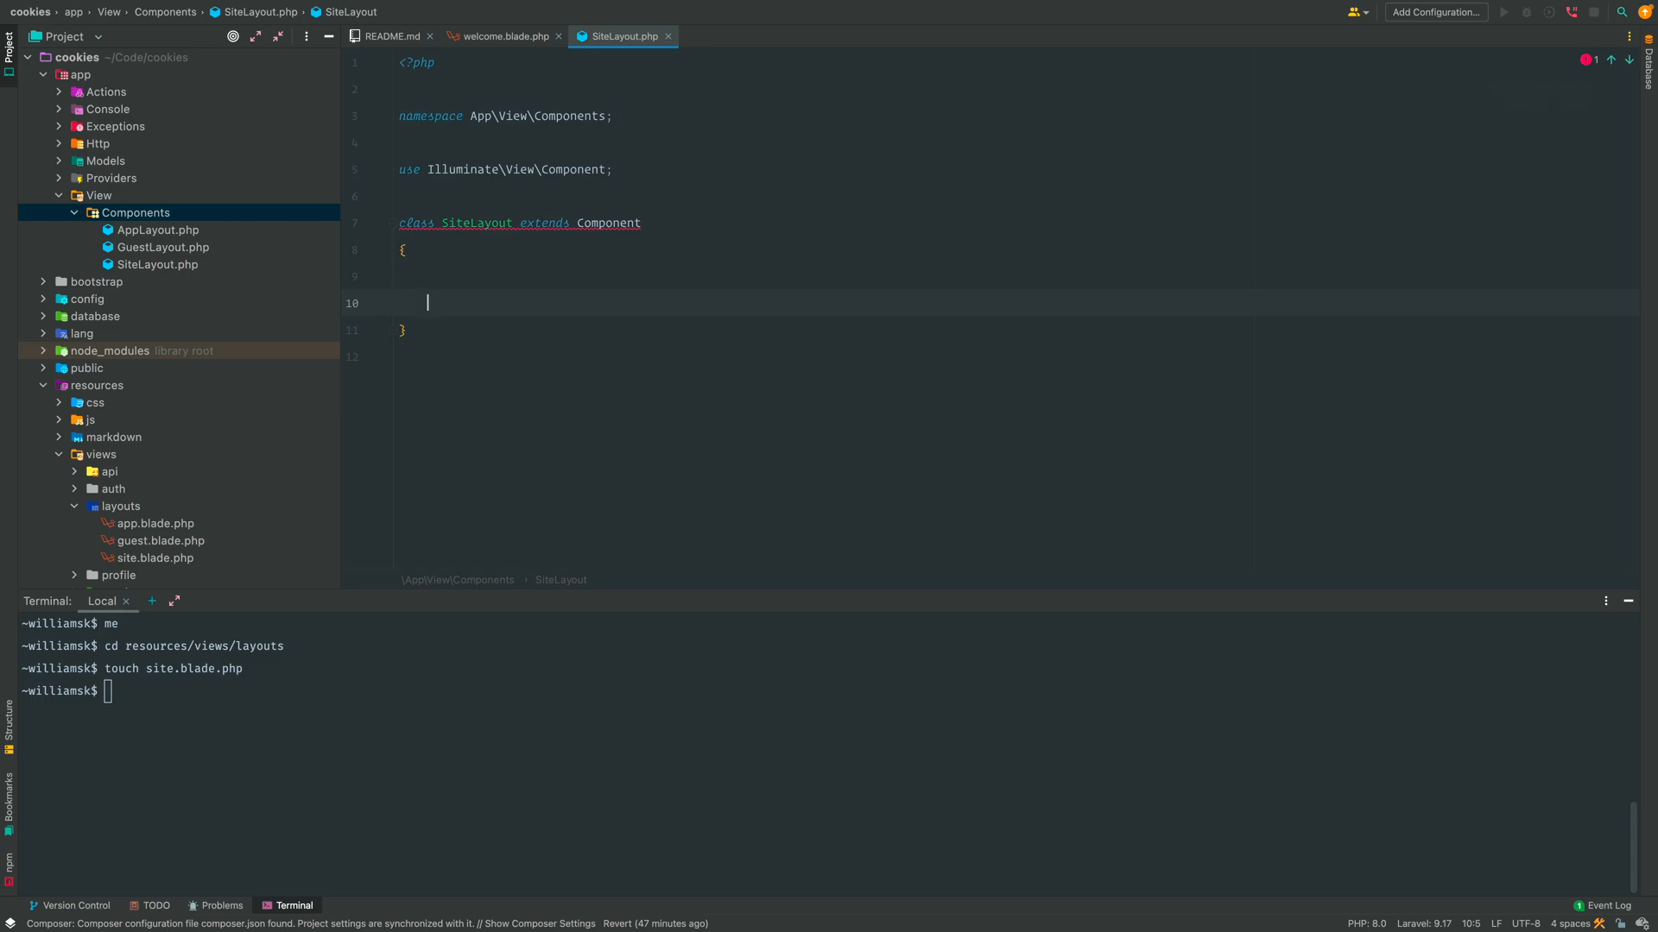
{"action": "mouse_move", "coordinate": [732, 906]}
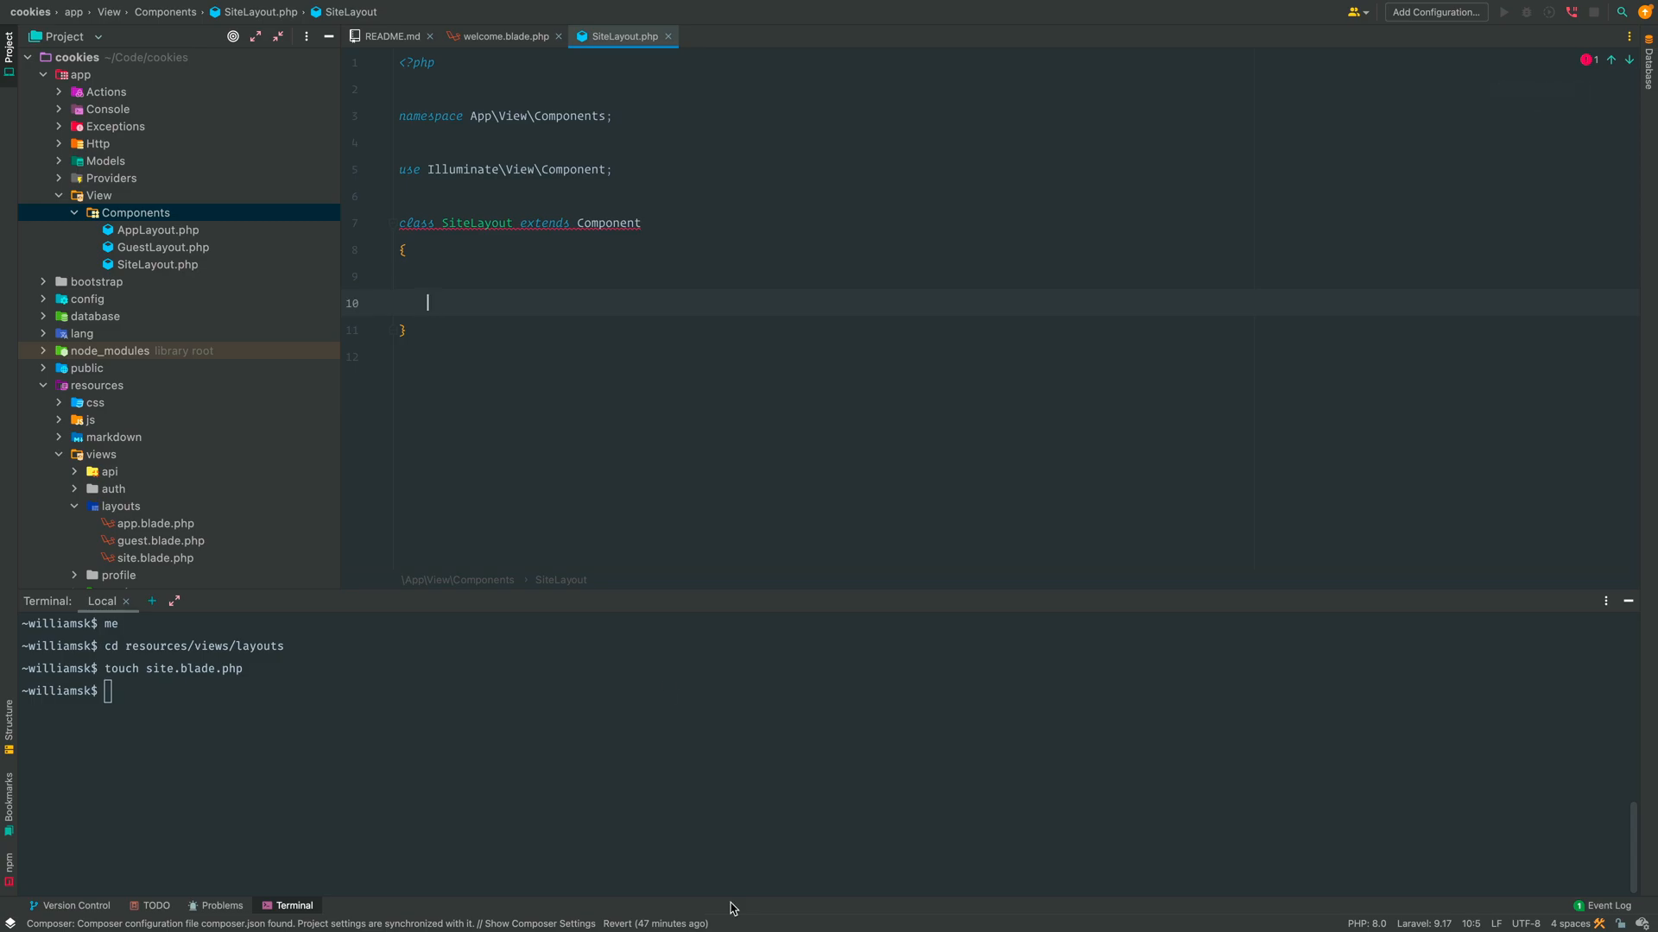
Step: Add a public render method returning view('layouts.site'); in place of the TODO
{"action": "type", "text": "public fu"}
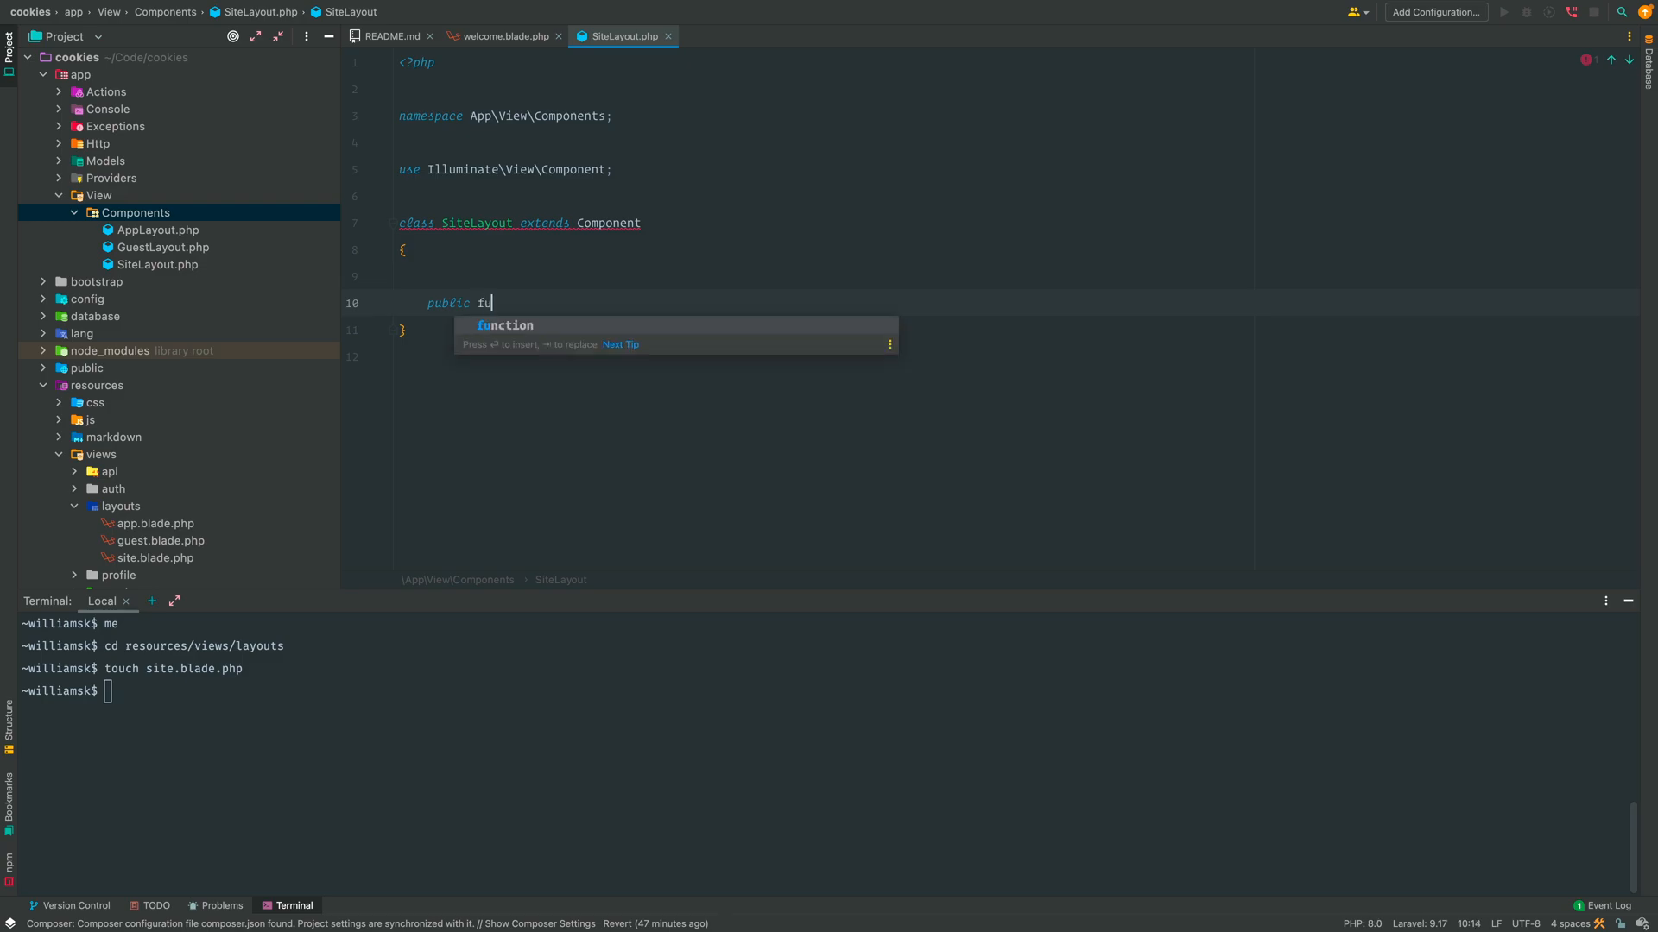
{"action": "type", "text": "nction render("}
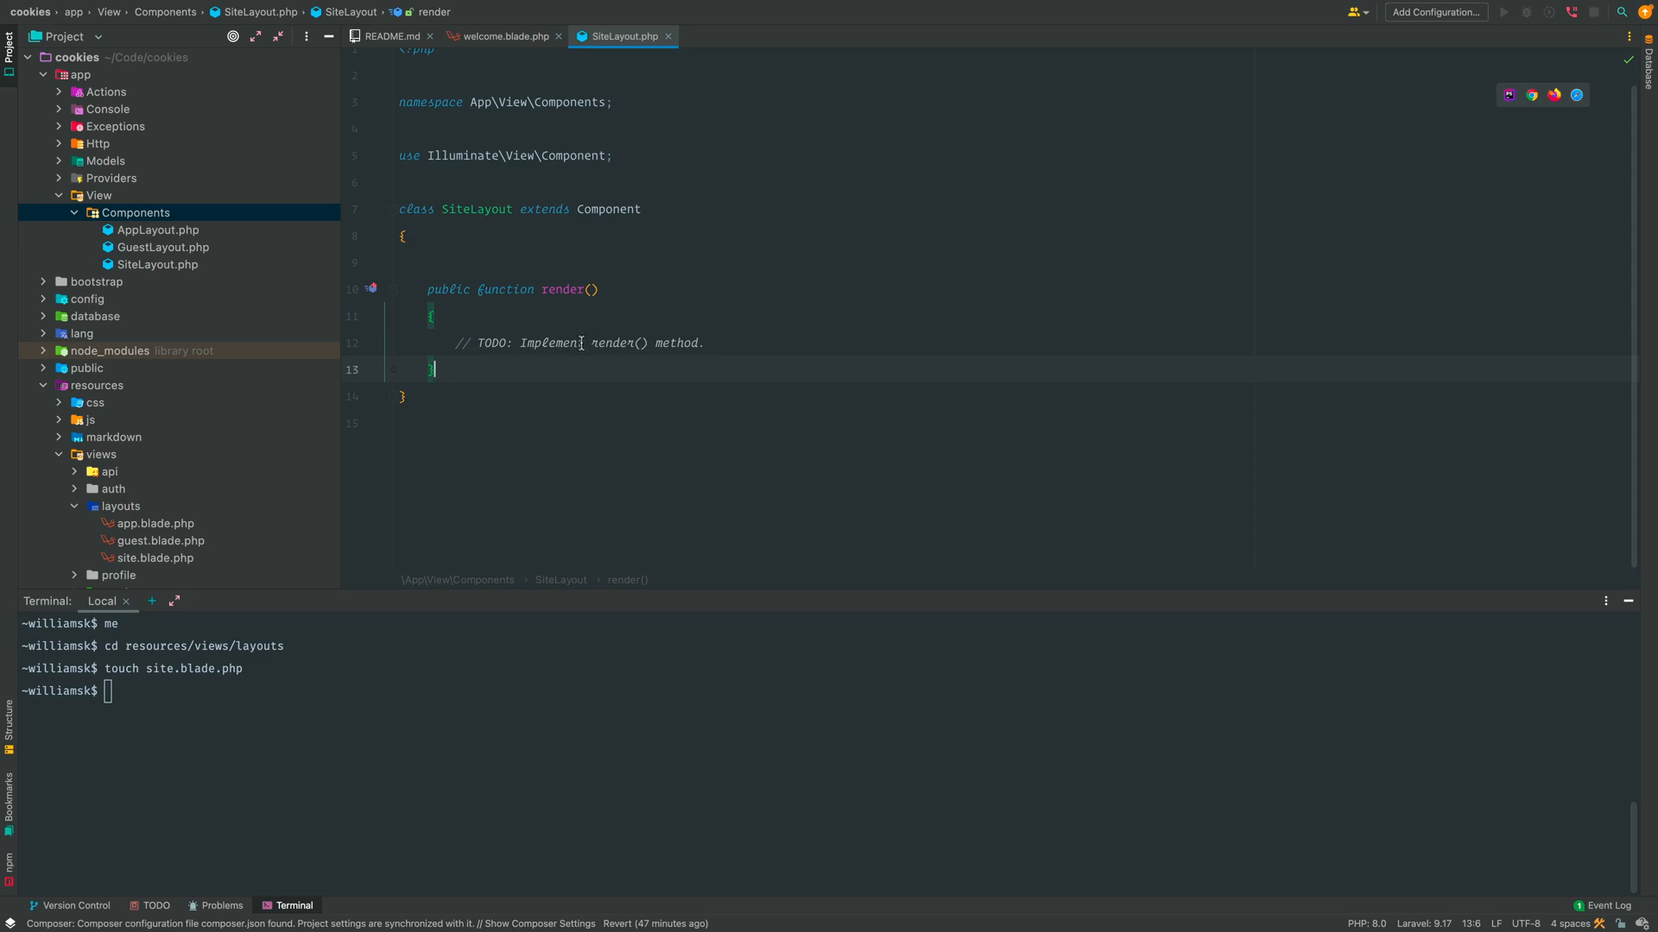
{"action": "triple_click", "coordinate": [576, 342]}
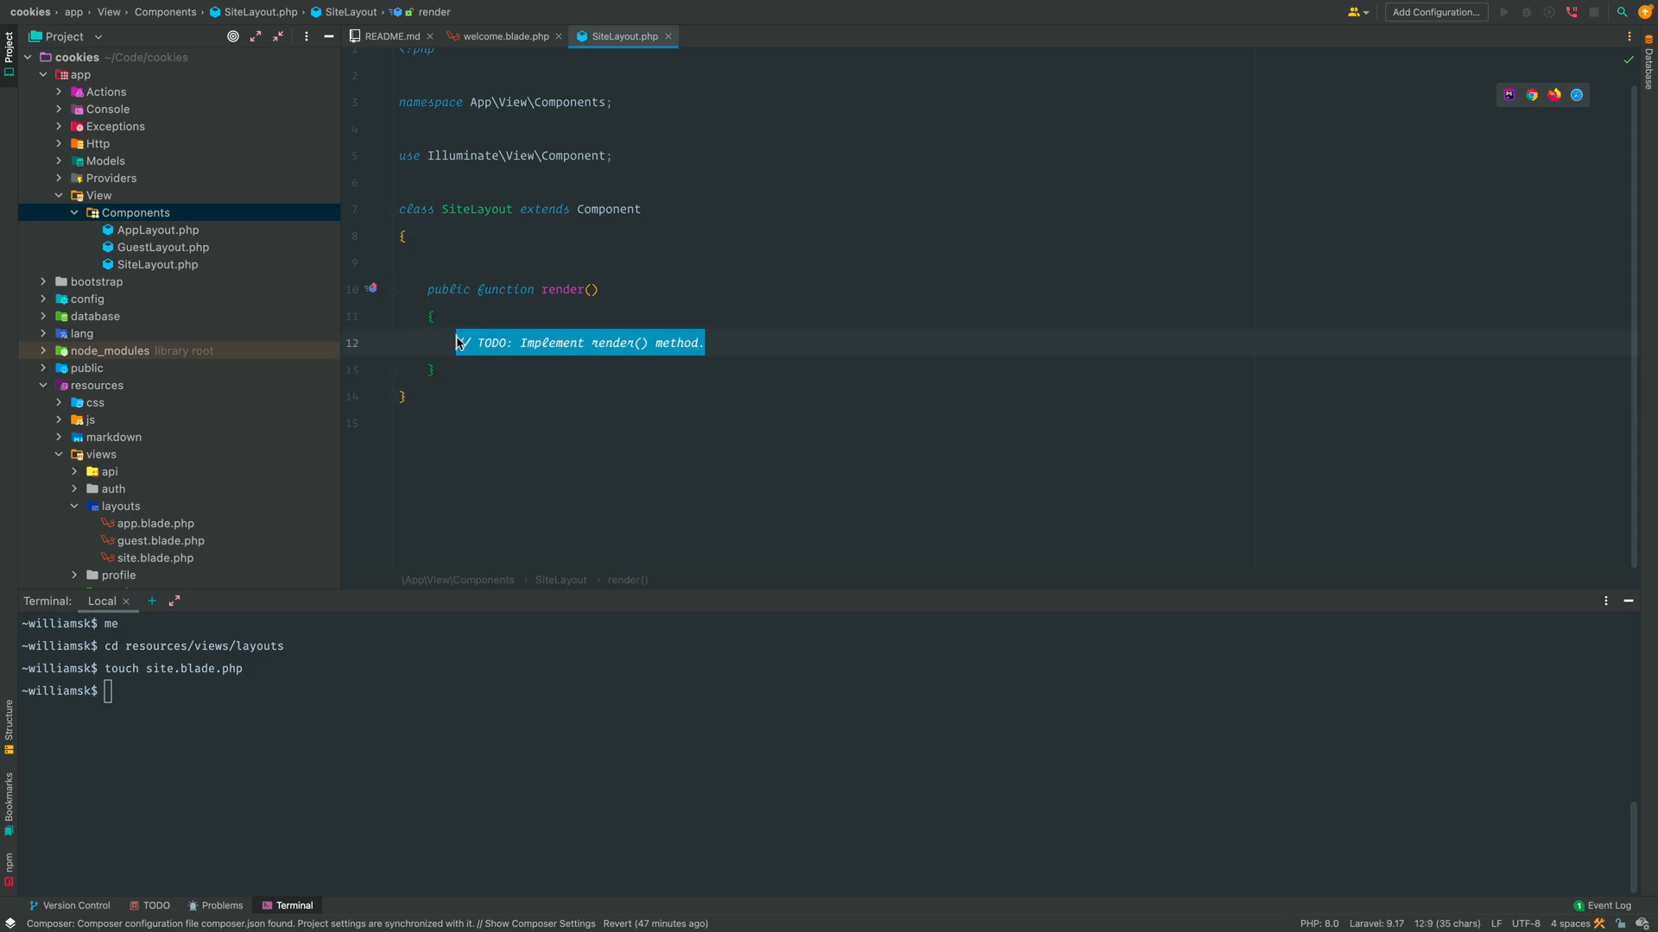
{"action": "type", "text": "re"}
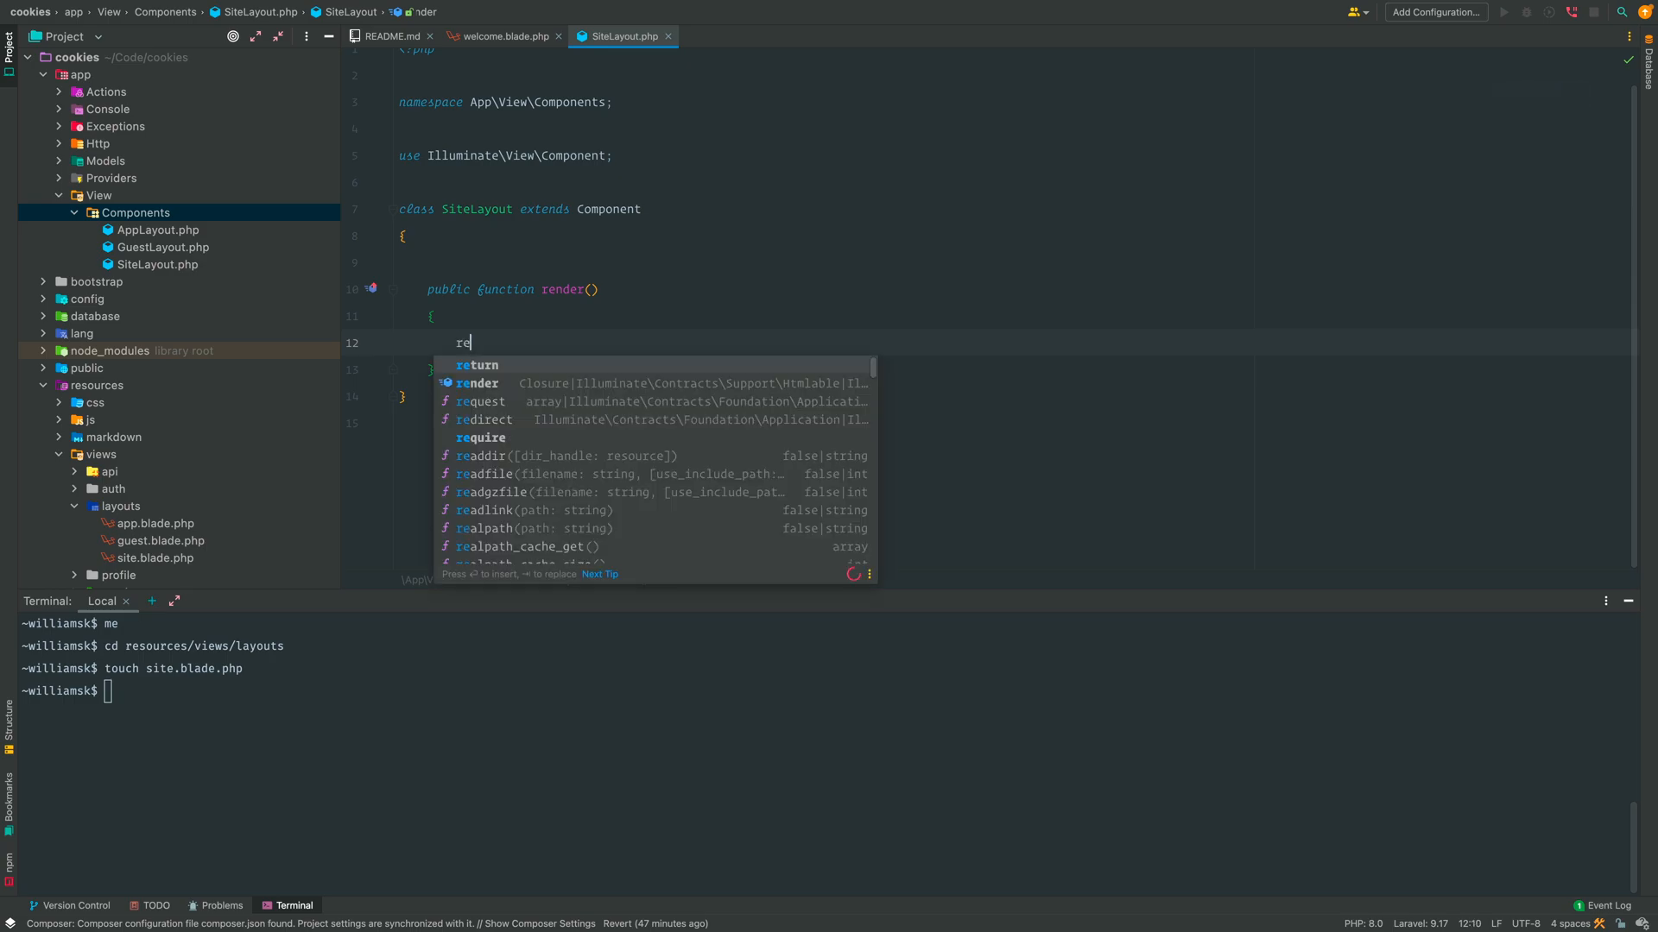
{"action": "type", "text": "return view('"}
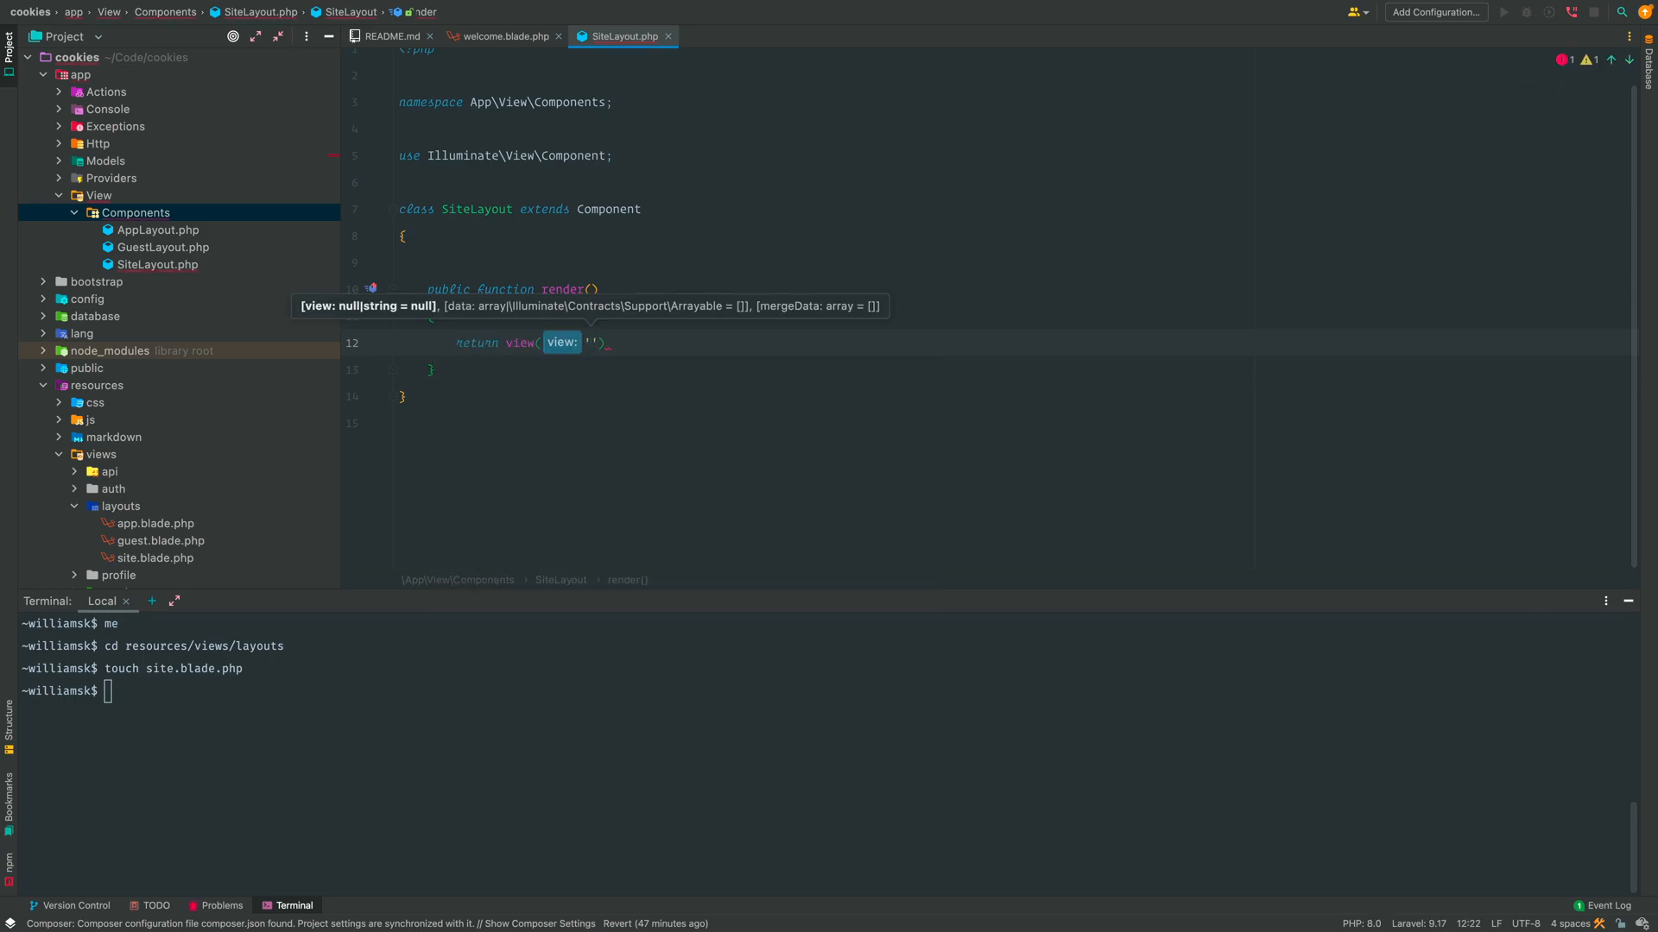
{"action": "type", "text": "layouts.site"}
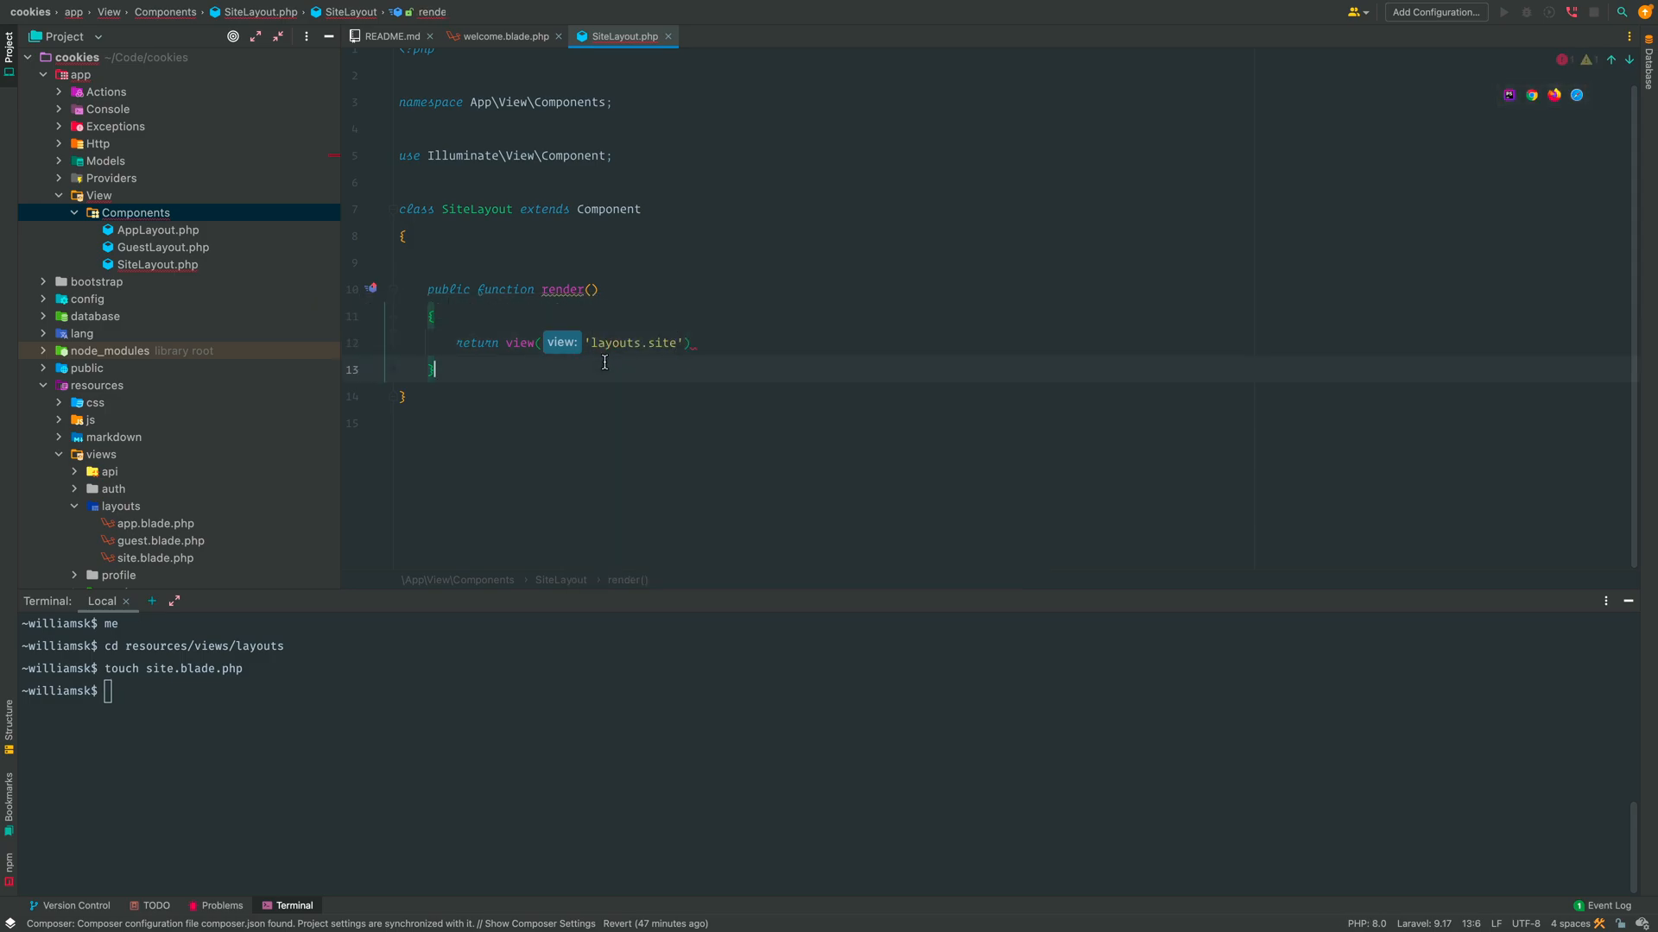
{"action": "type", "text": ";"}
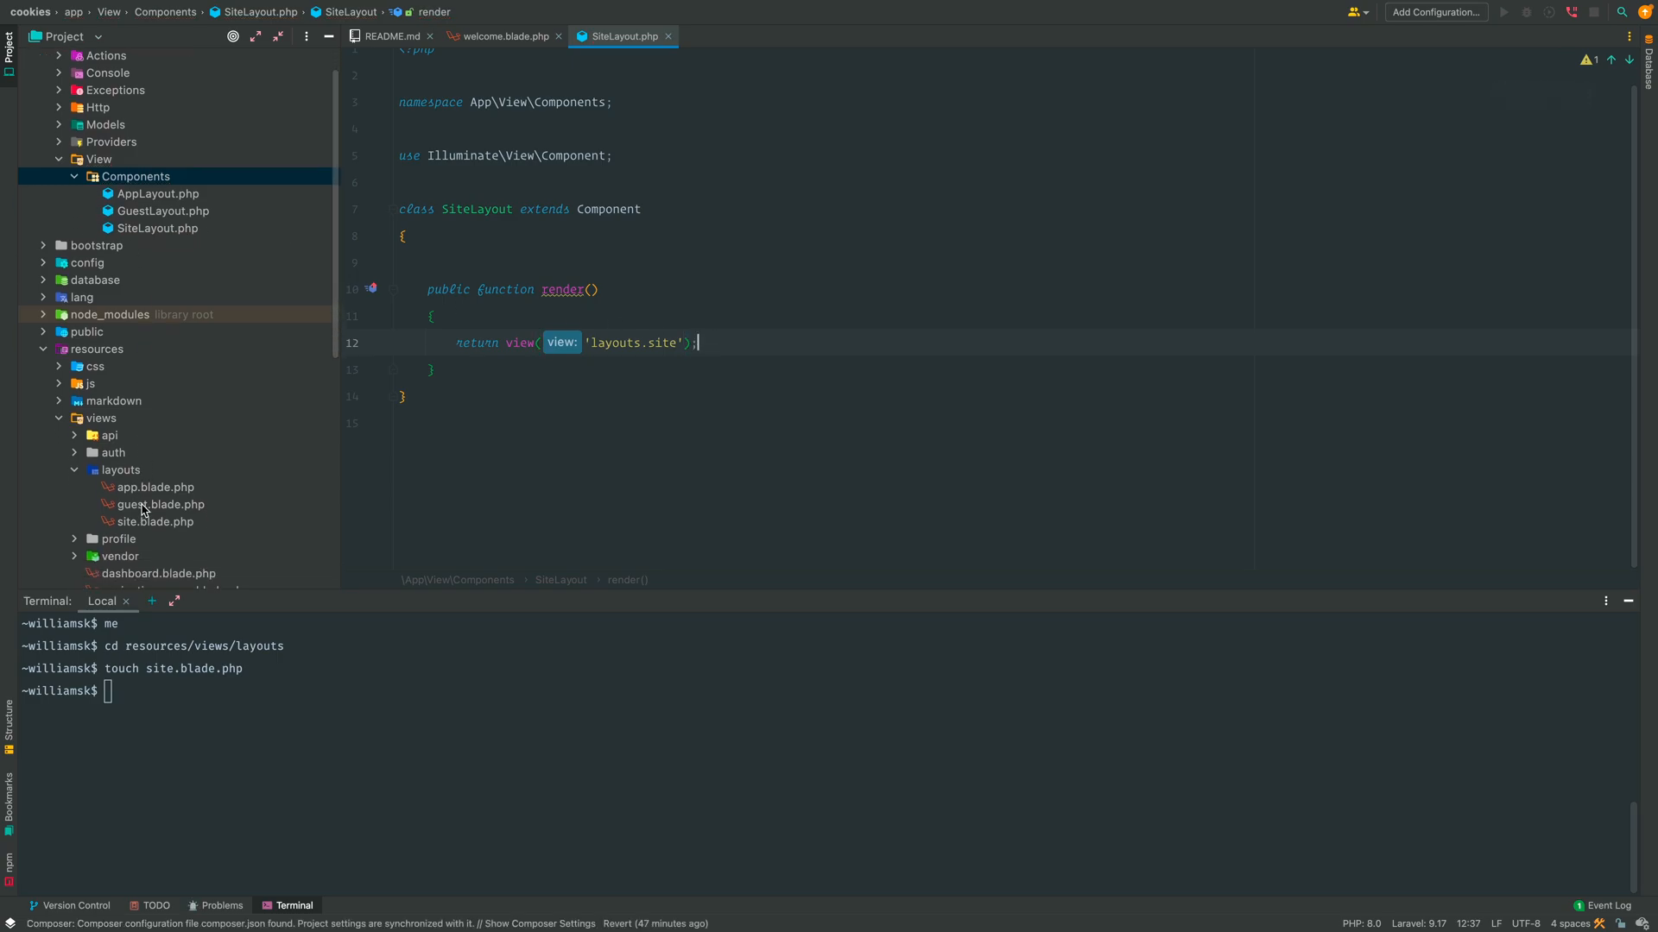
{"action": "left_click", "coordinate": [155, 522]}
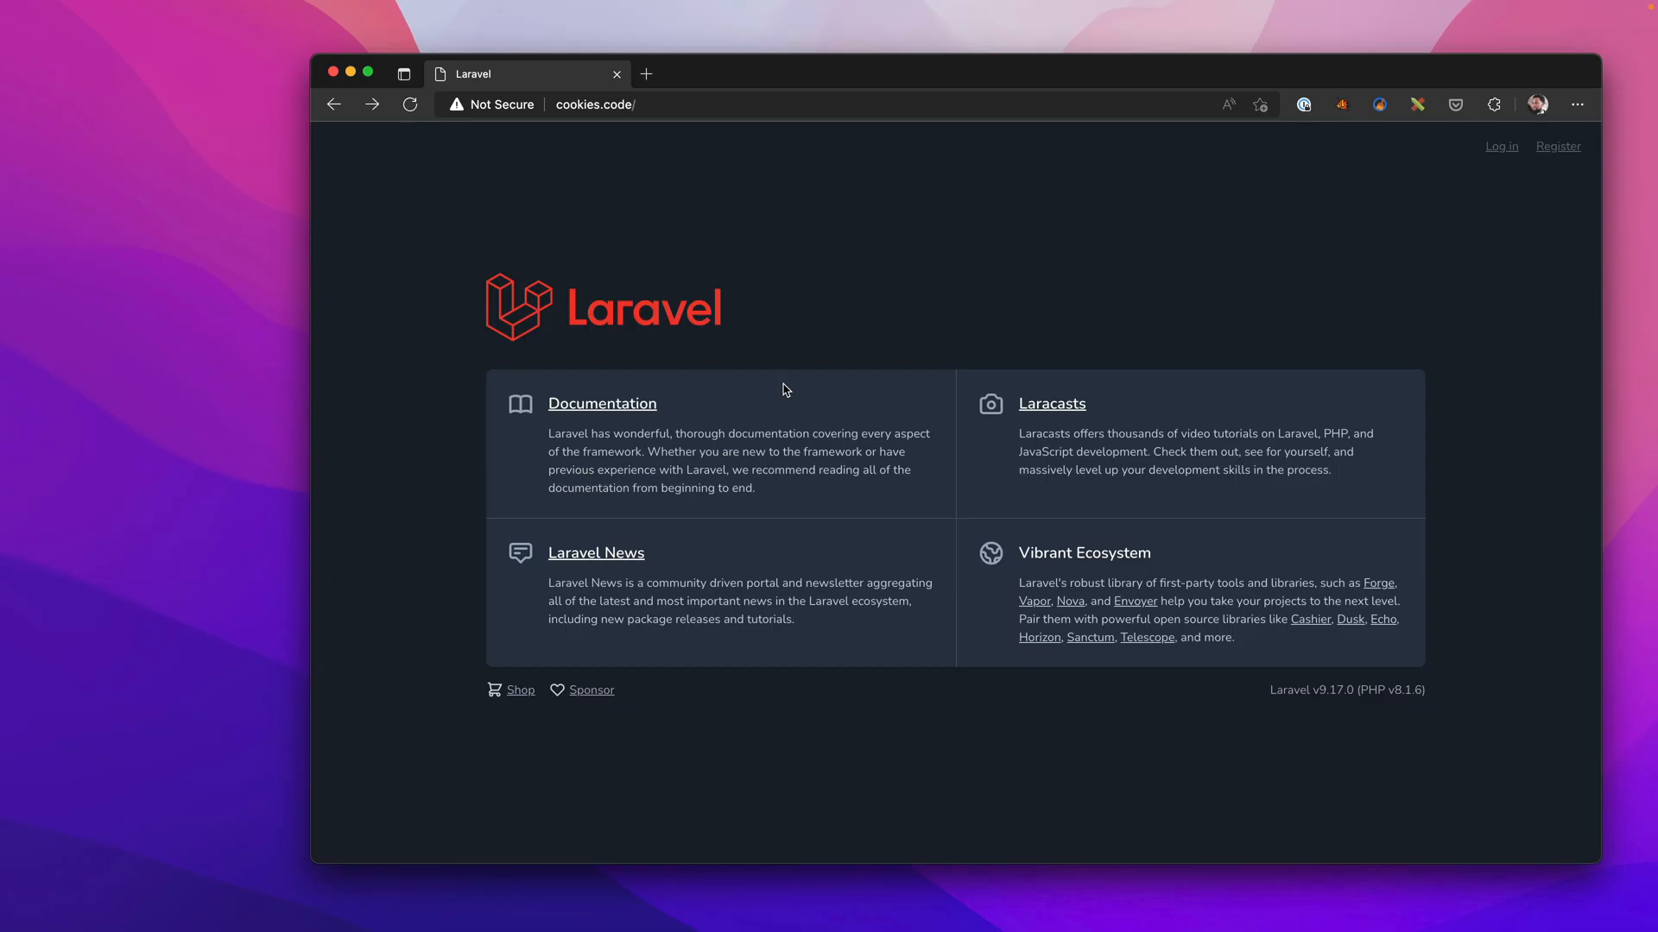
{"action": "mouse_move", "coordinate": [856, 267]}
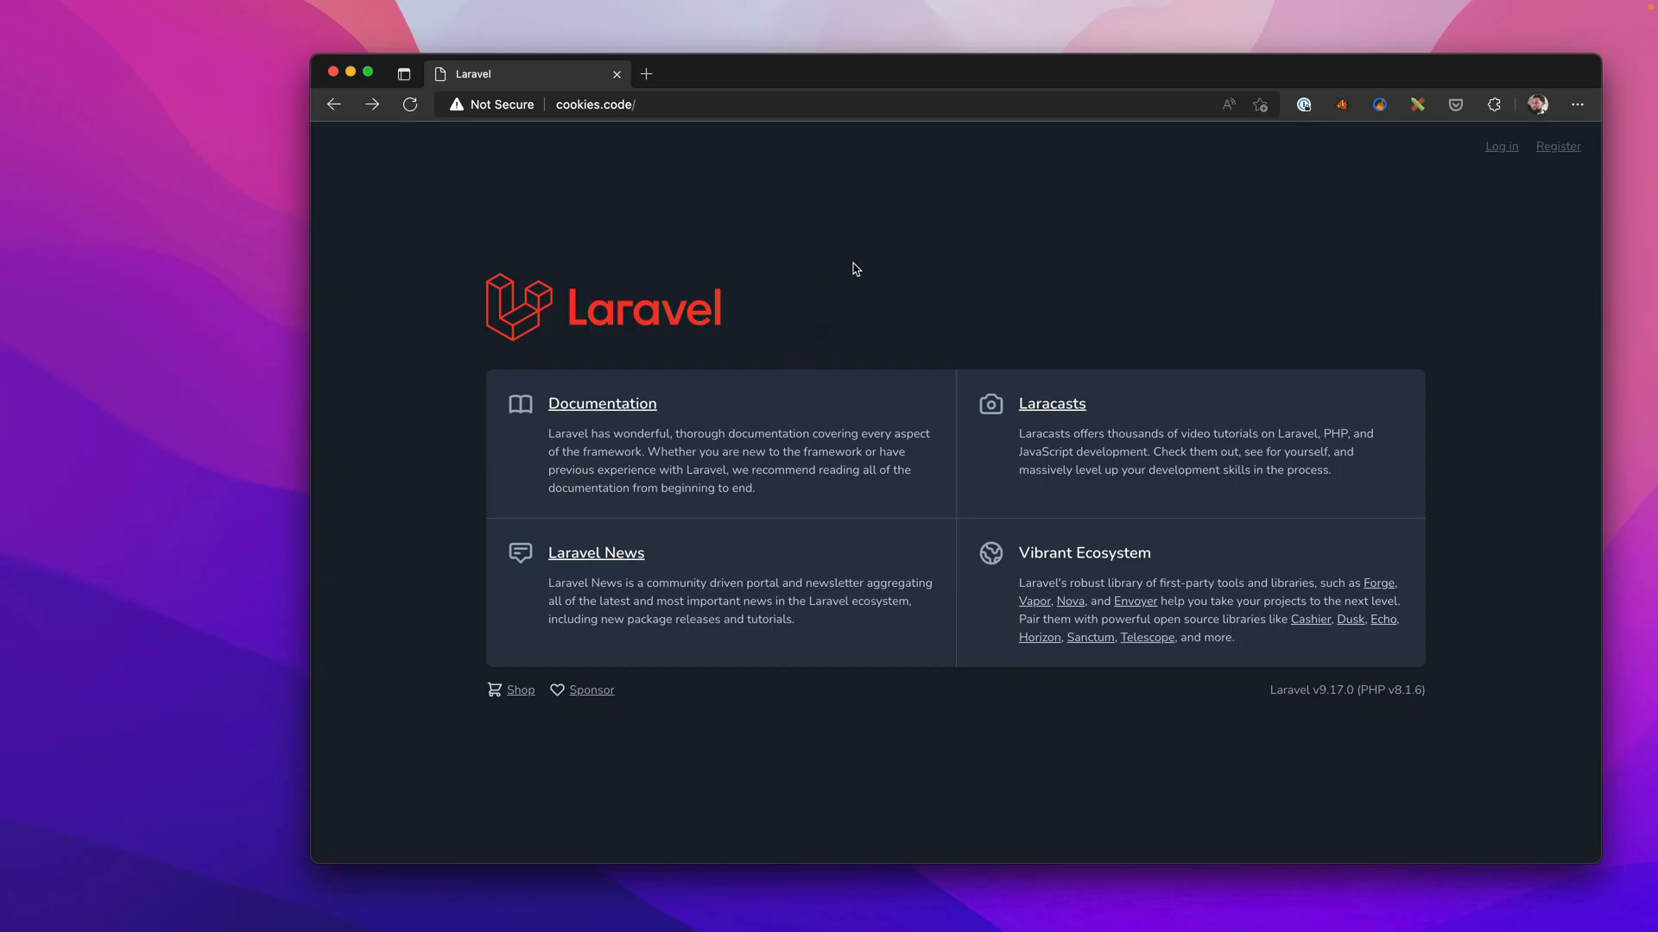
{"action": "mouse_move", "coordinate": [788, 390]}
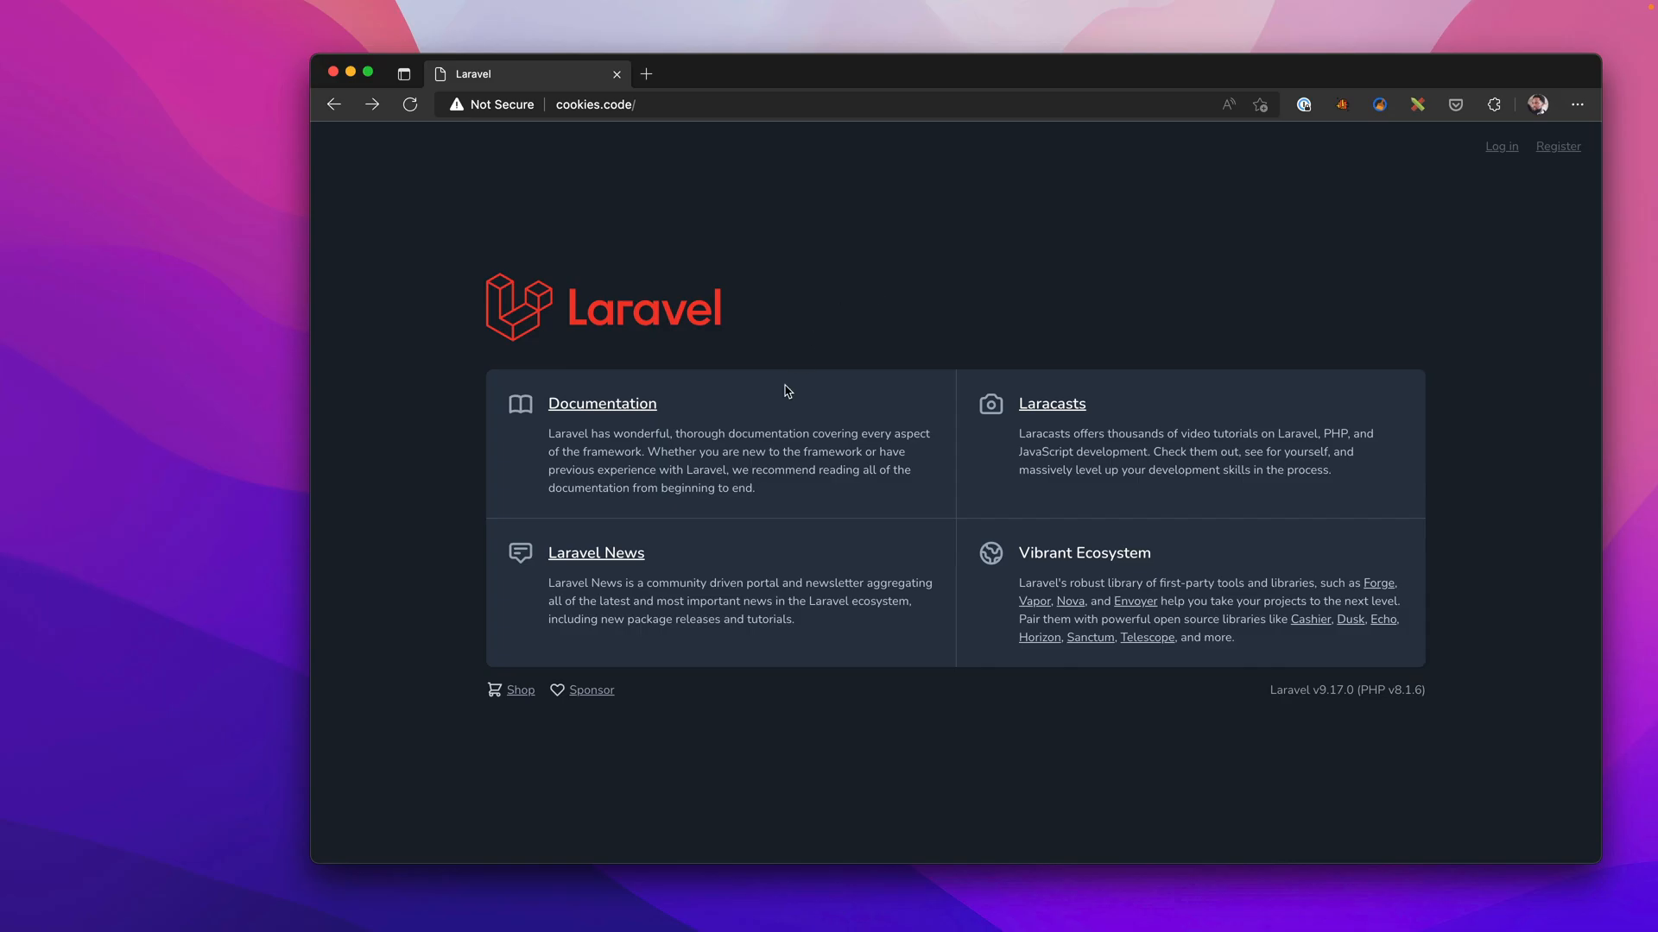